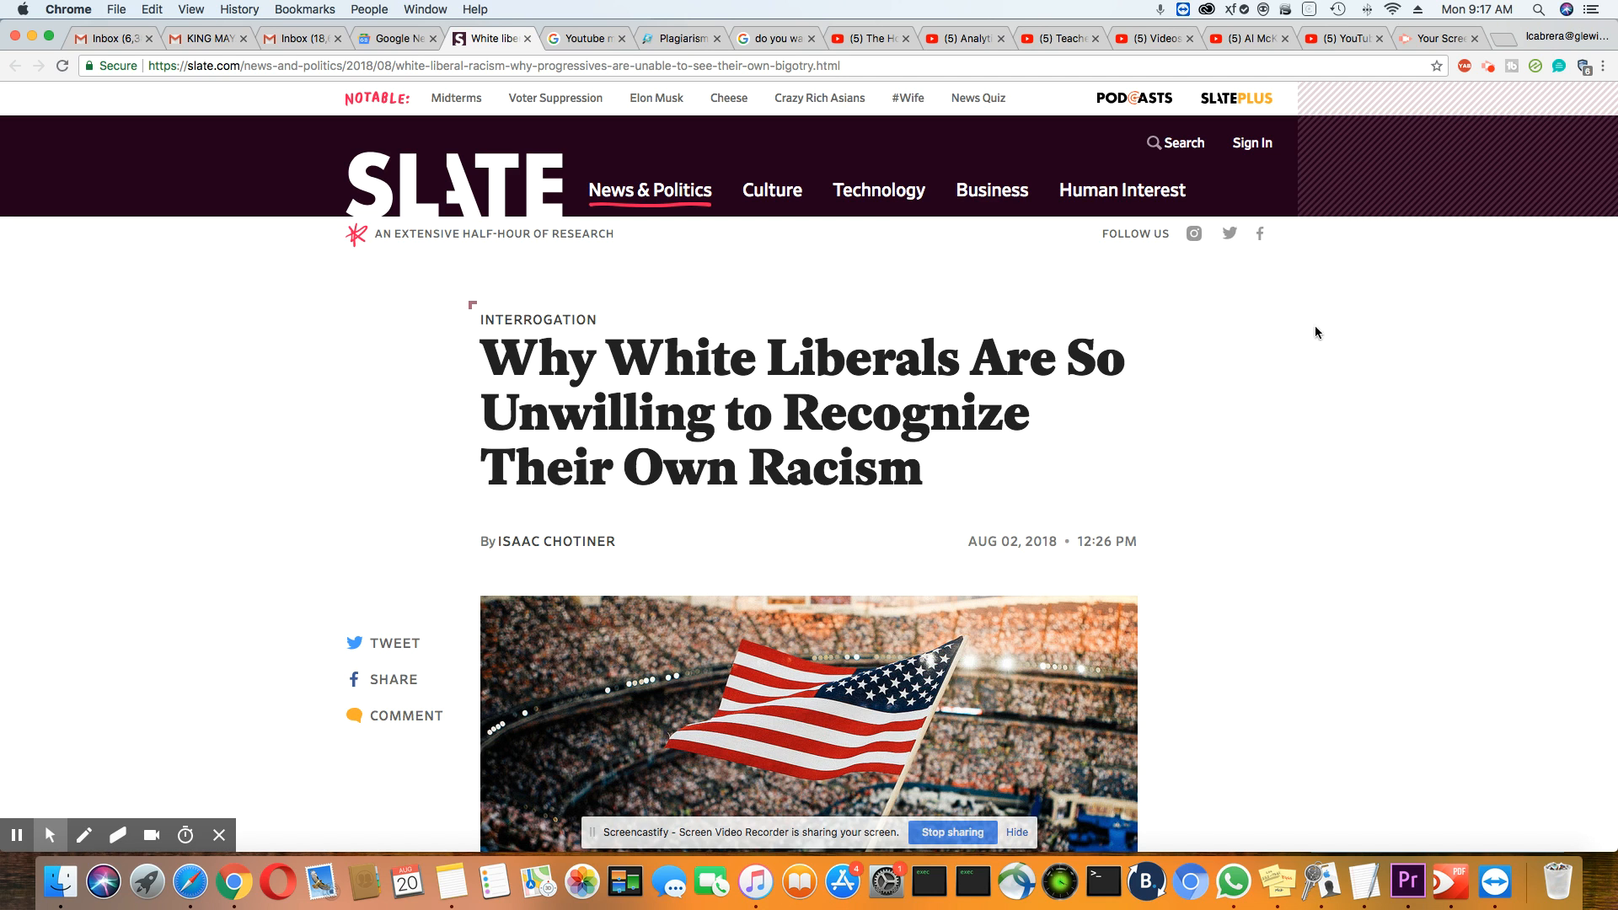
# Step: Scroll past the headline and flag photo to the opening paragraphs on the 2016 survey and DiAngelo's book
pyautogui.scroll(-3)
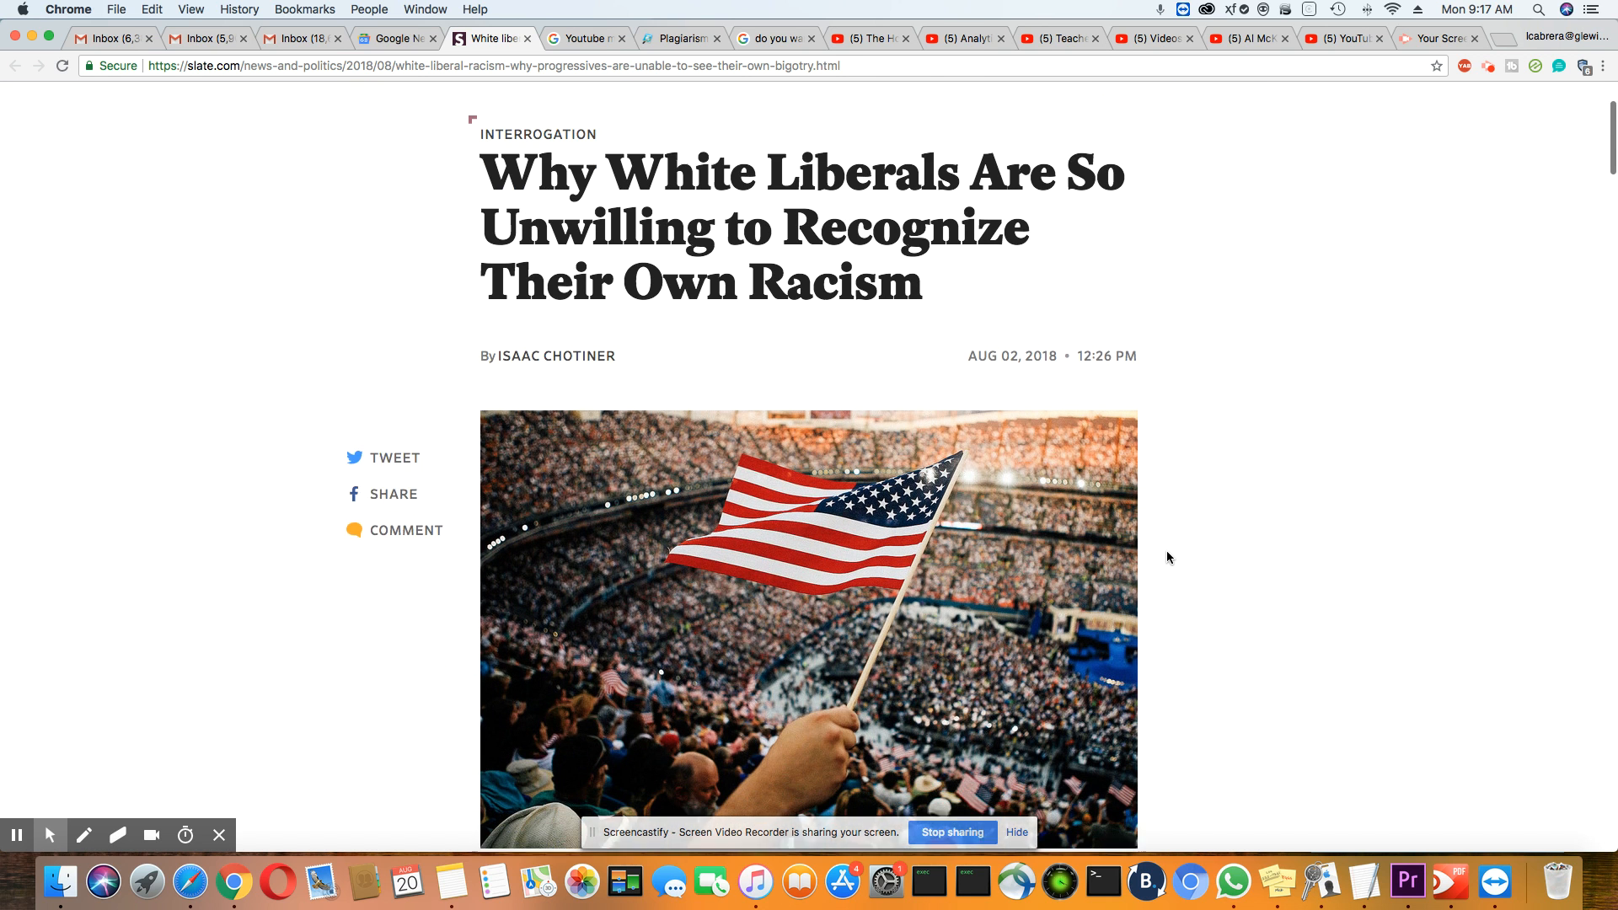
pyautogui.scroll(-3)
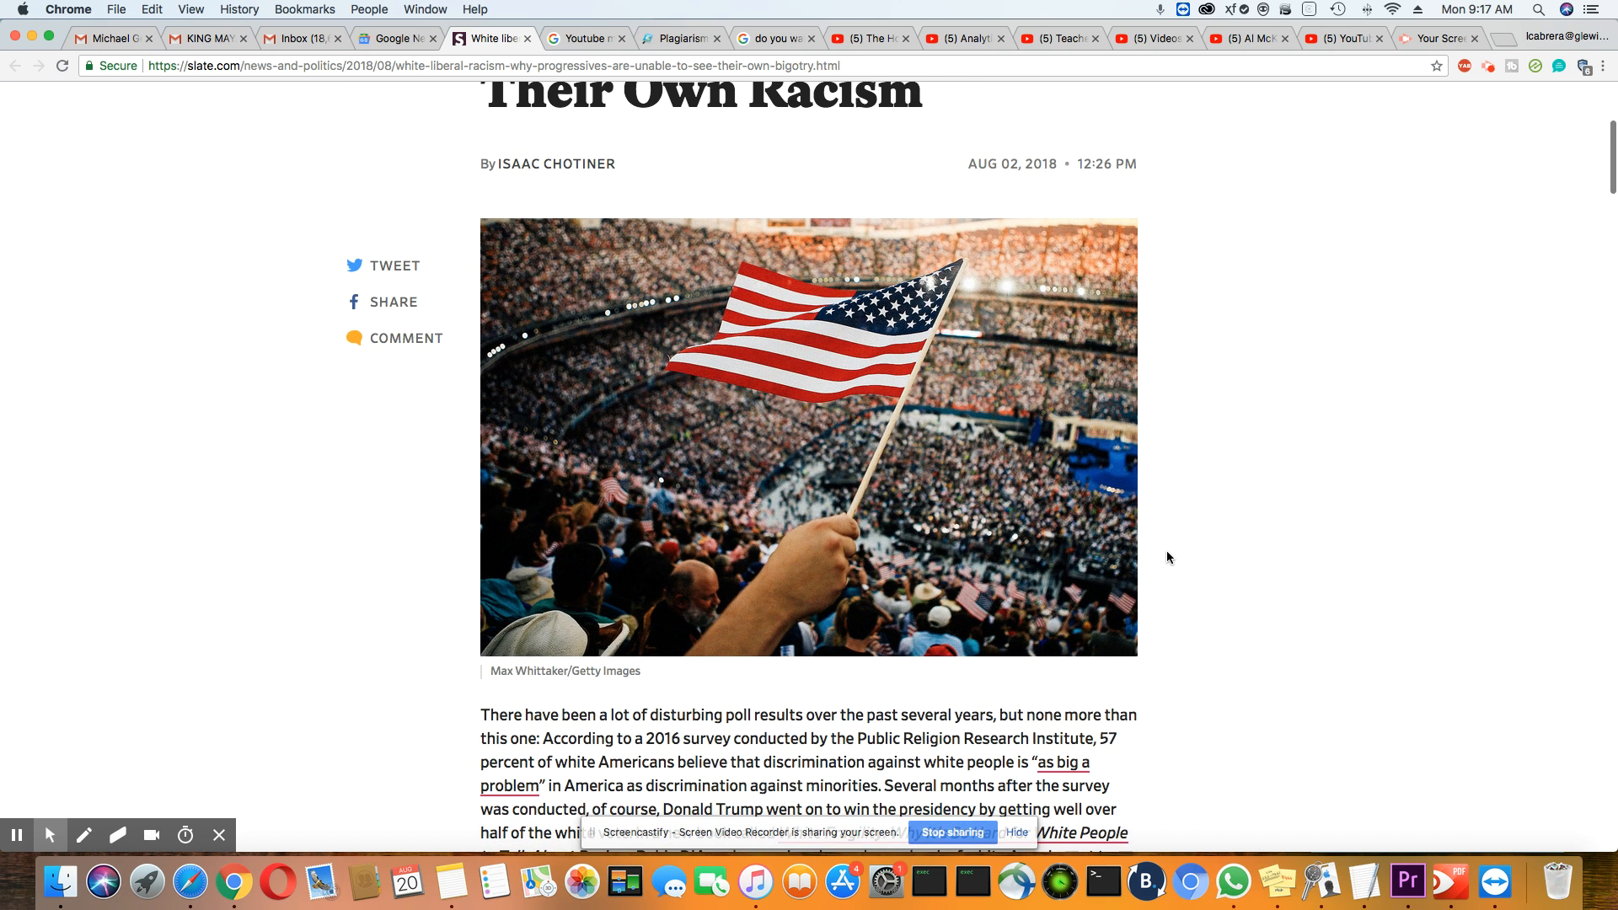
pyautogui.scroll(-3)
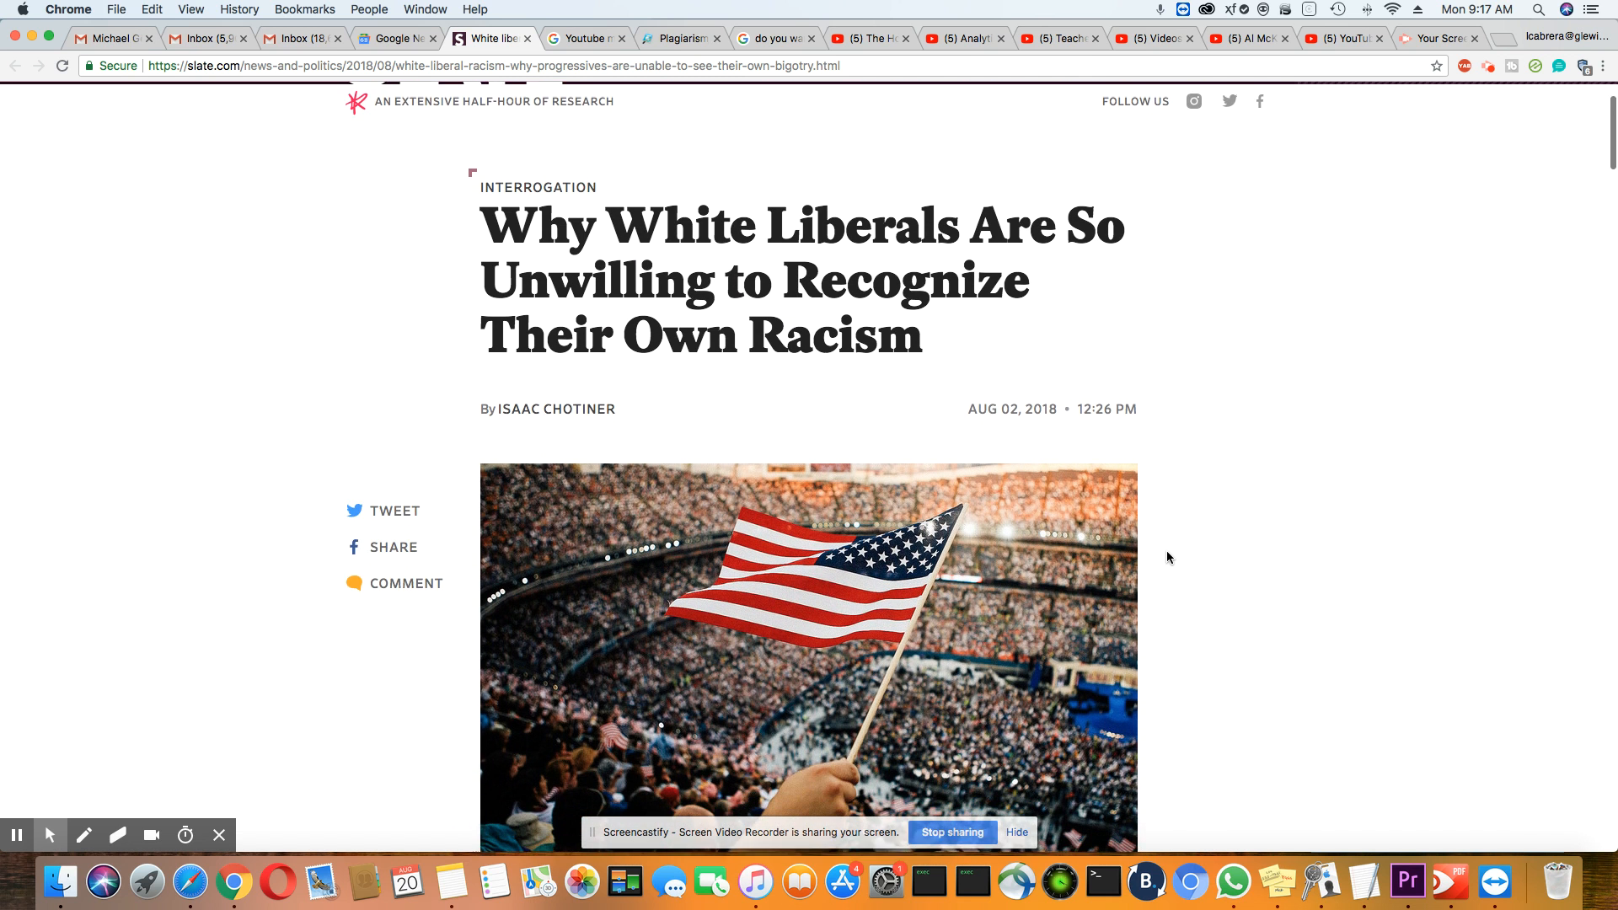
pyautogui.scroll(-3)
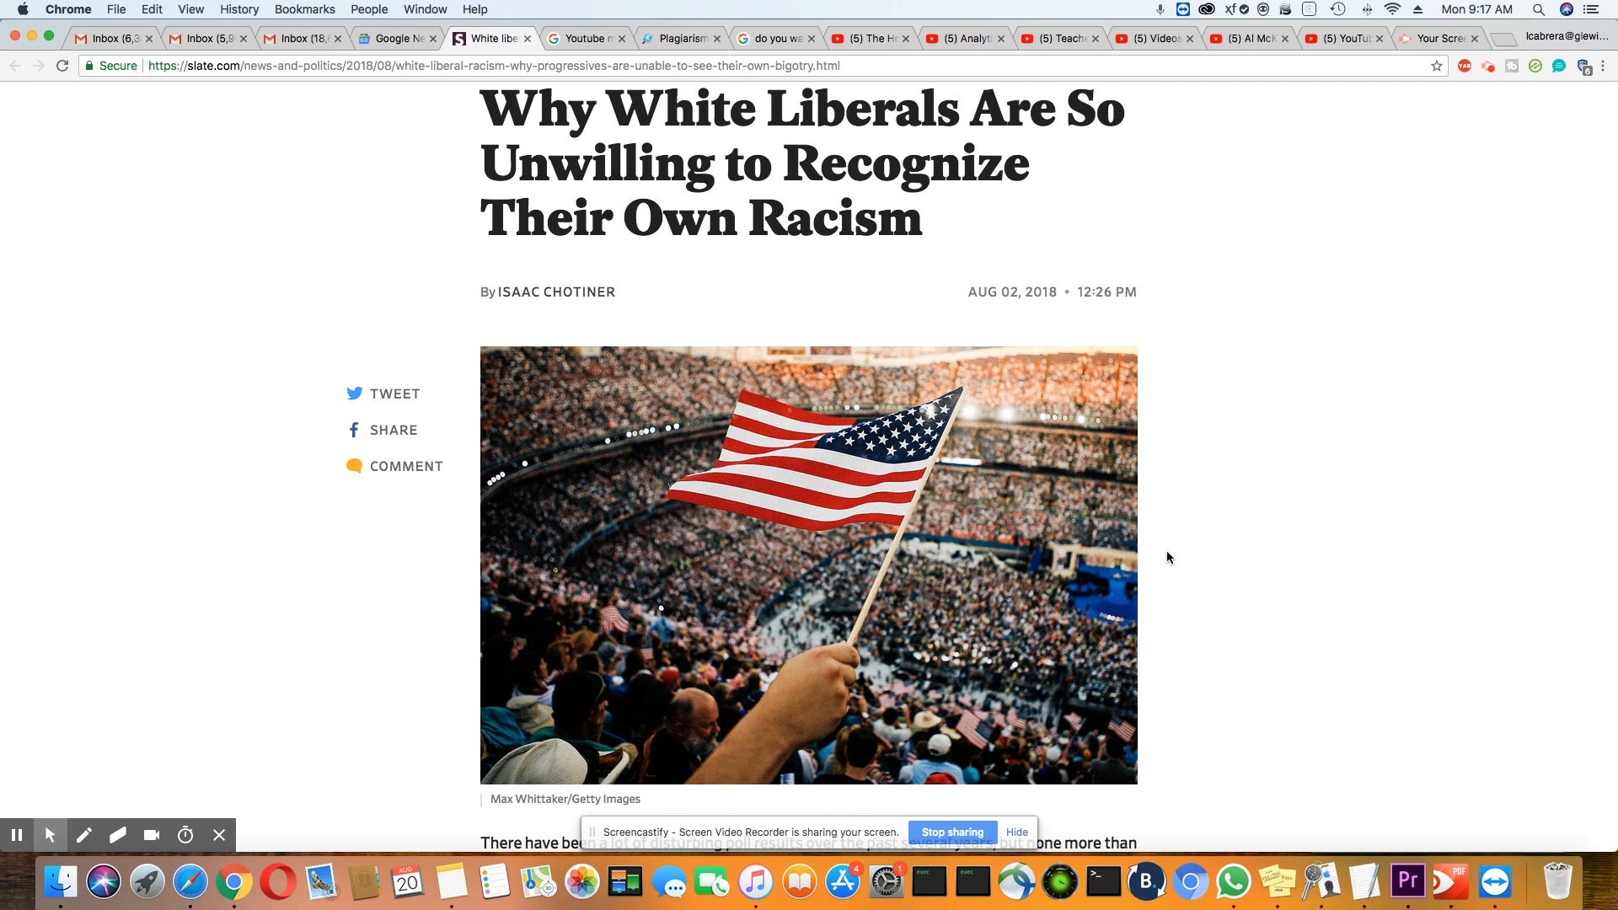
pyautogui.scroll(-3)
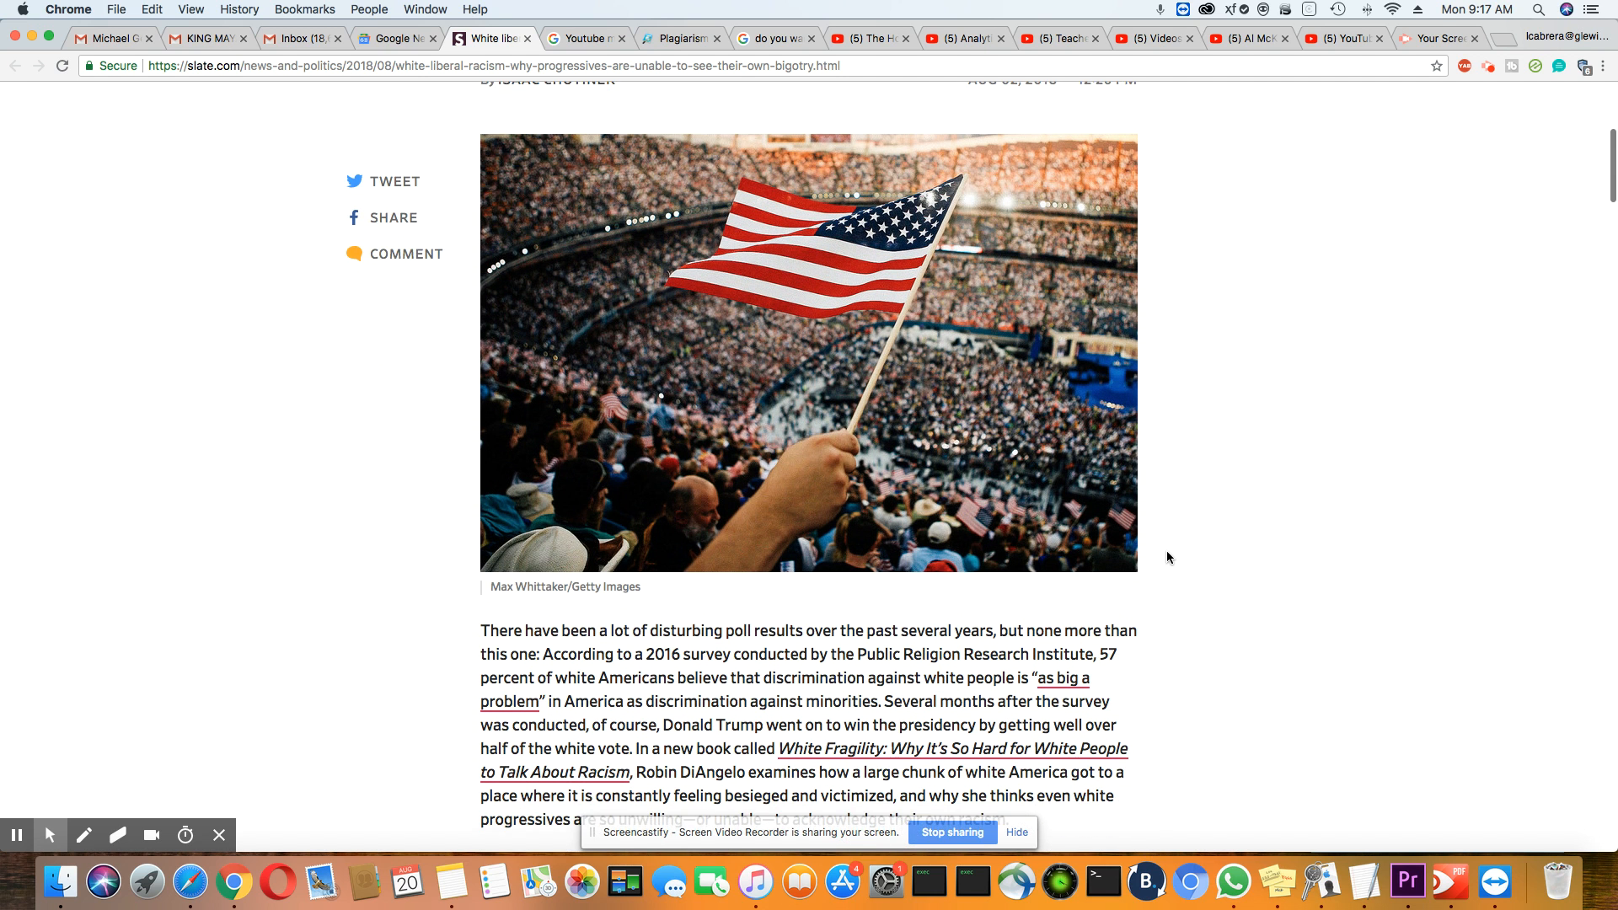
pyautogui.scroll(-3)
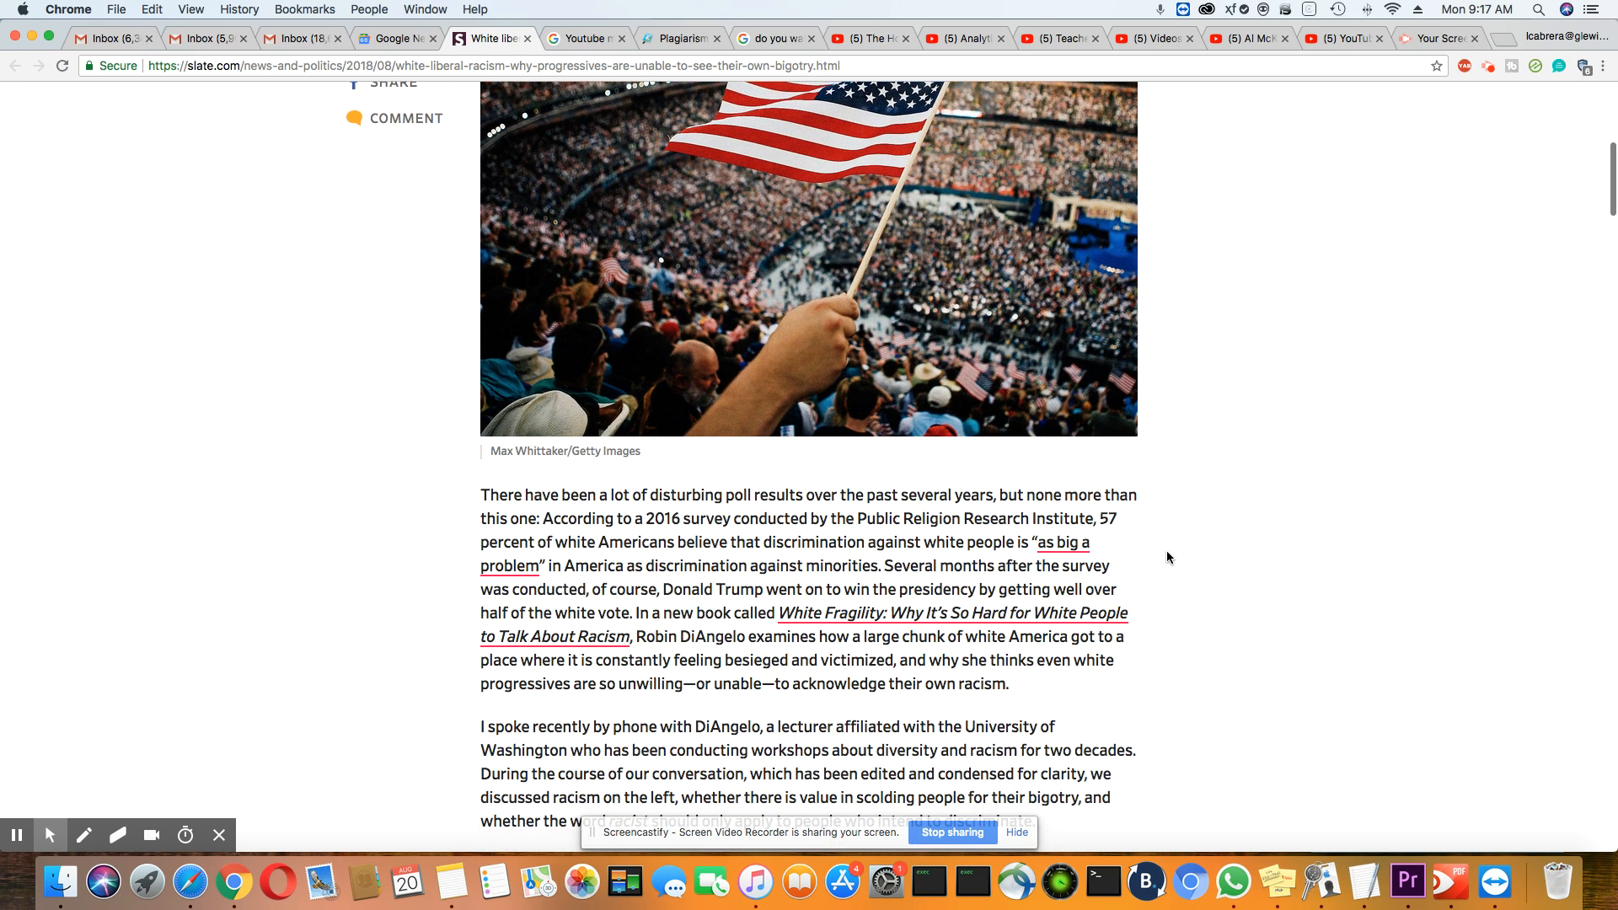
pyautogui.scroll(-3)
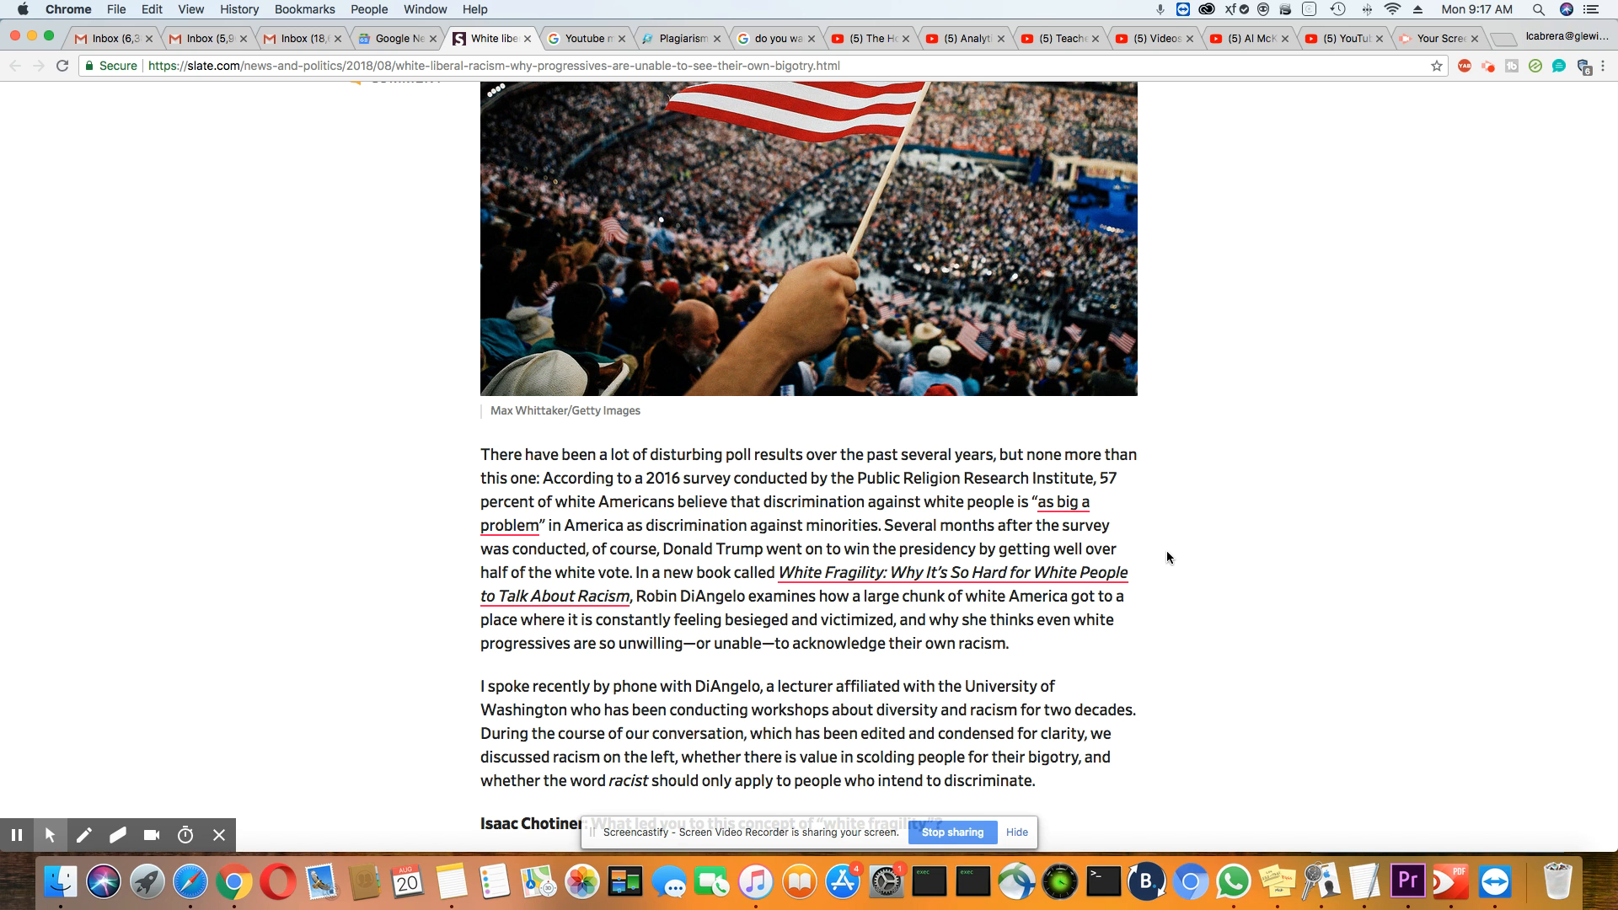
pyautogui.scroll(-3)
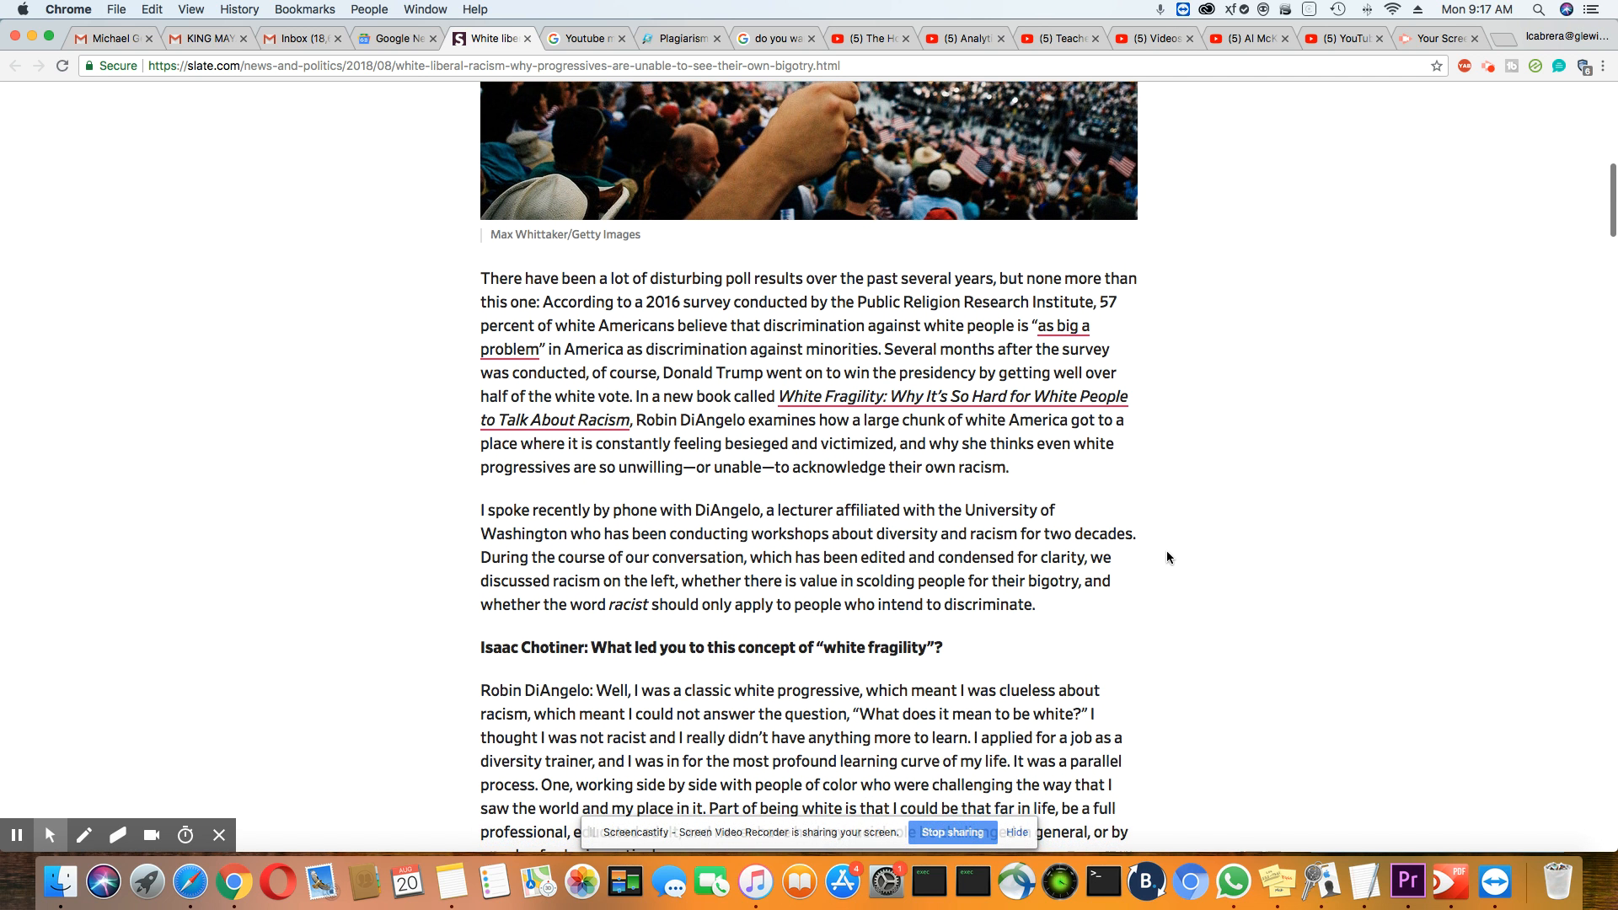
pyautogui.scroll(-3)
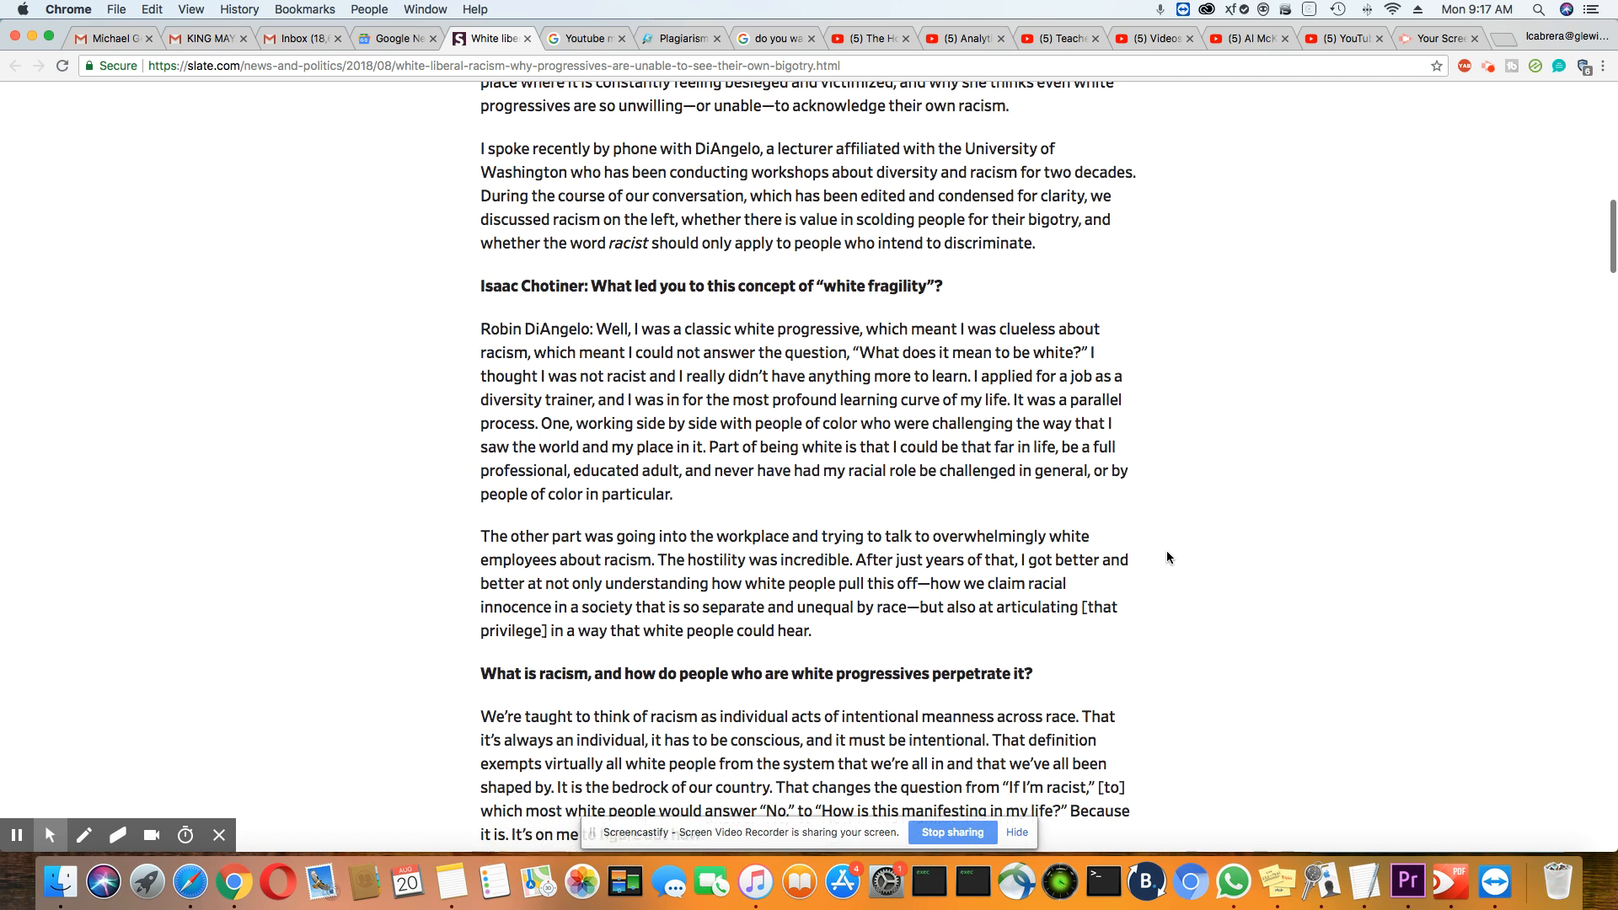
pyautogui.scroll(-3)
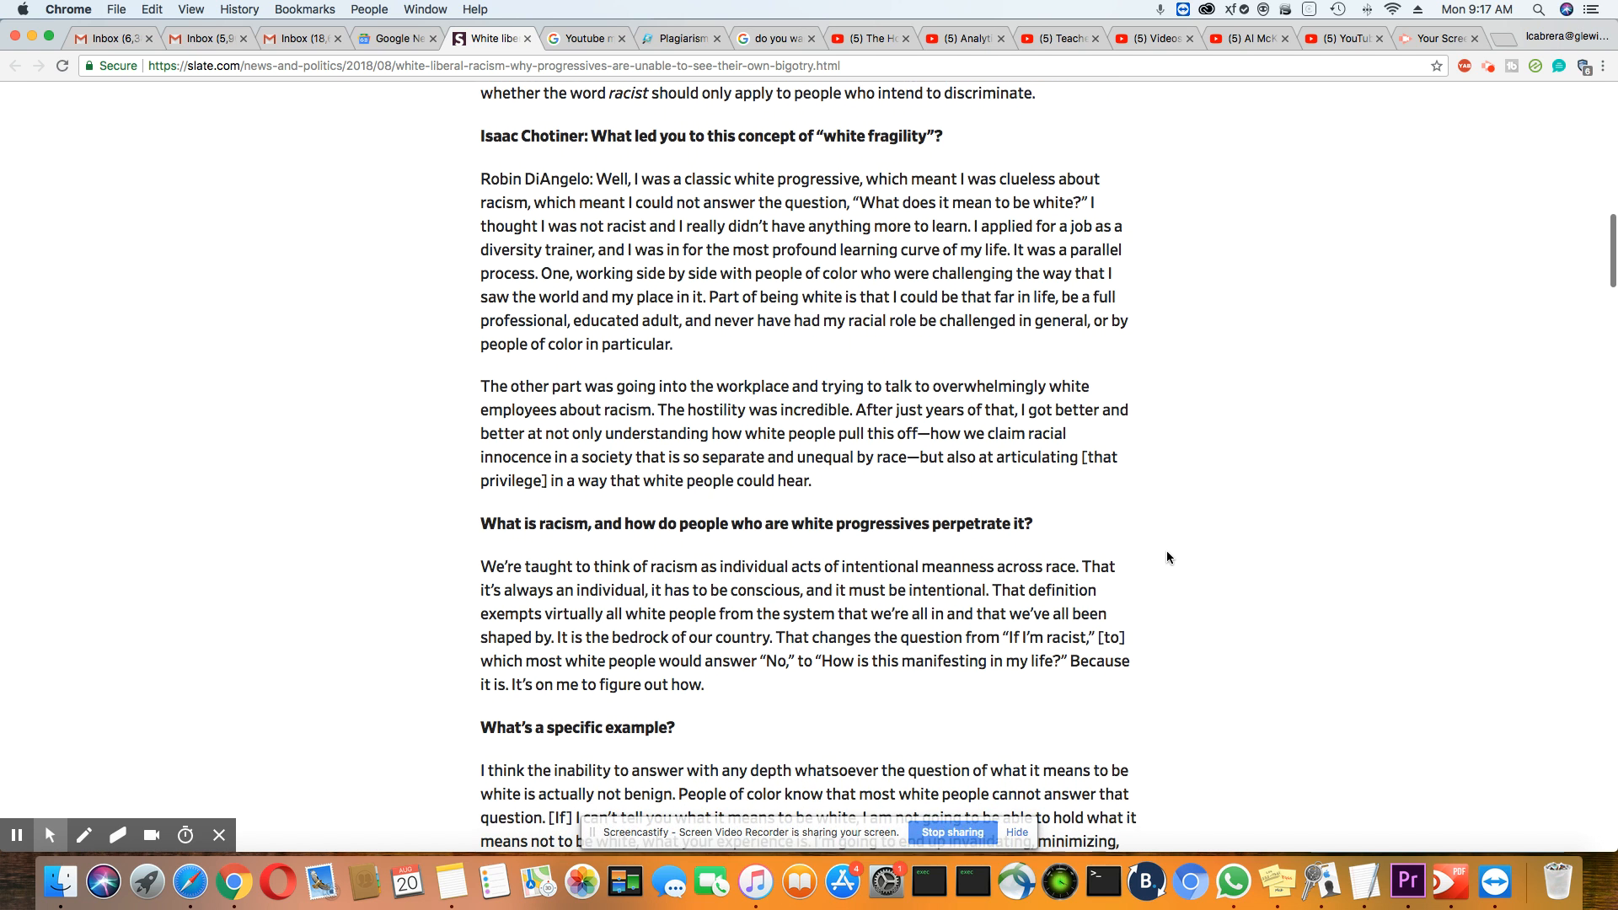
pyautogui.scroll(-3)
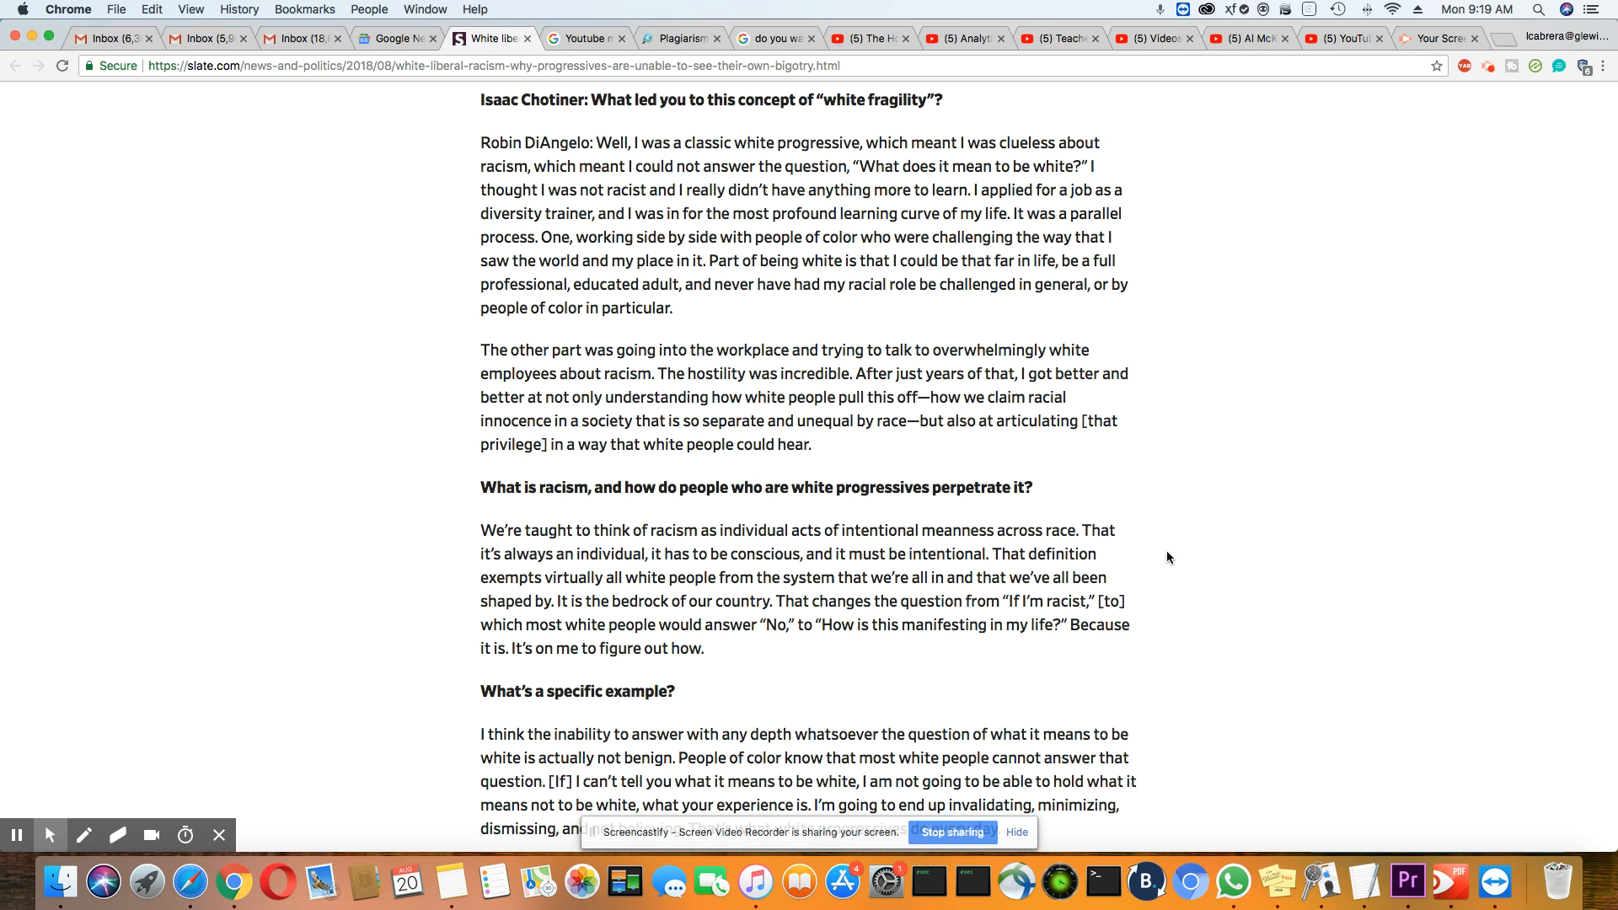
pyautogui.click(108, 39)
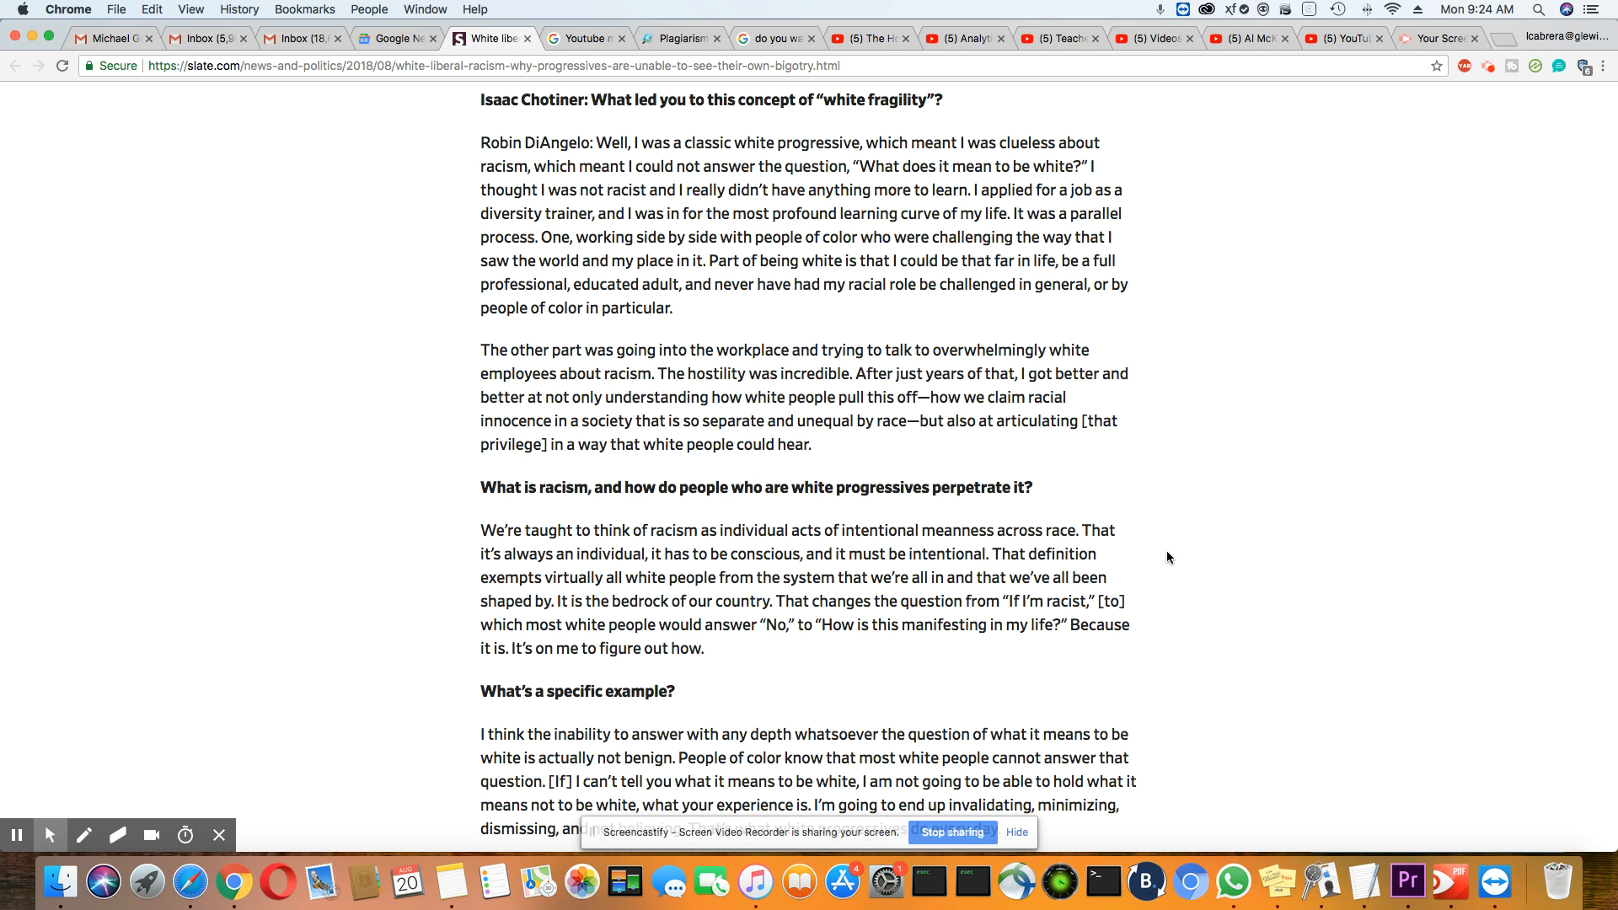
# Step: Scroll down to the questions 'What's a specific example?' and 'So then what does it mean to be white?'
pyautogui.scroll(-3)
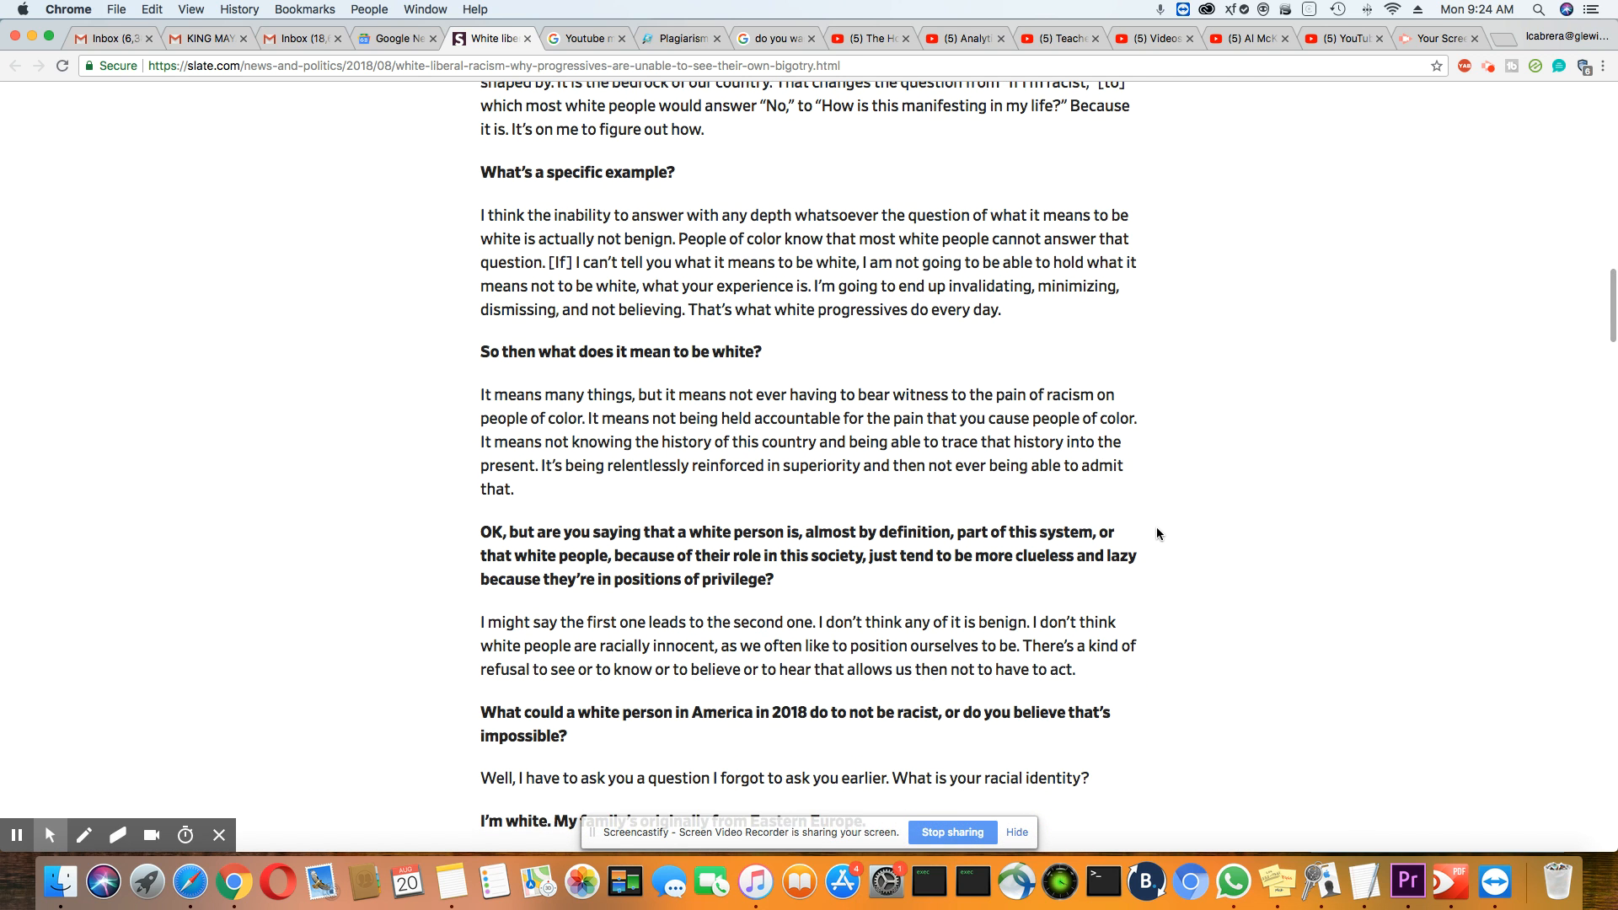
pyautogui.scroll(-3)
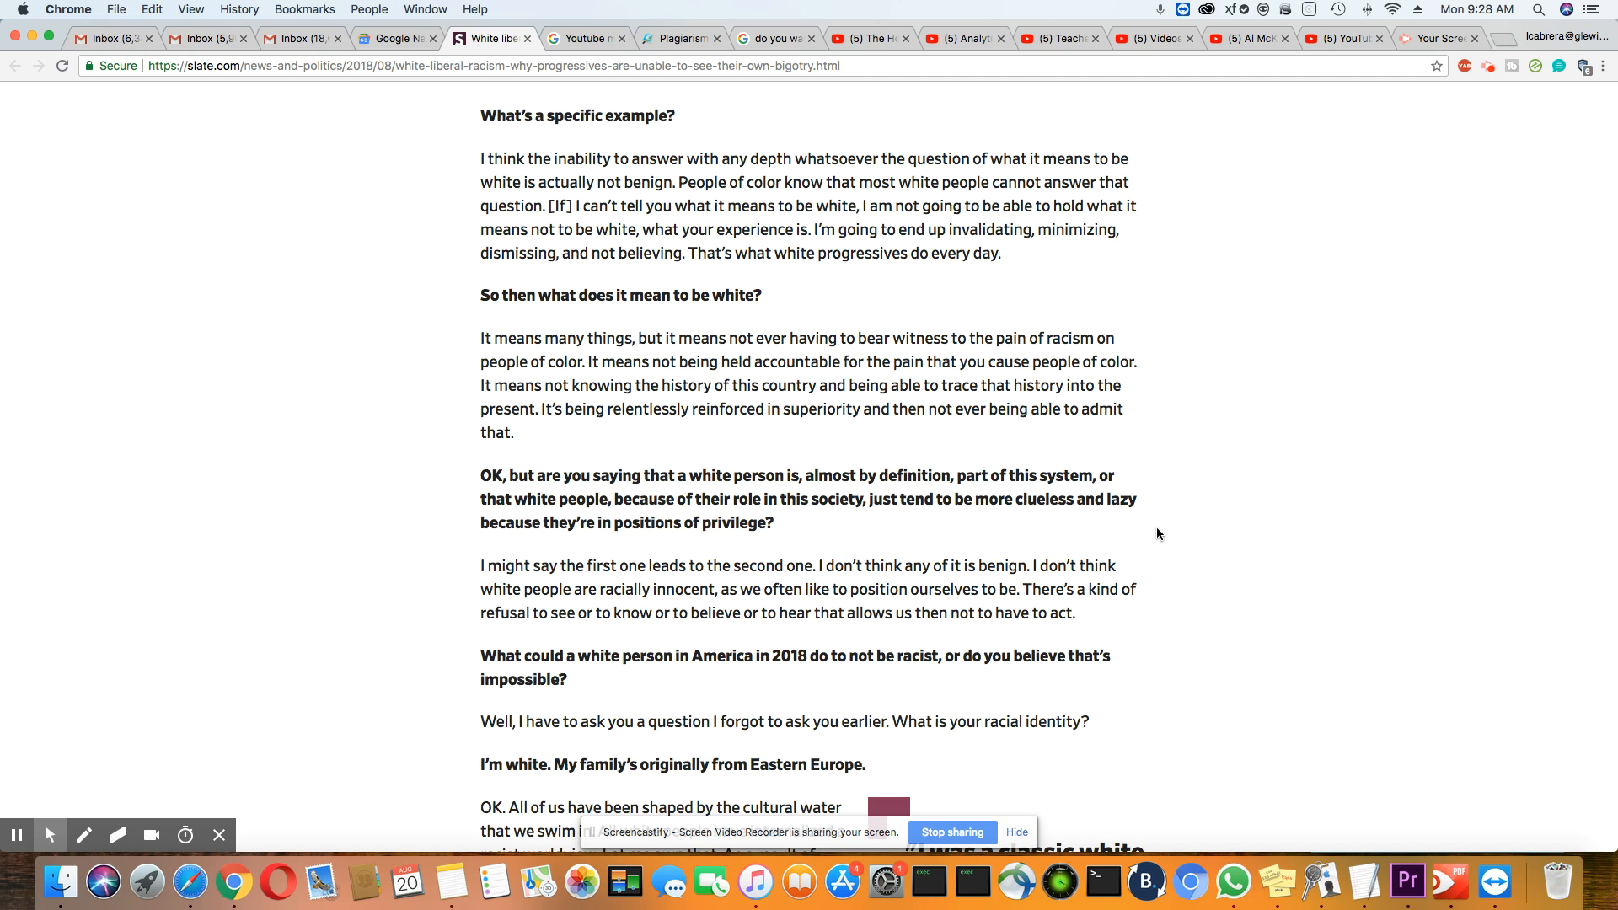
# Step: Scroll down to the 'All of us have been shaped by the cultural water' paragraph and the pull quote
pyautogui.scroll(-3)
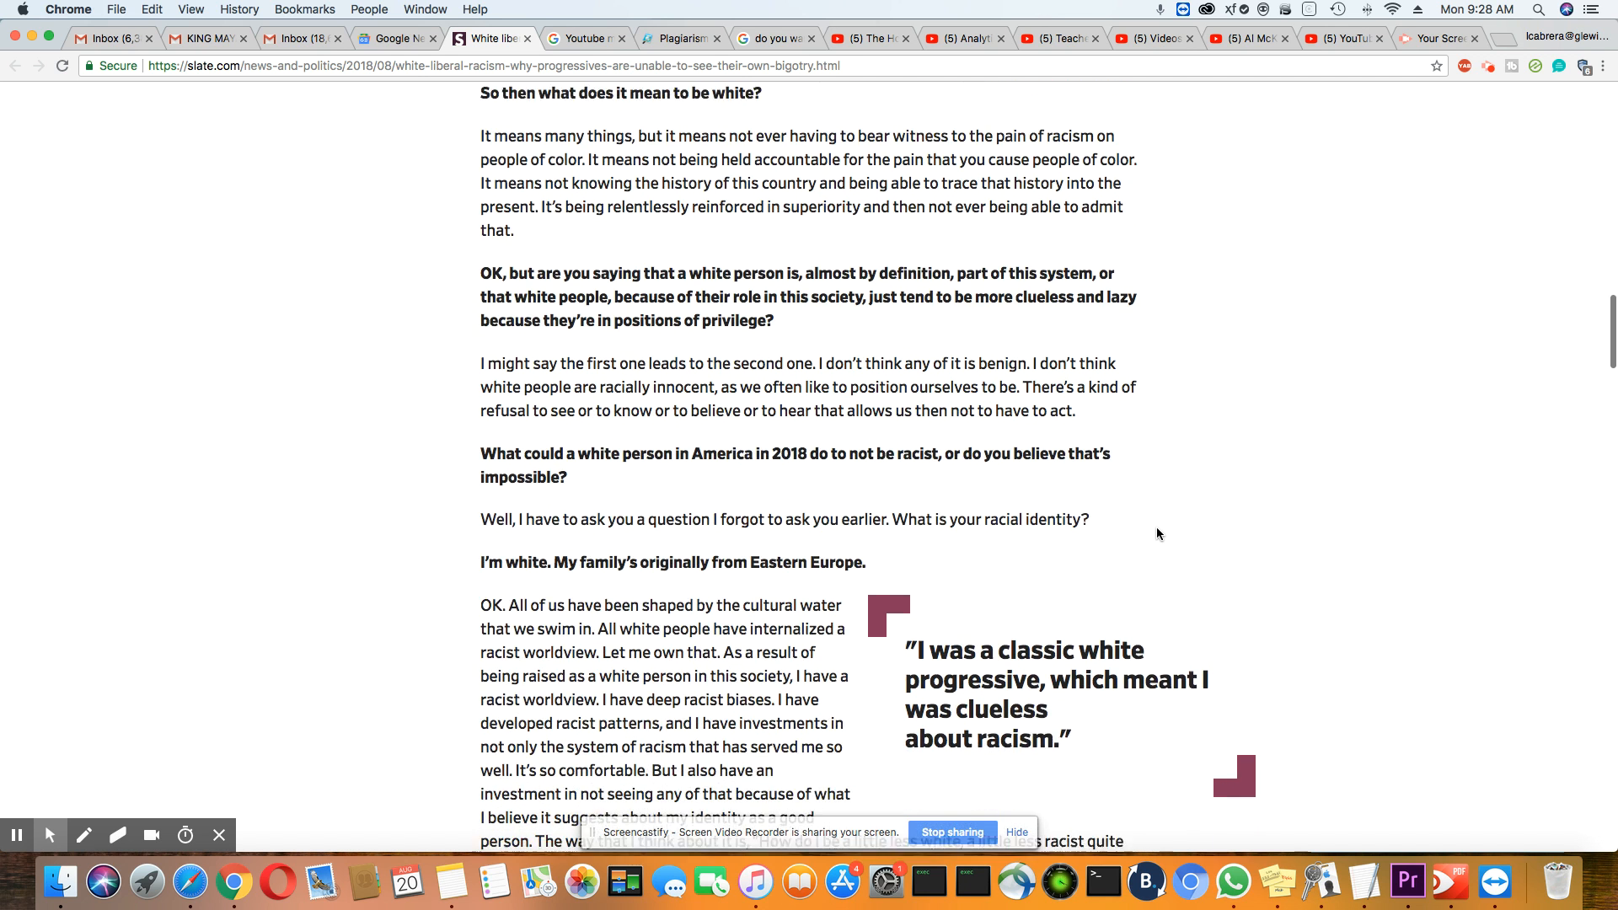
pyautogui.scroll(-3)
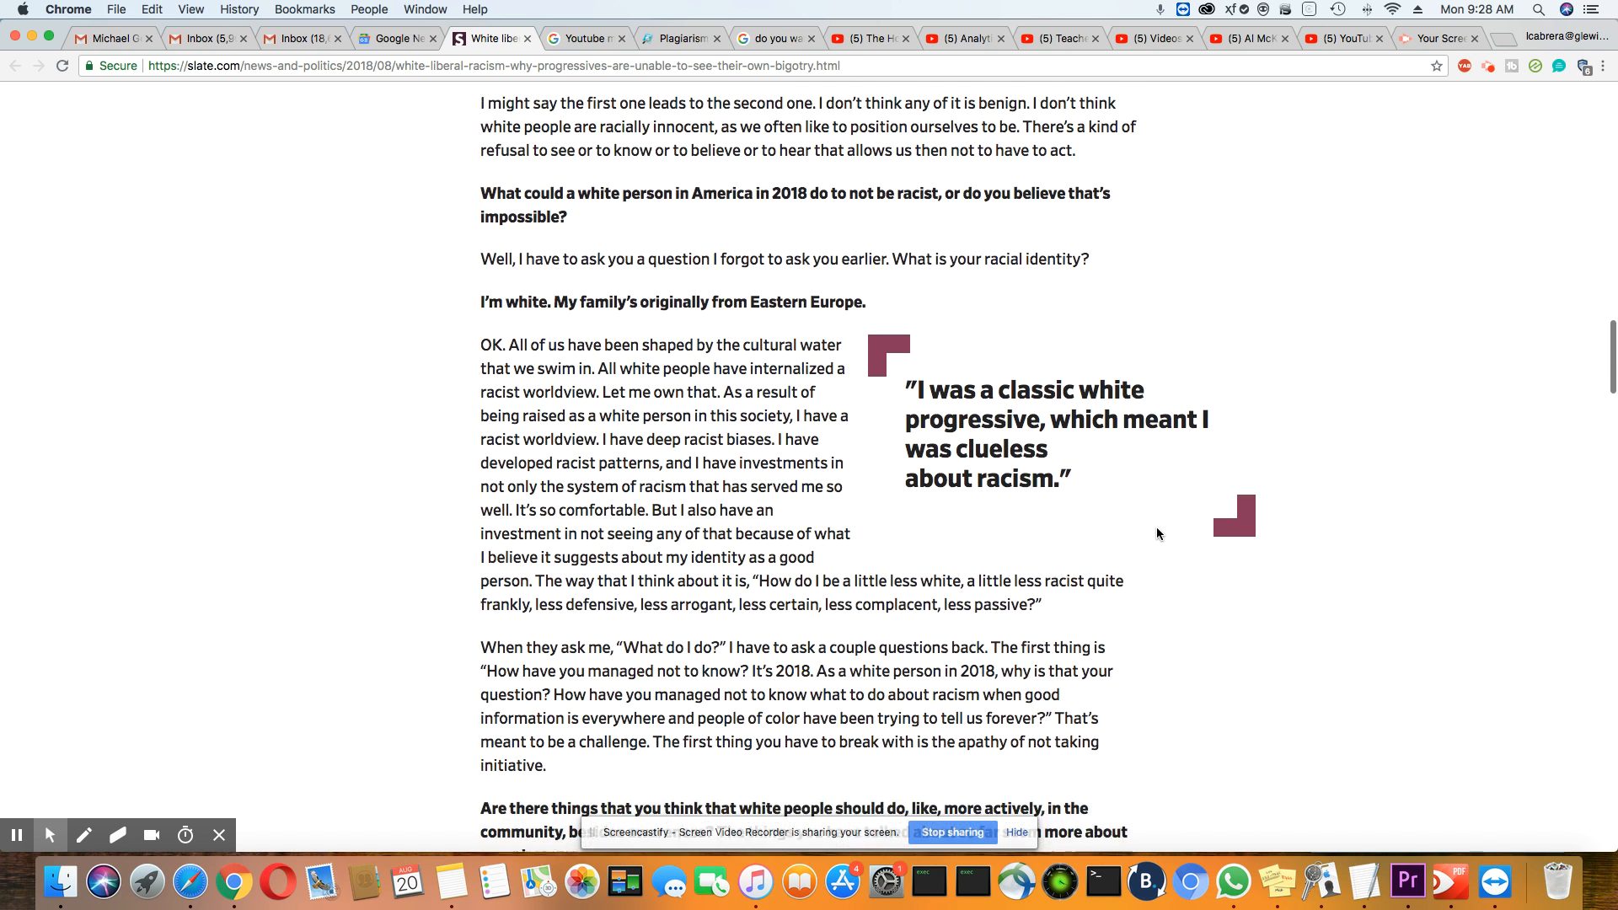
pyautogui.scroll(-3)
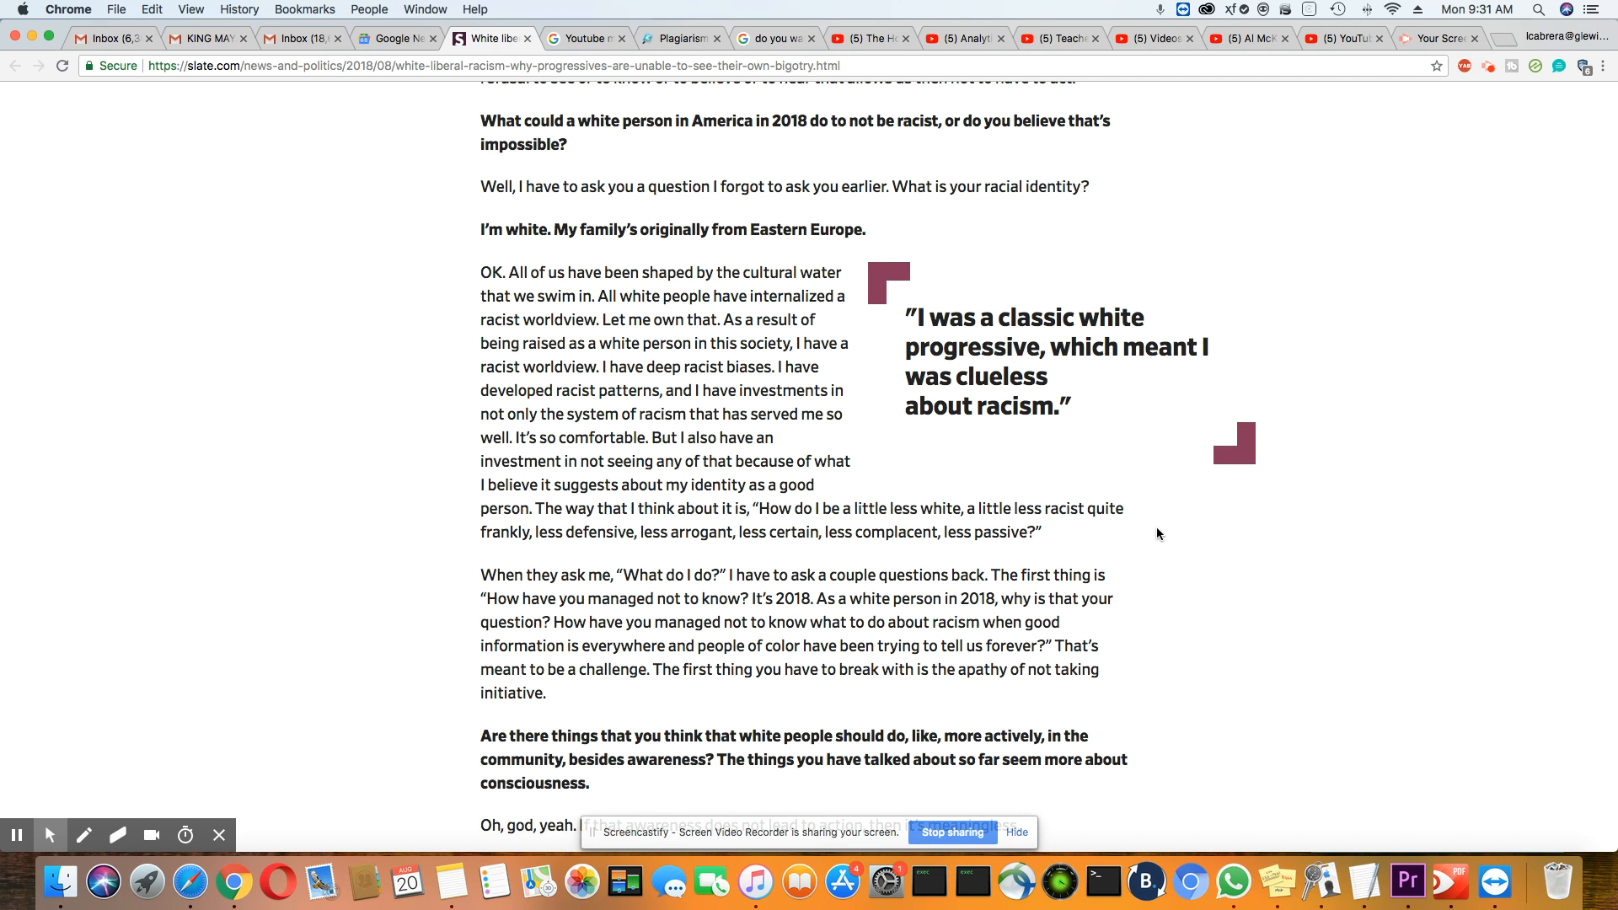
pyautogui.click(107, 39)
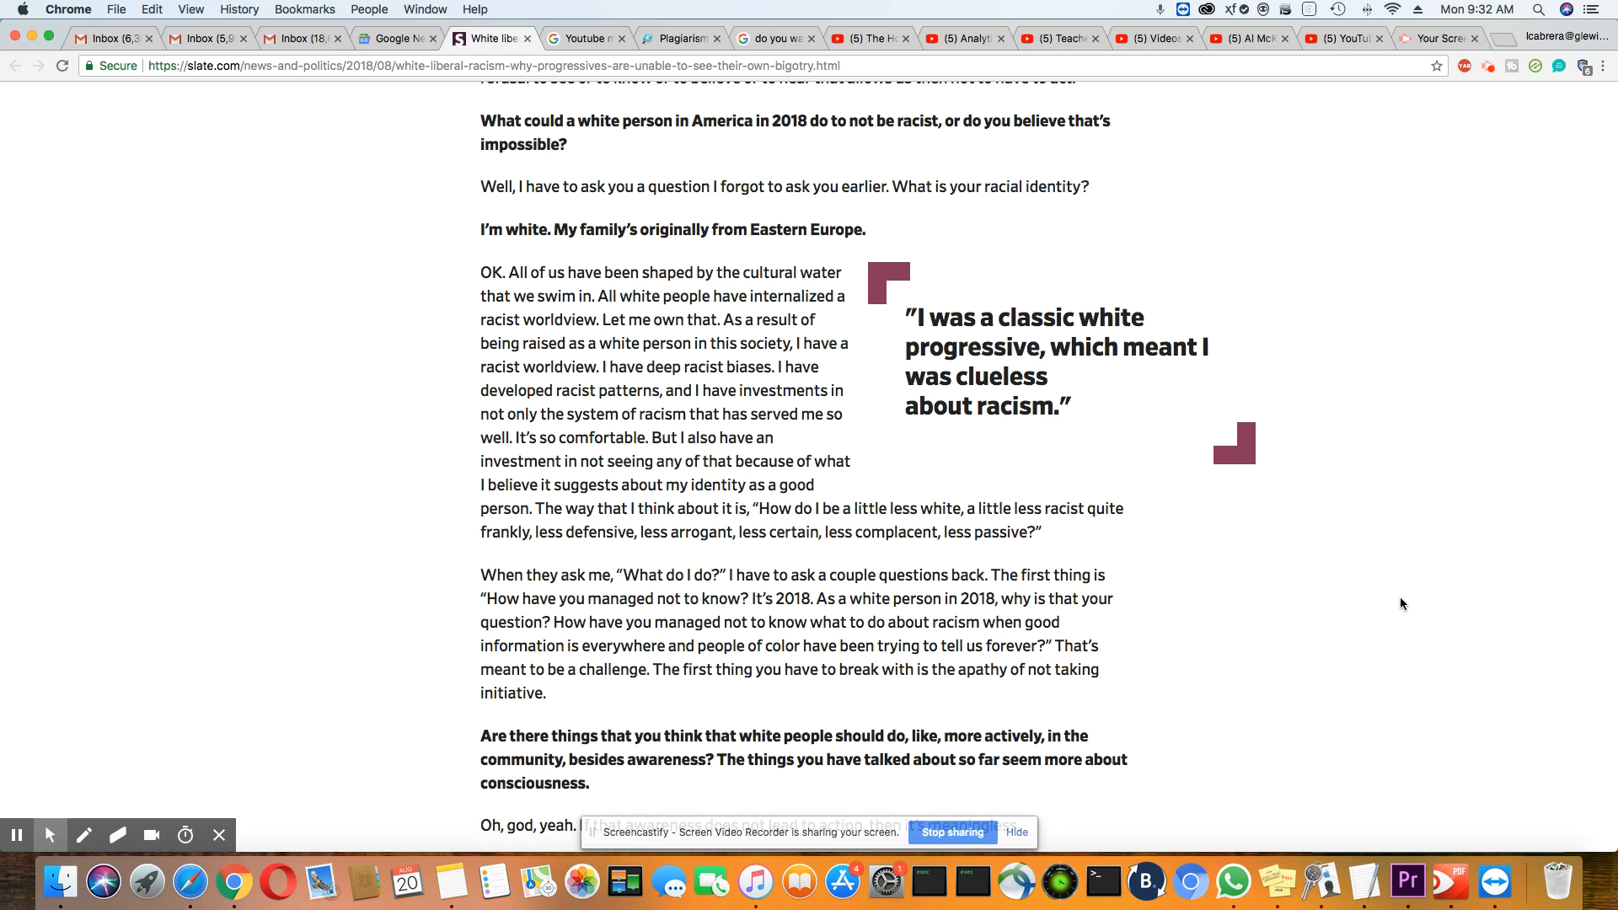
# Step: Scroll down until the 'So what are your strategies, then, when you are doing workshops?' question is near the top
pyautogui.scroll(-3)
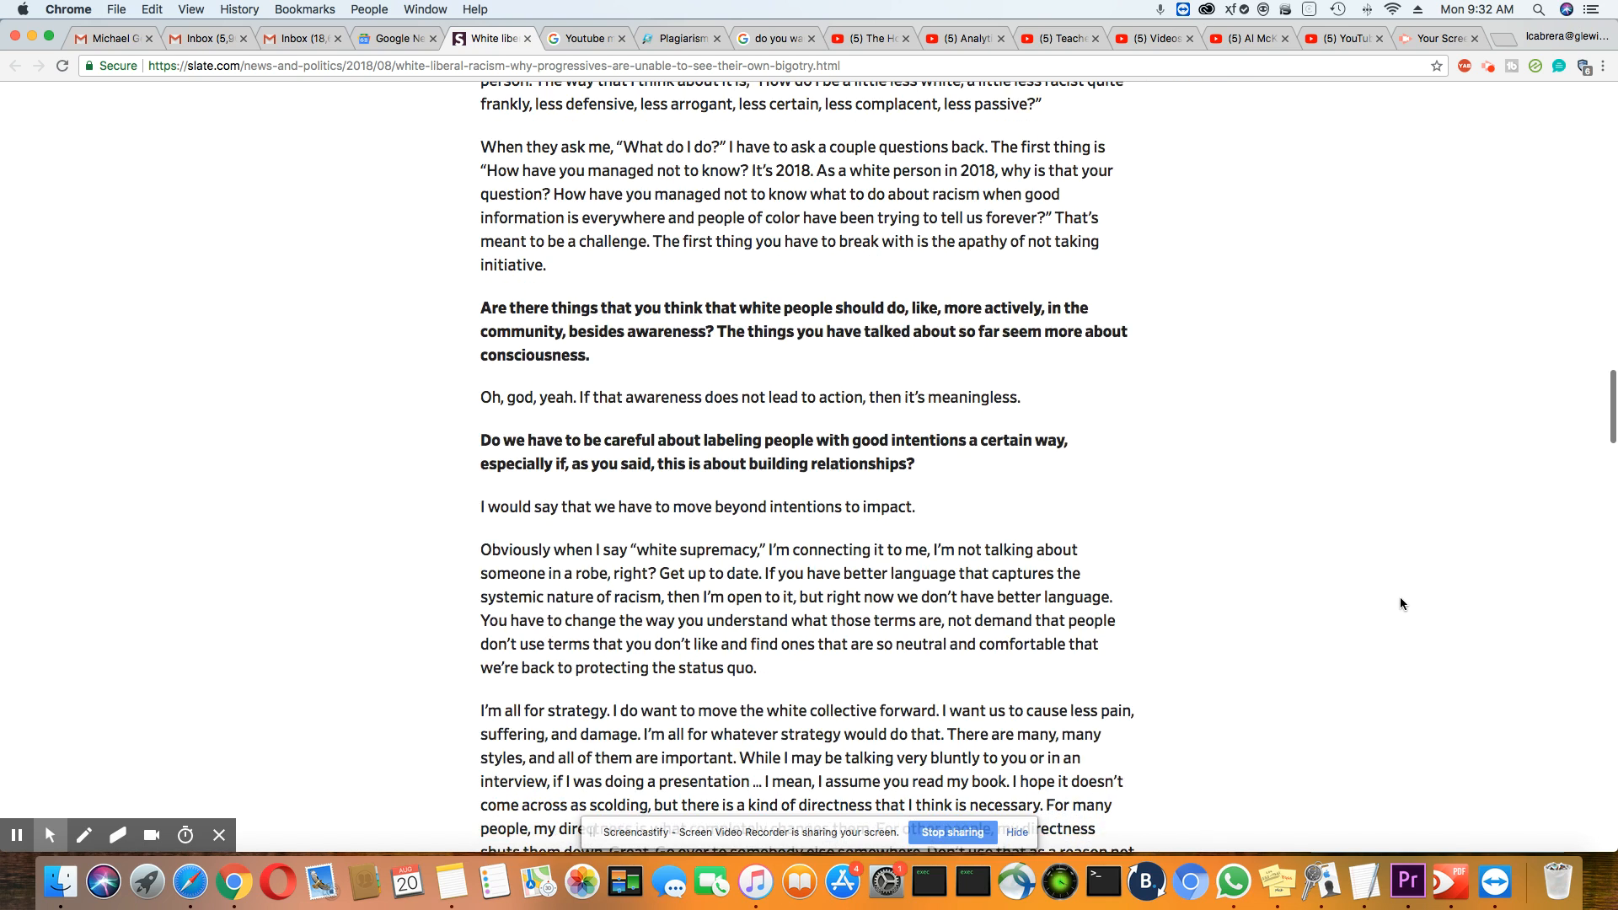
pyautogui.scroll(-3)
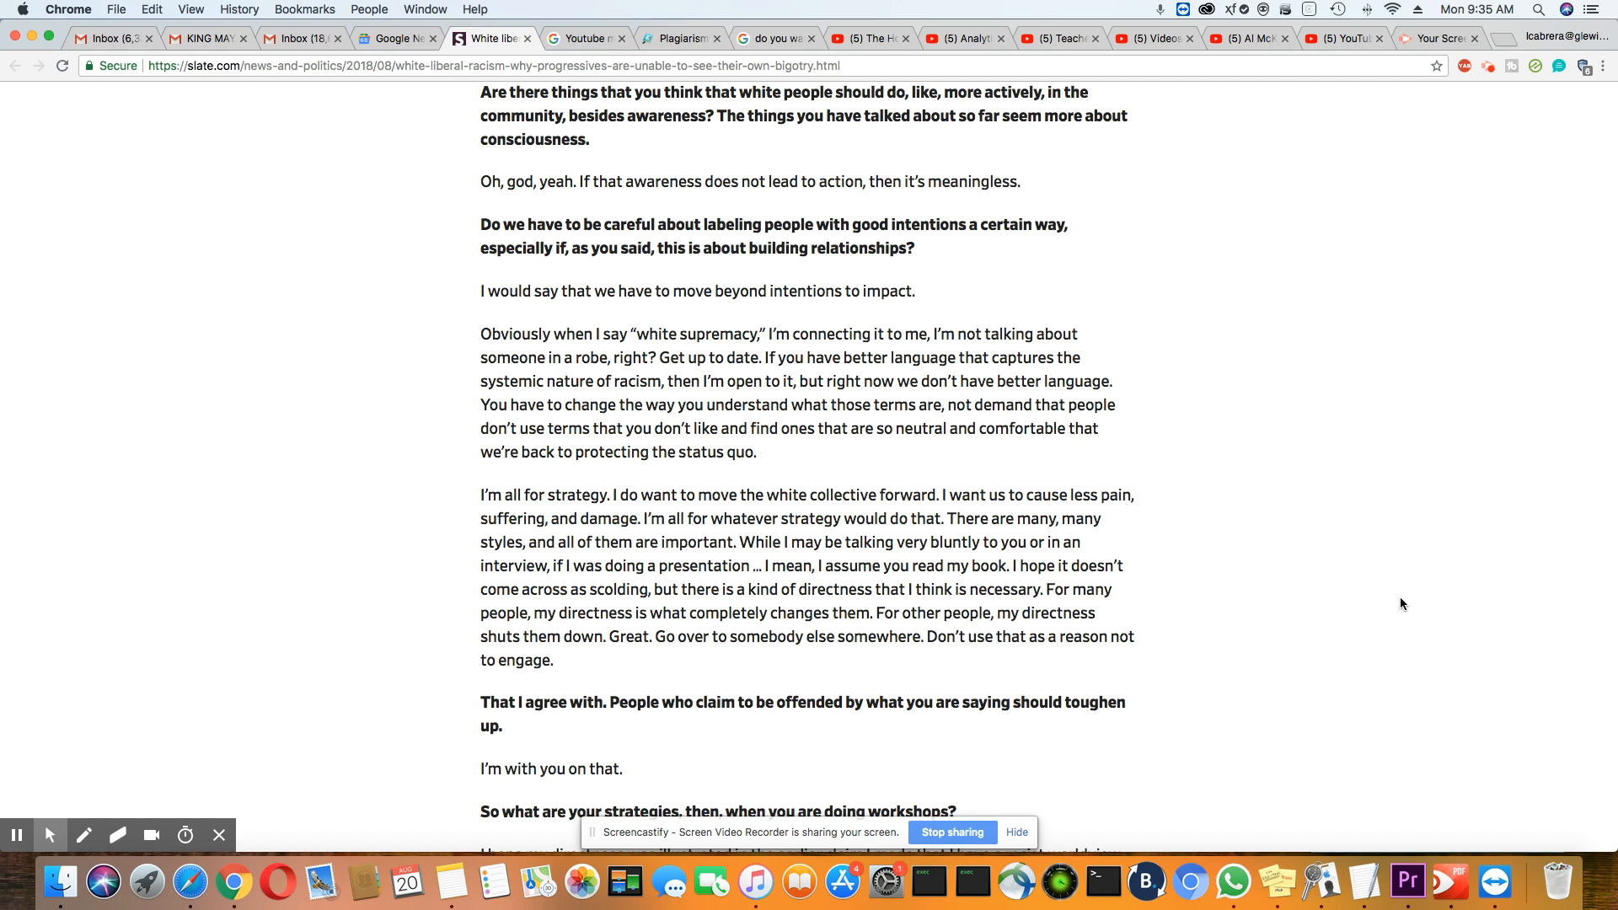
pyautogui.scroll(-3)
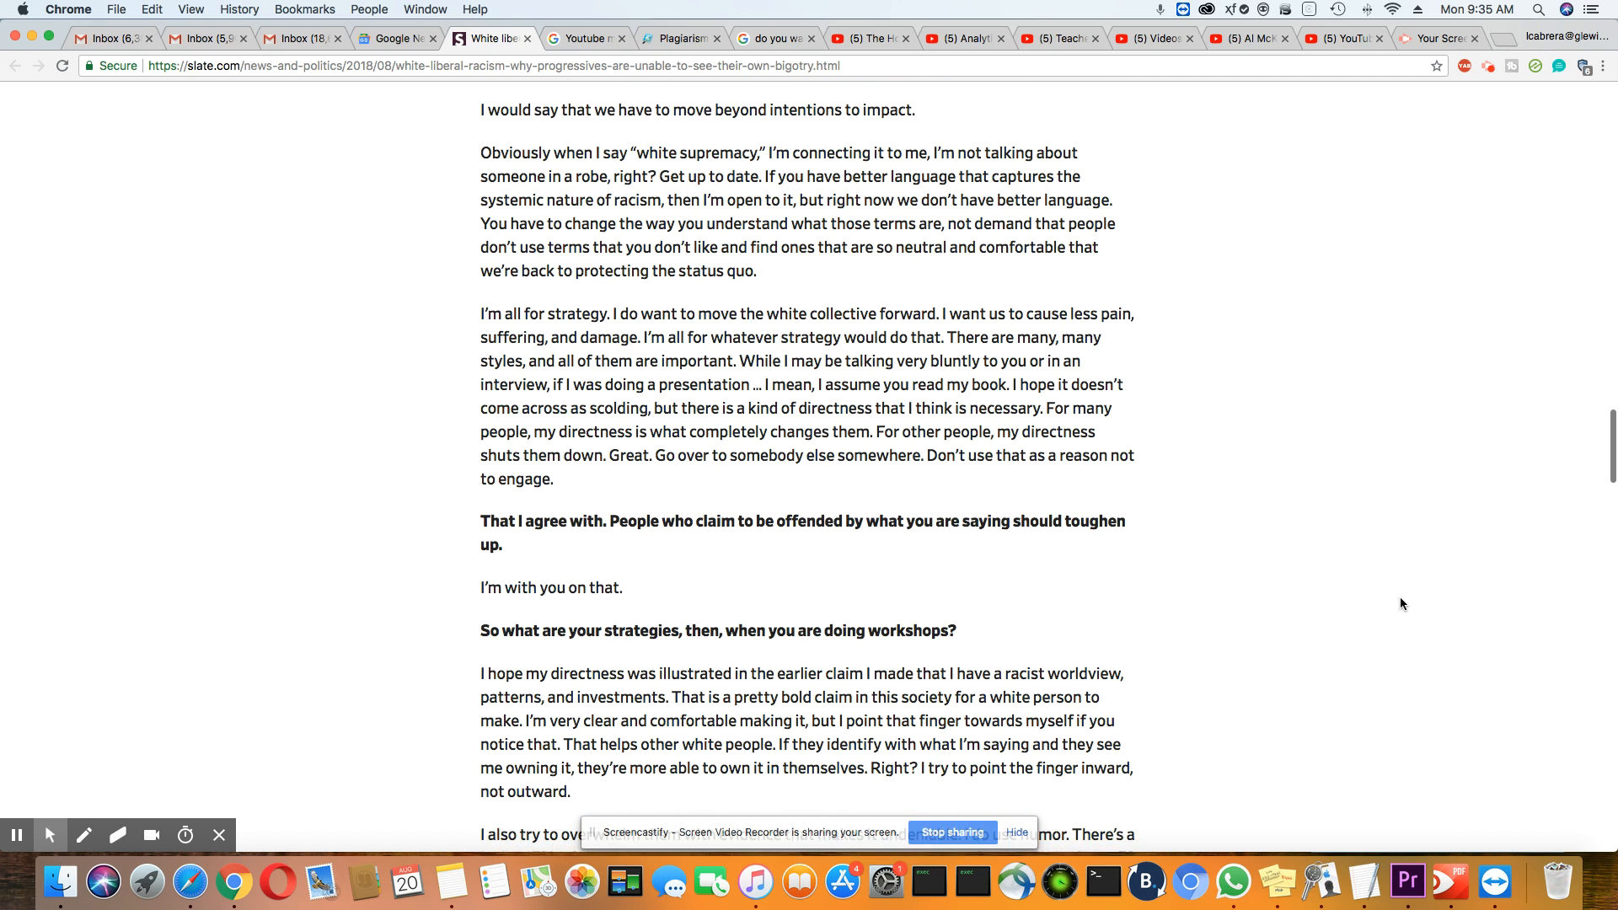
pyautogui.scroll(-3)
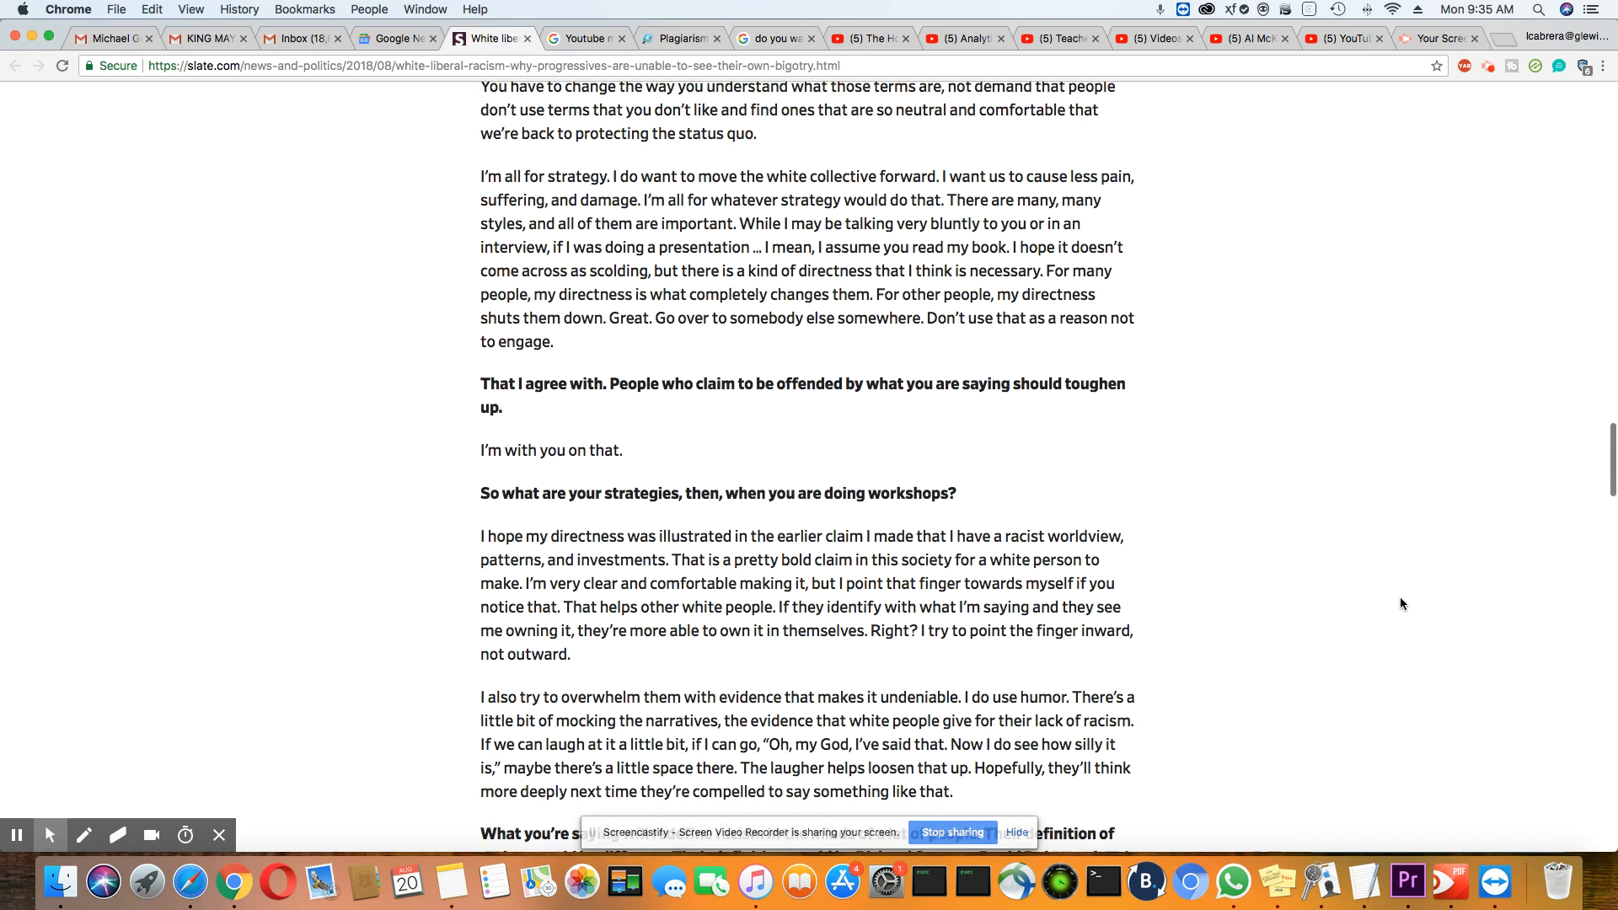
pyautogui.scroll(-3)
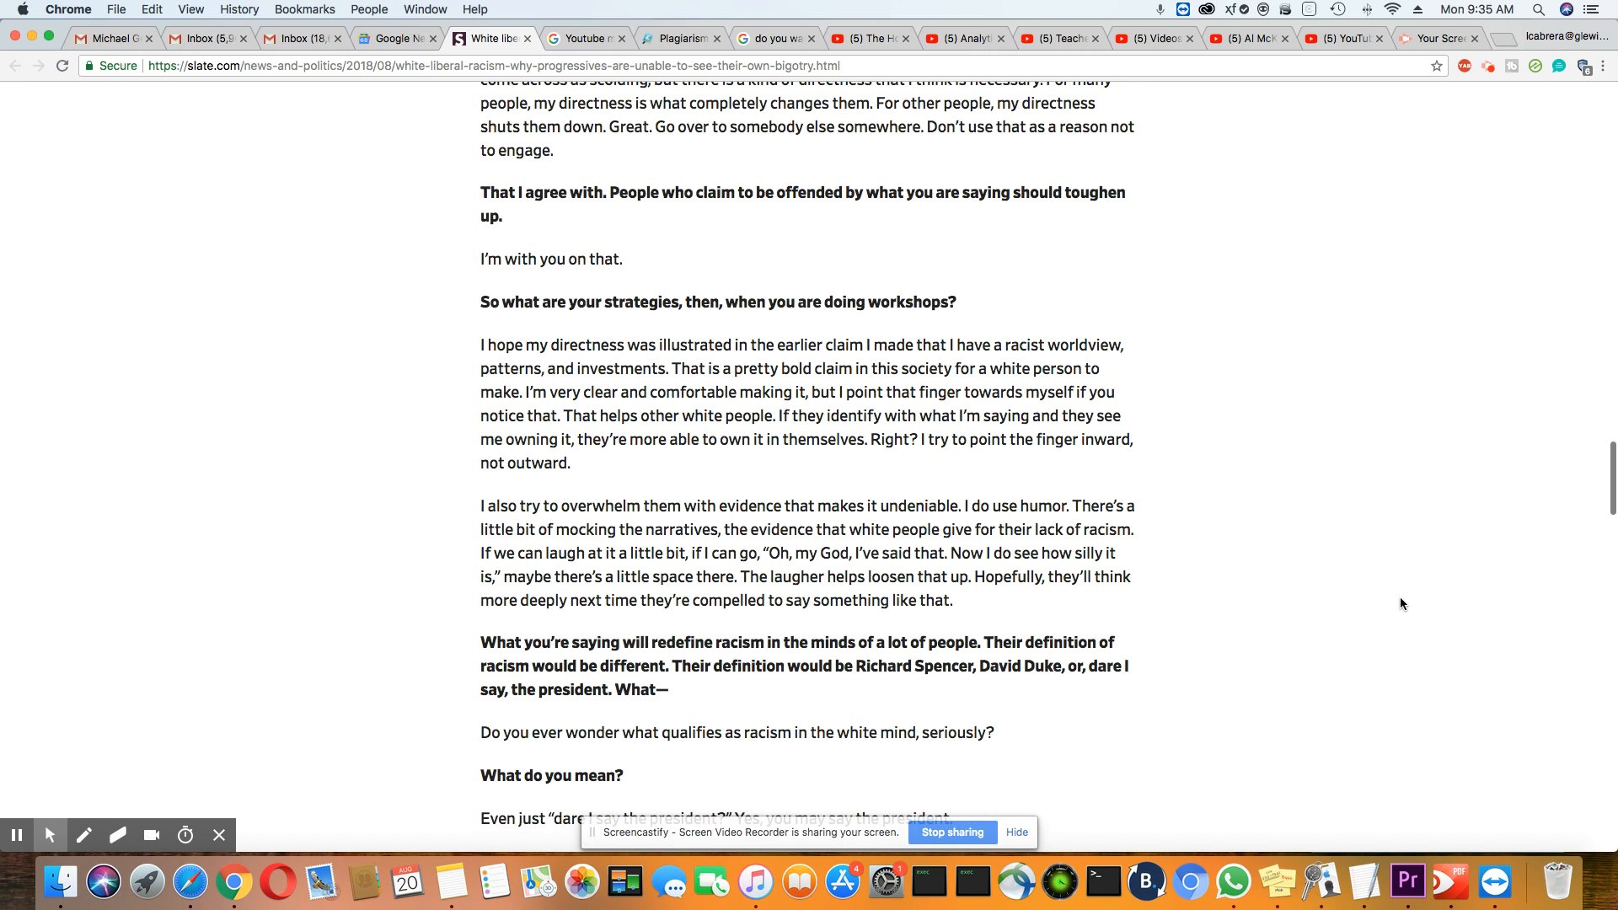
pyautogui.scroll(-3)
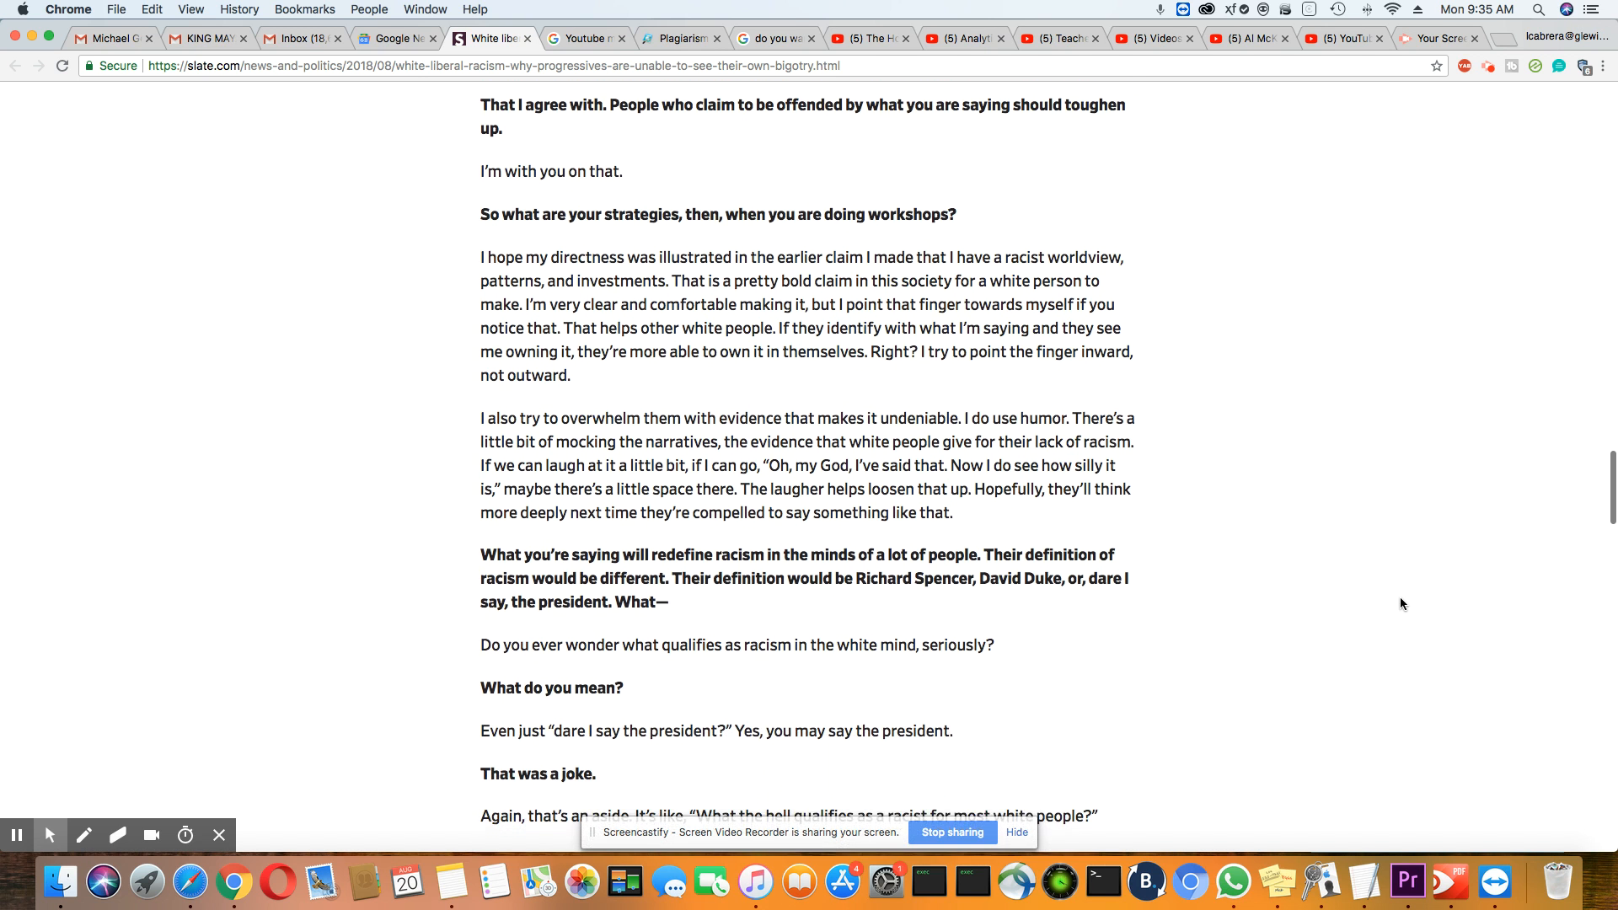
pyautogui.scroll(3)
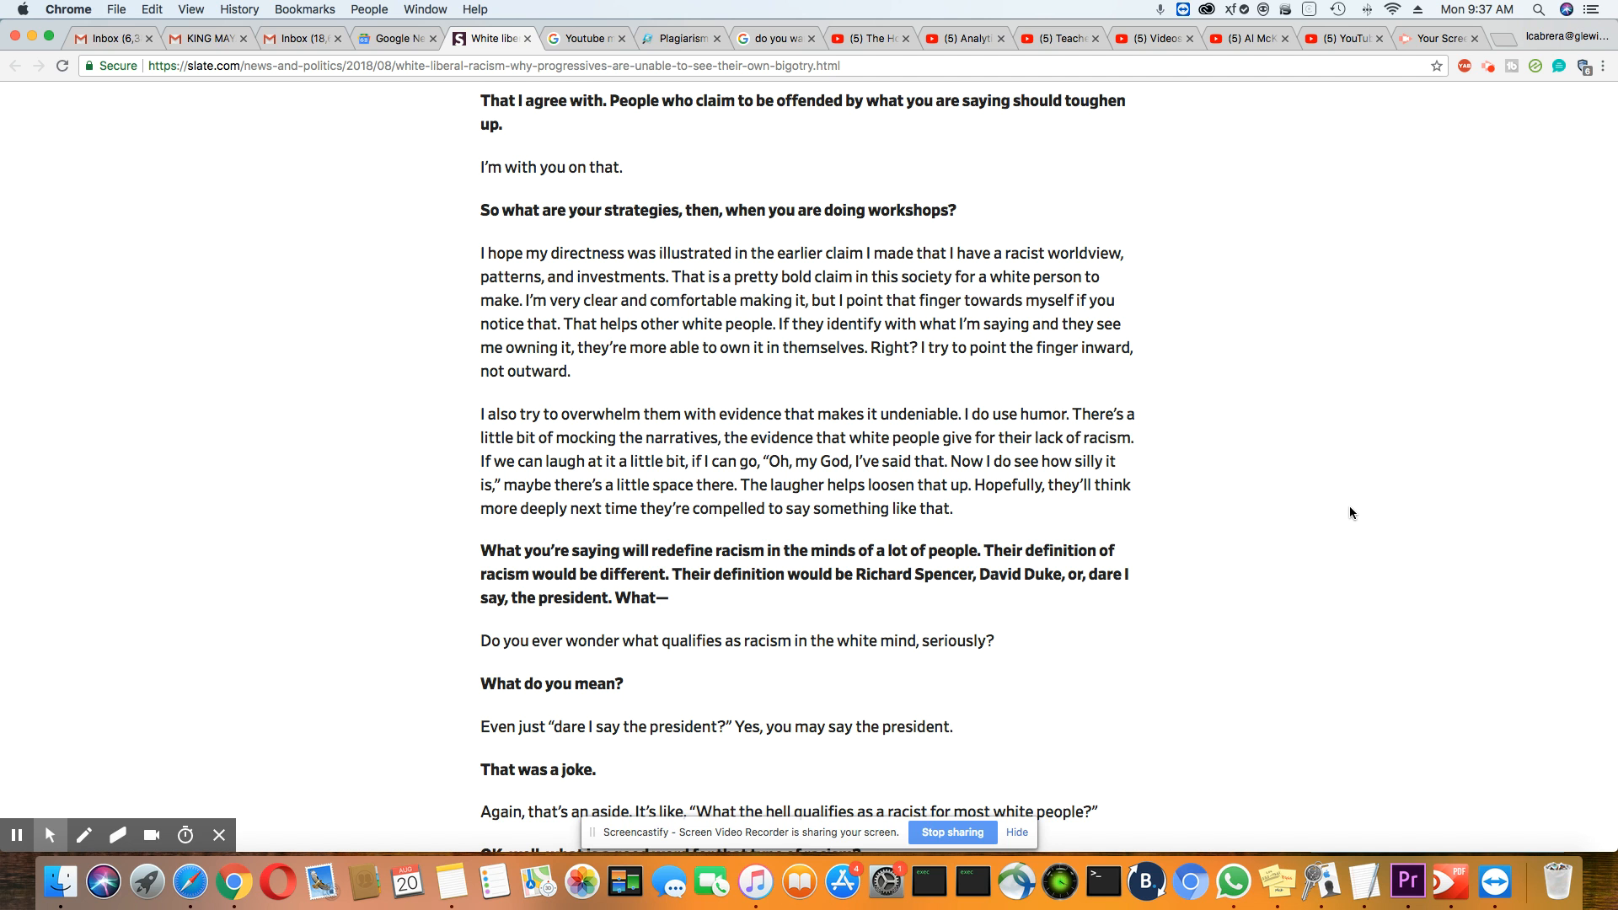
# Step: Scroll past the workshop answer to the 'avowed racist' discussion
pyautogui.scroll(-3)
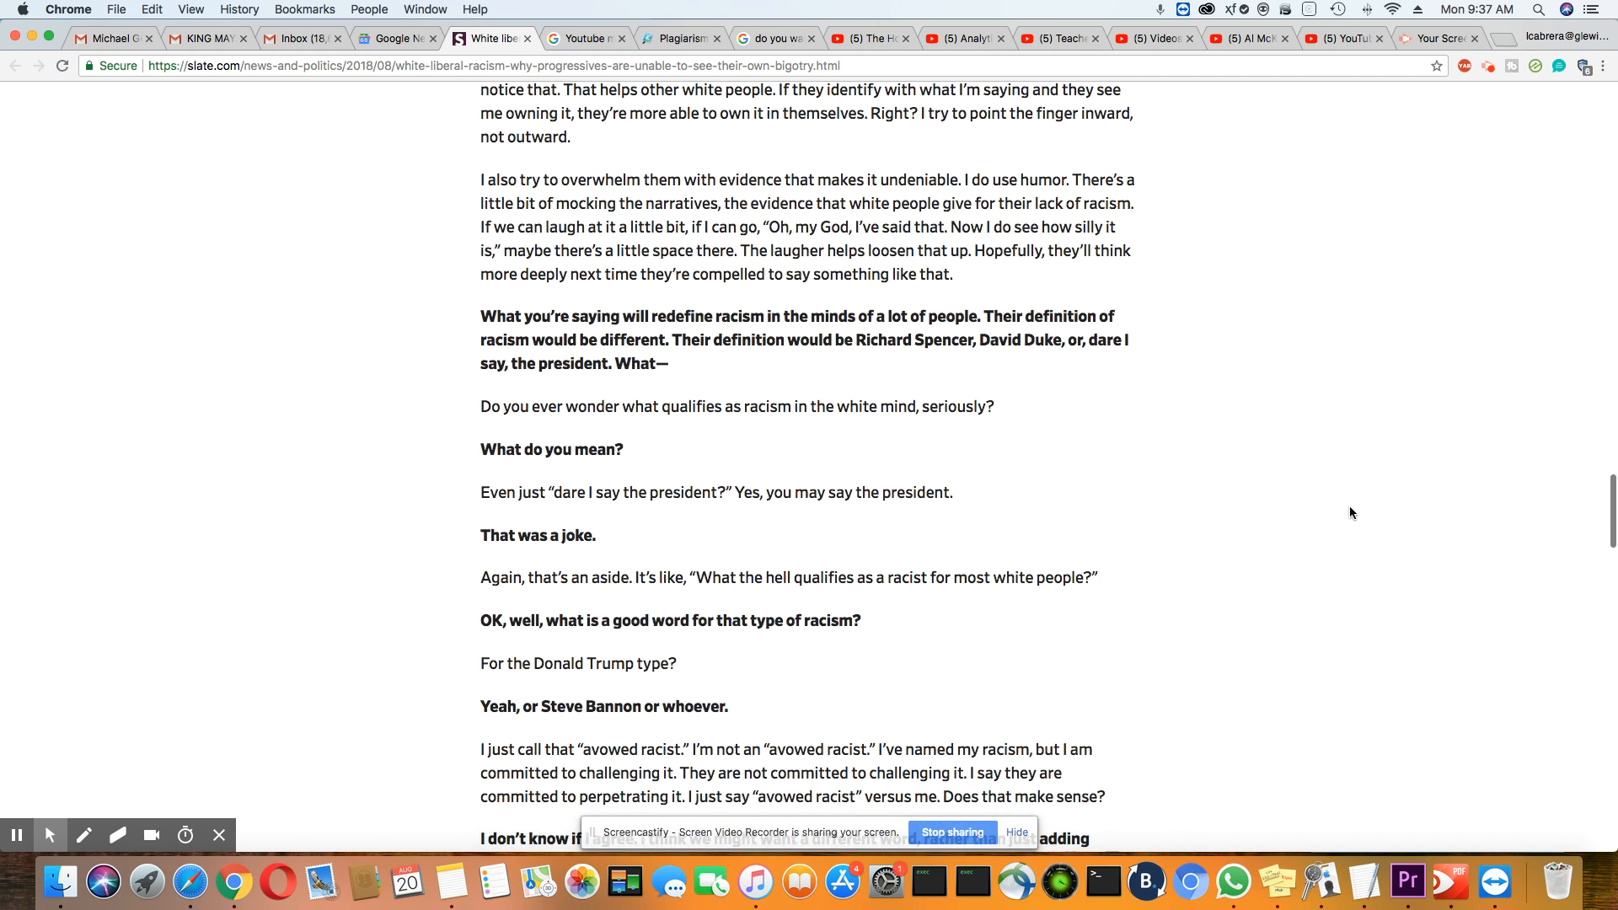
pyautogui.scroll(-3)
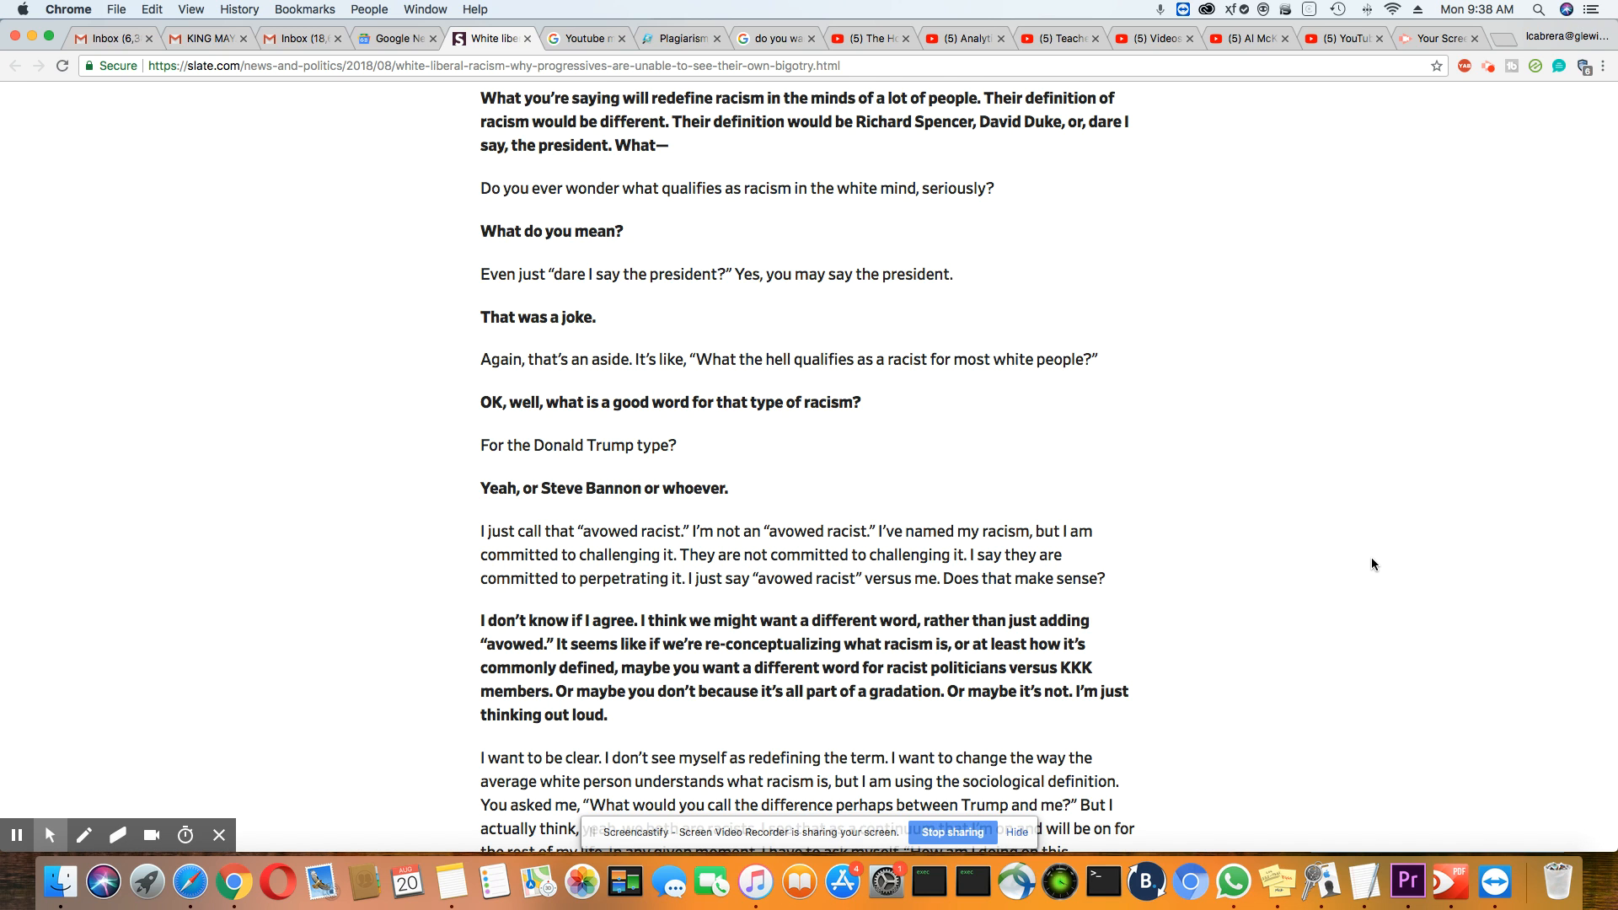
# Step: Scroll down to the question 'So you consider yourself a racist right now?' and DiAngelo's answer
pyautogui.scroll(-3)
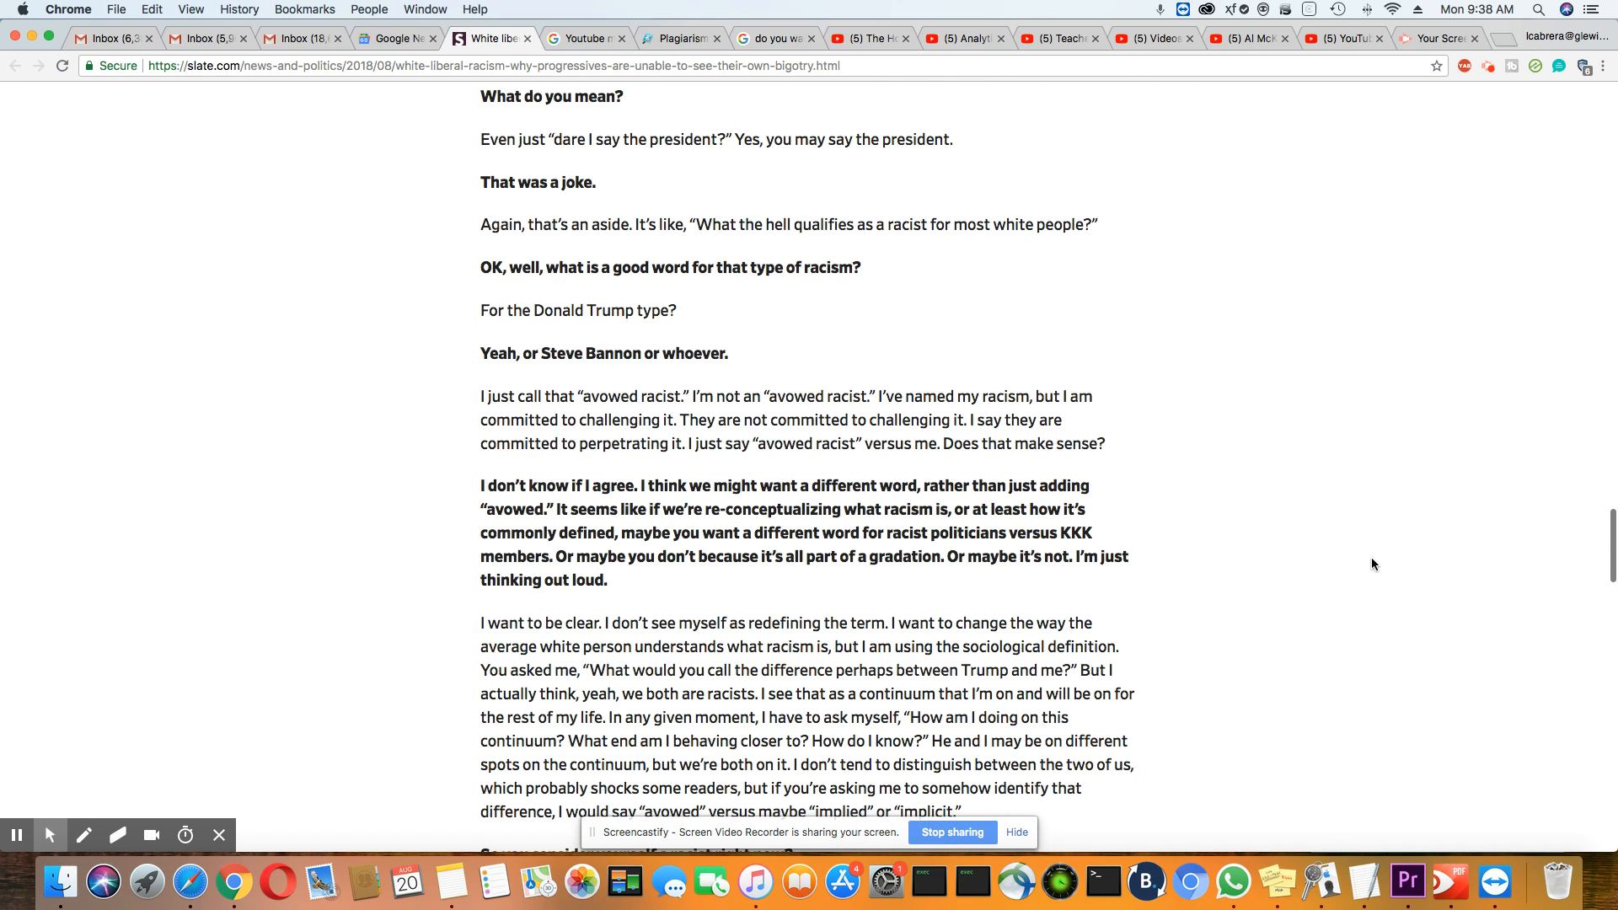
pyautogui.scroll(-3)
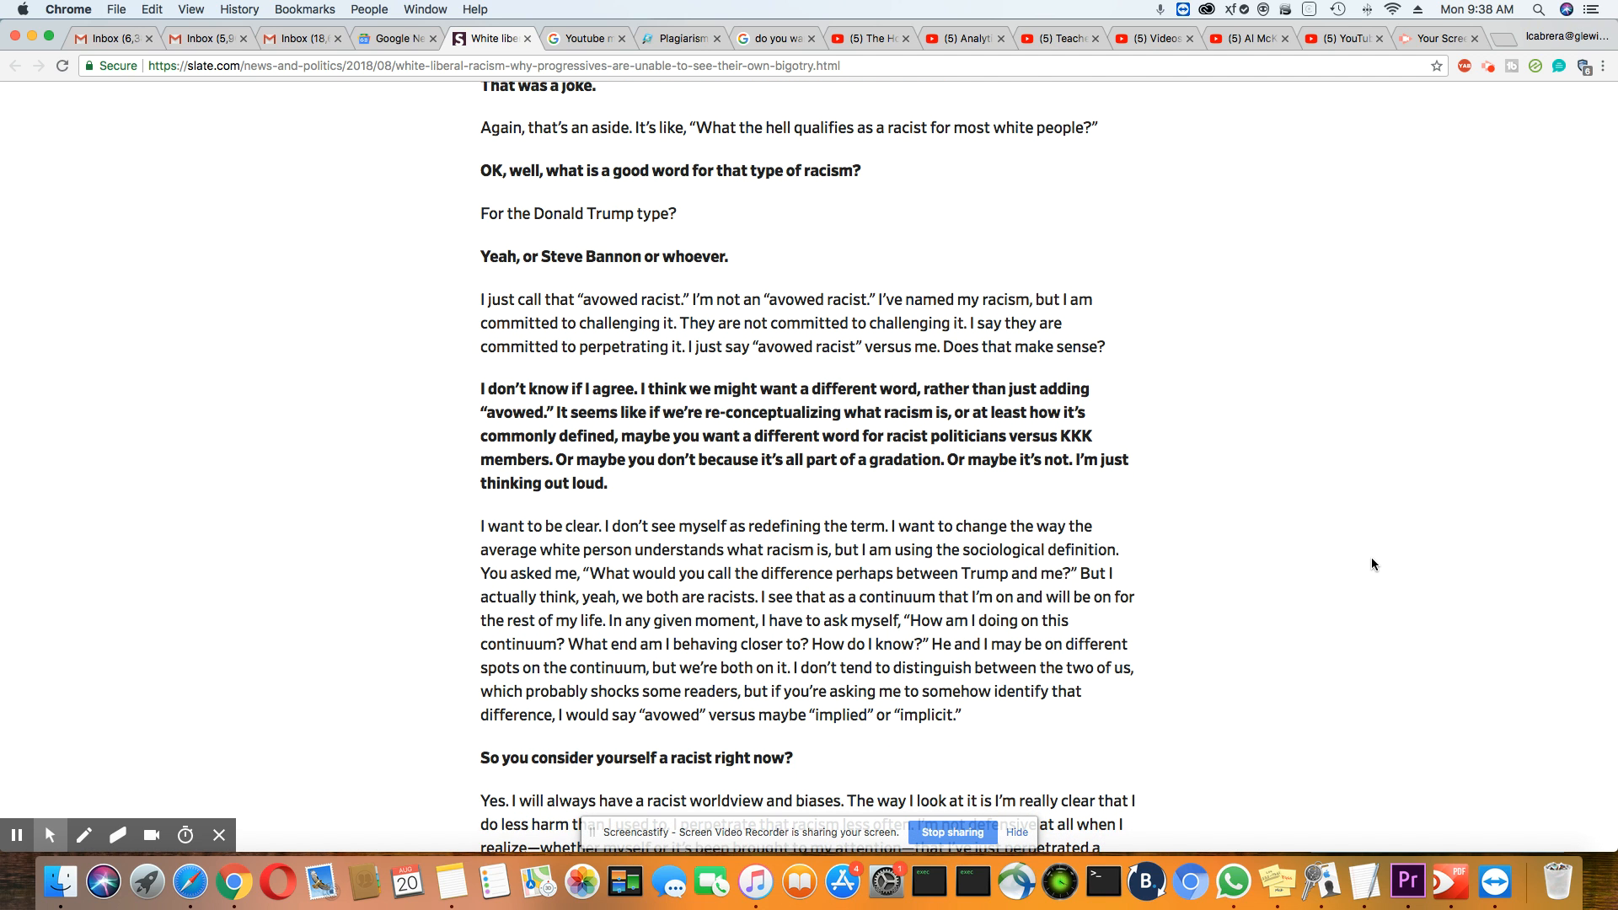
pyautogui.scroll(-3)
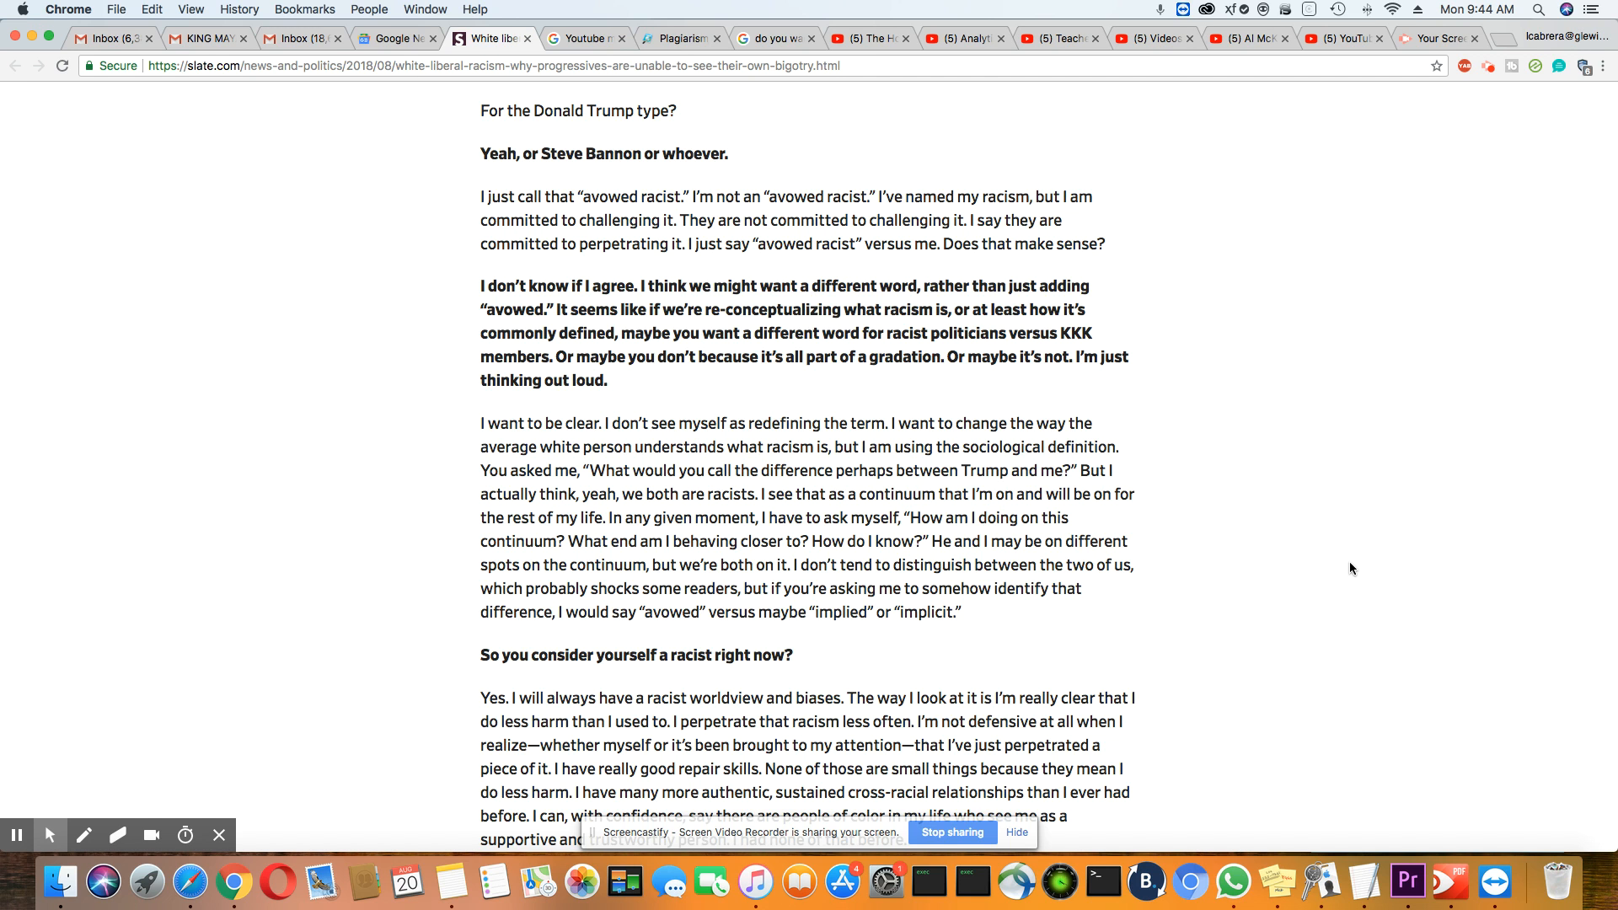
# Step: Scroll slightly until the question about minority groups in America appears at the bottom
pyautogui.scroll(-3)
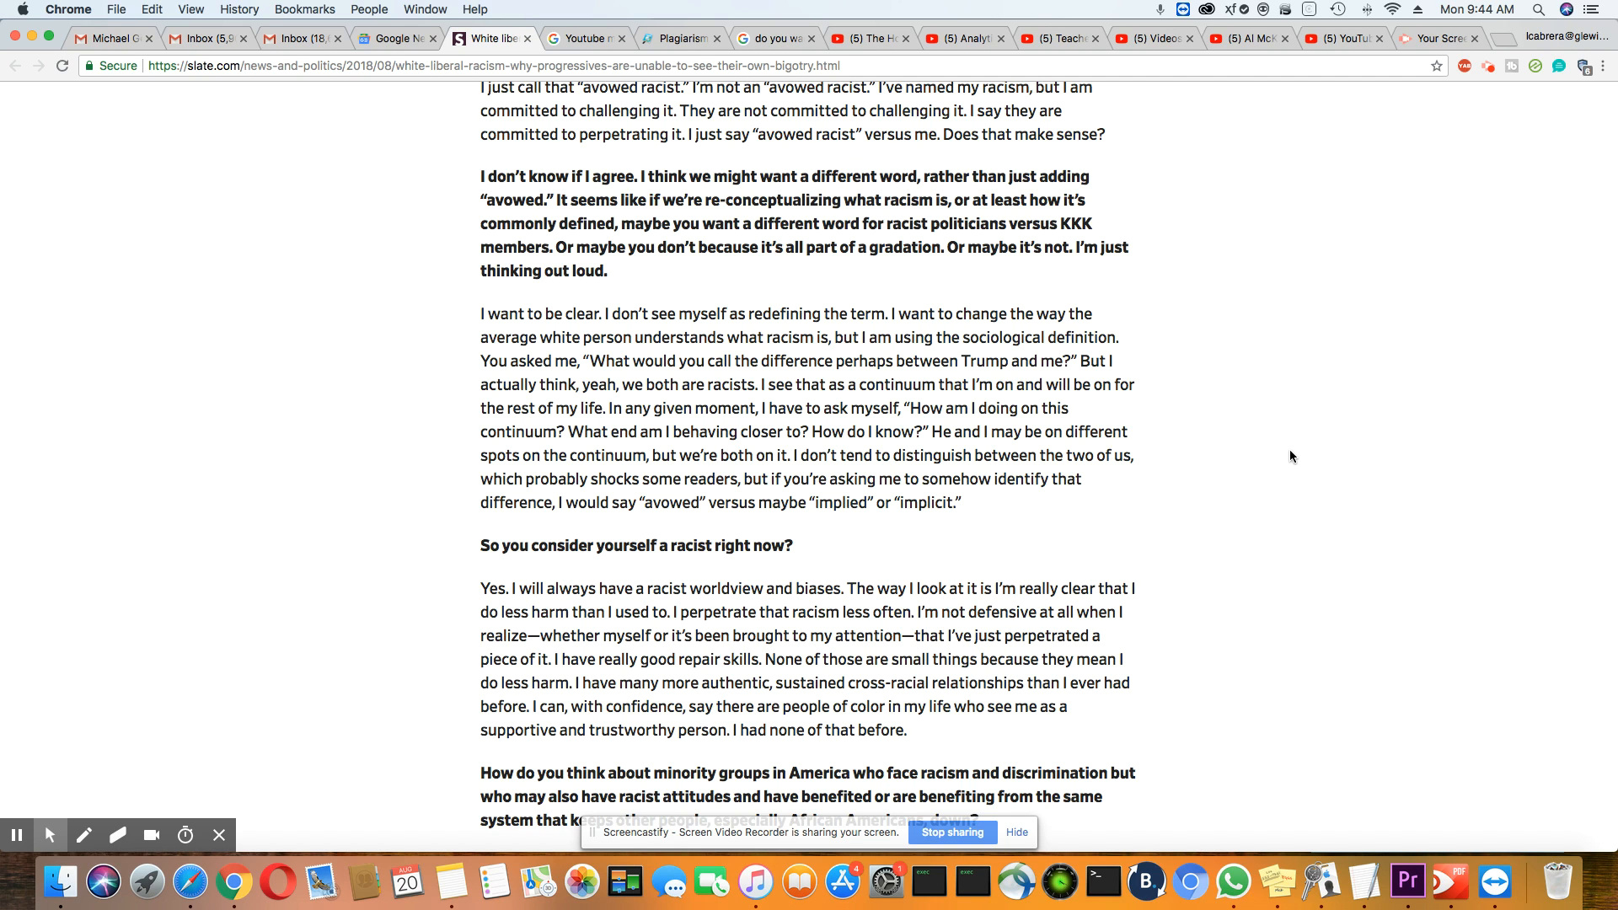
pyautogui.scroll(-3)
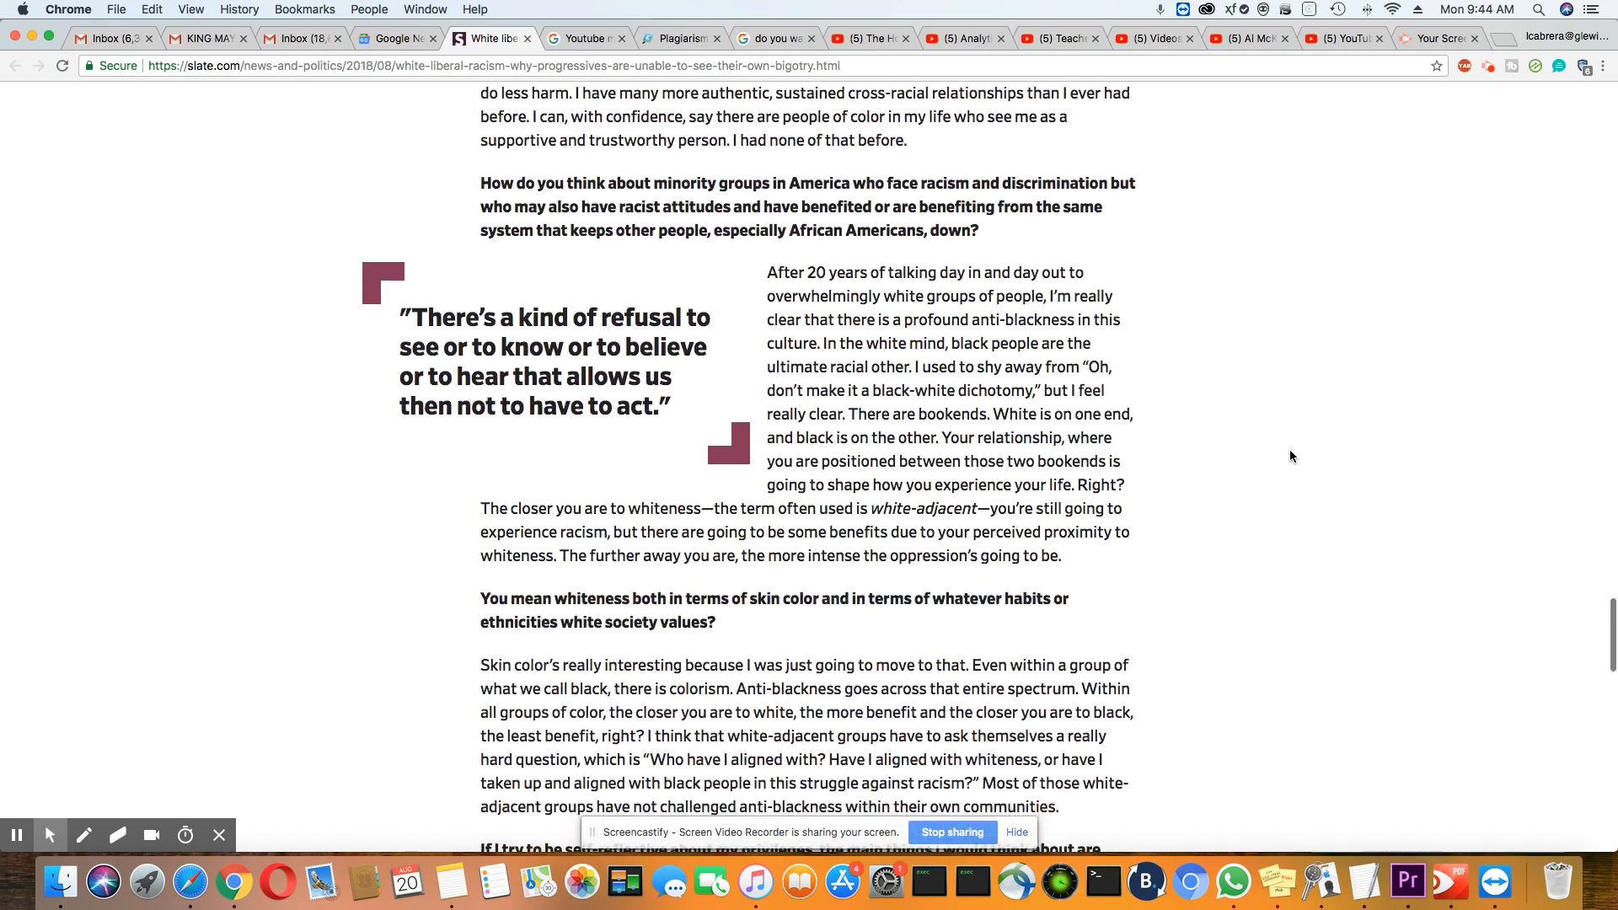
pyautogui.scroll(-3)
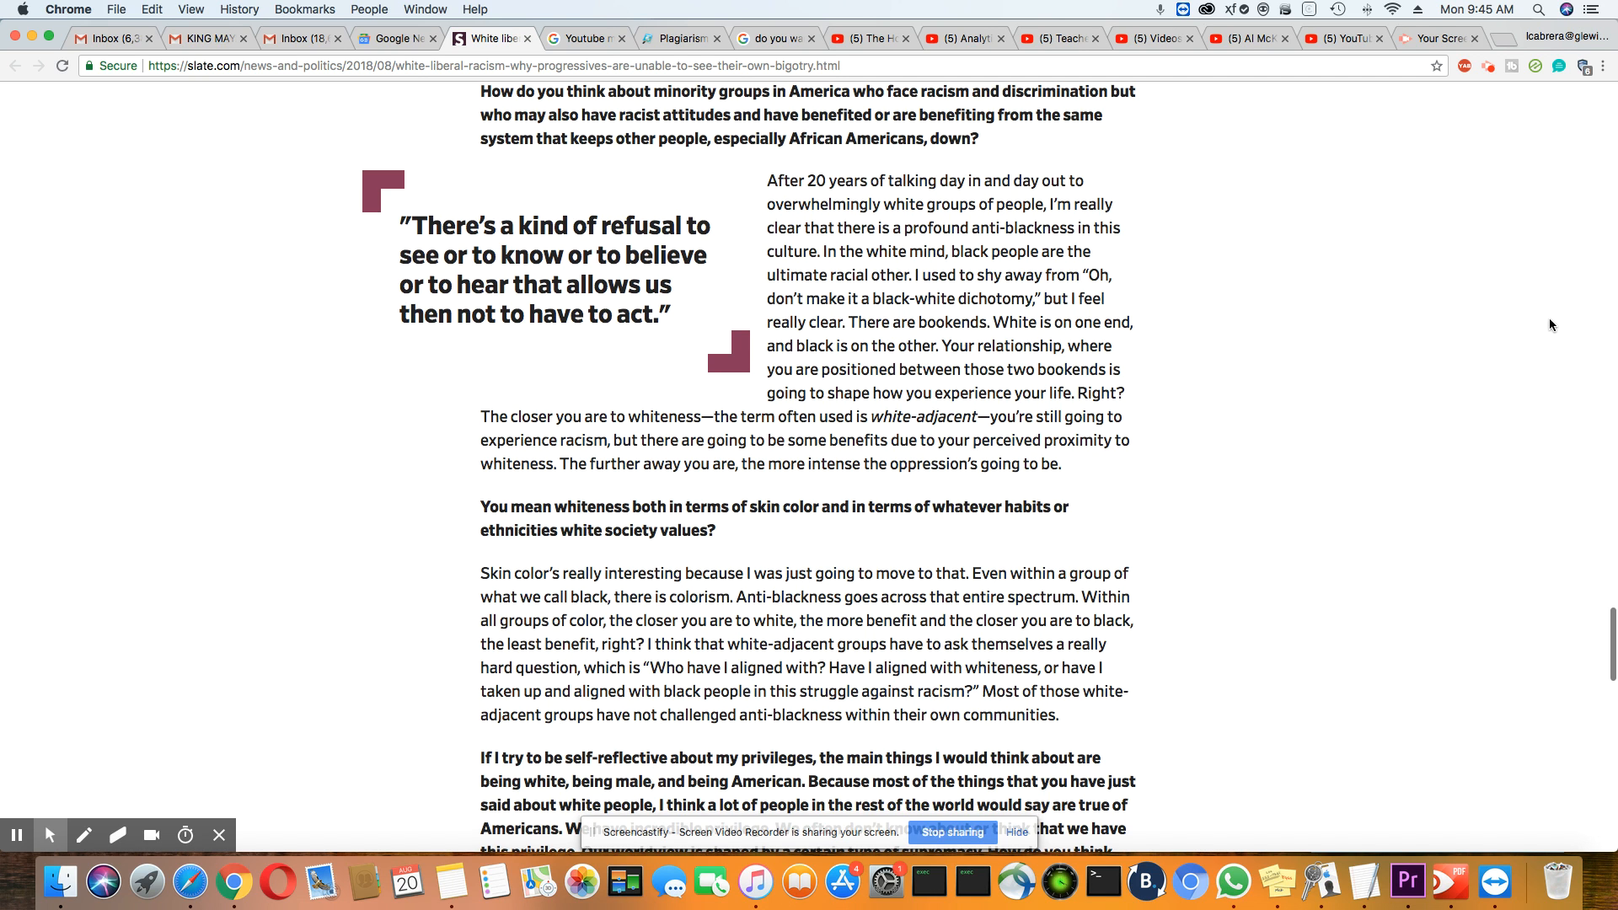
pyautogui.scroll(-3)
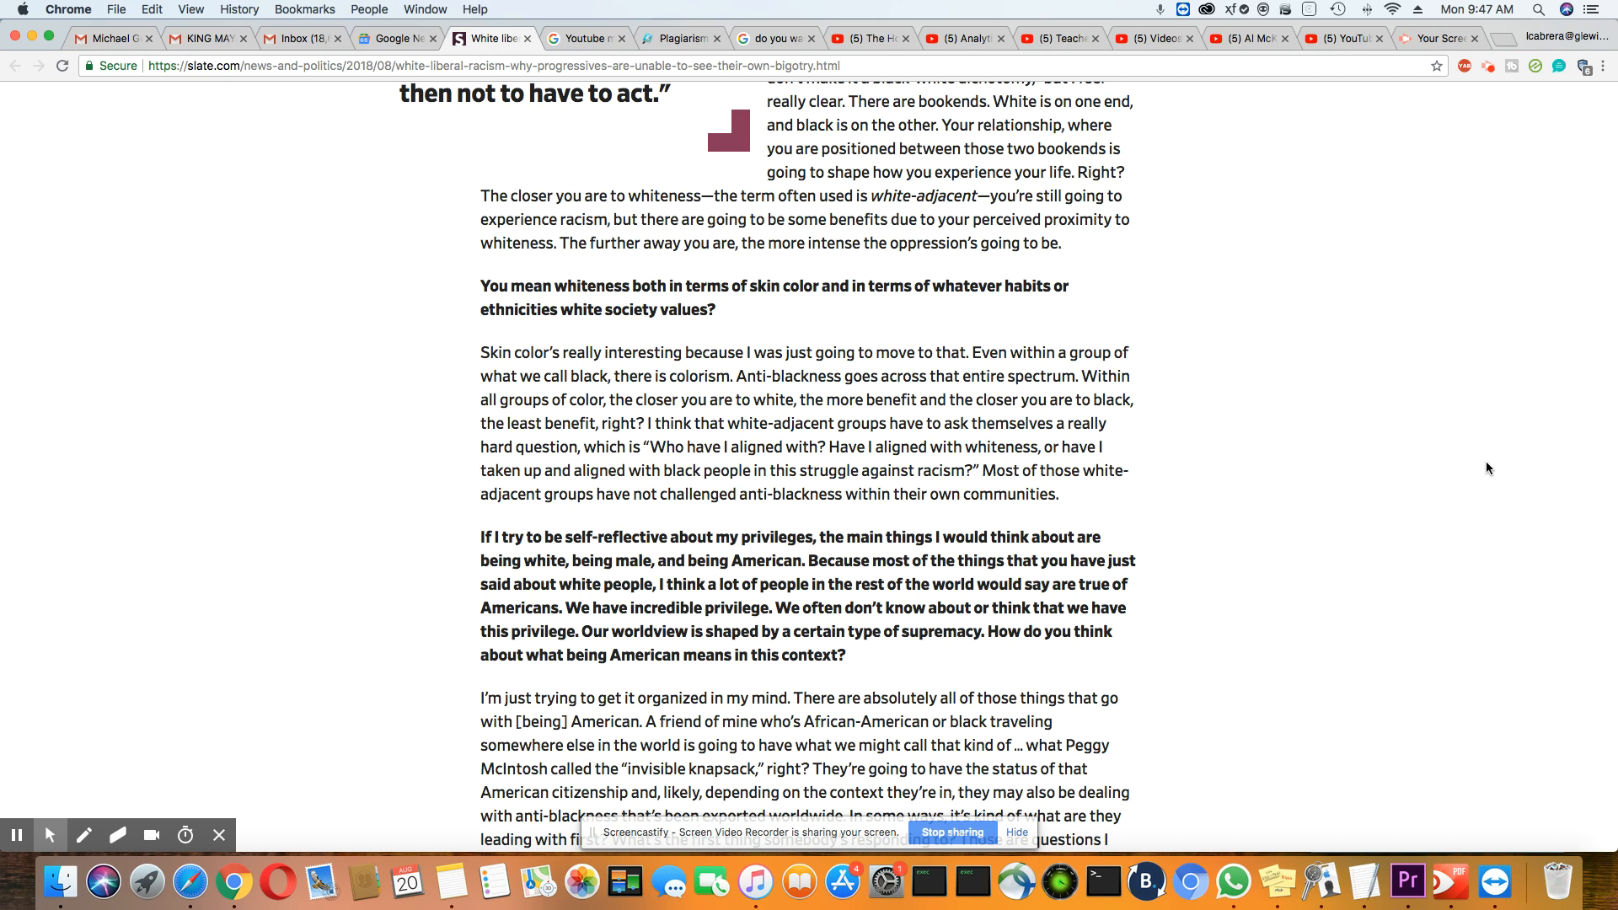
# Step: Scroll down to the answers on the invisible knapsack, saliency and institutional power
pyautogui.scroll(-3)
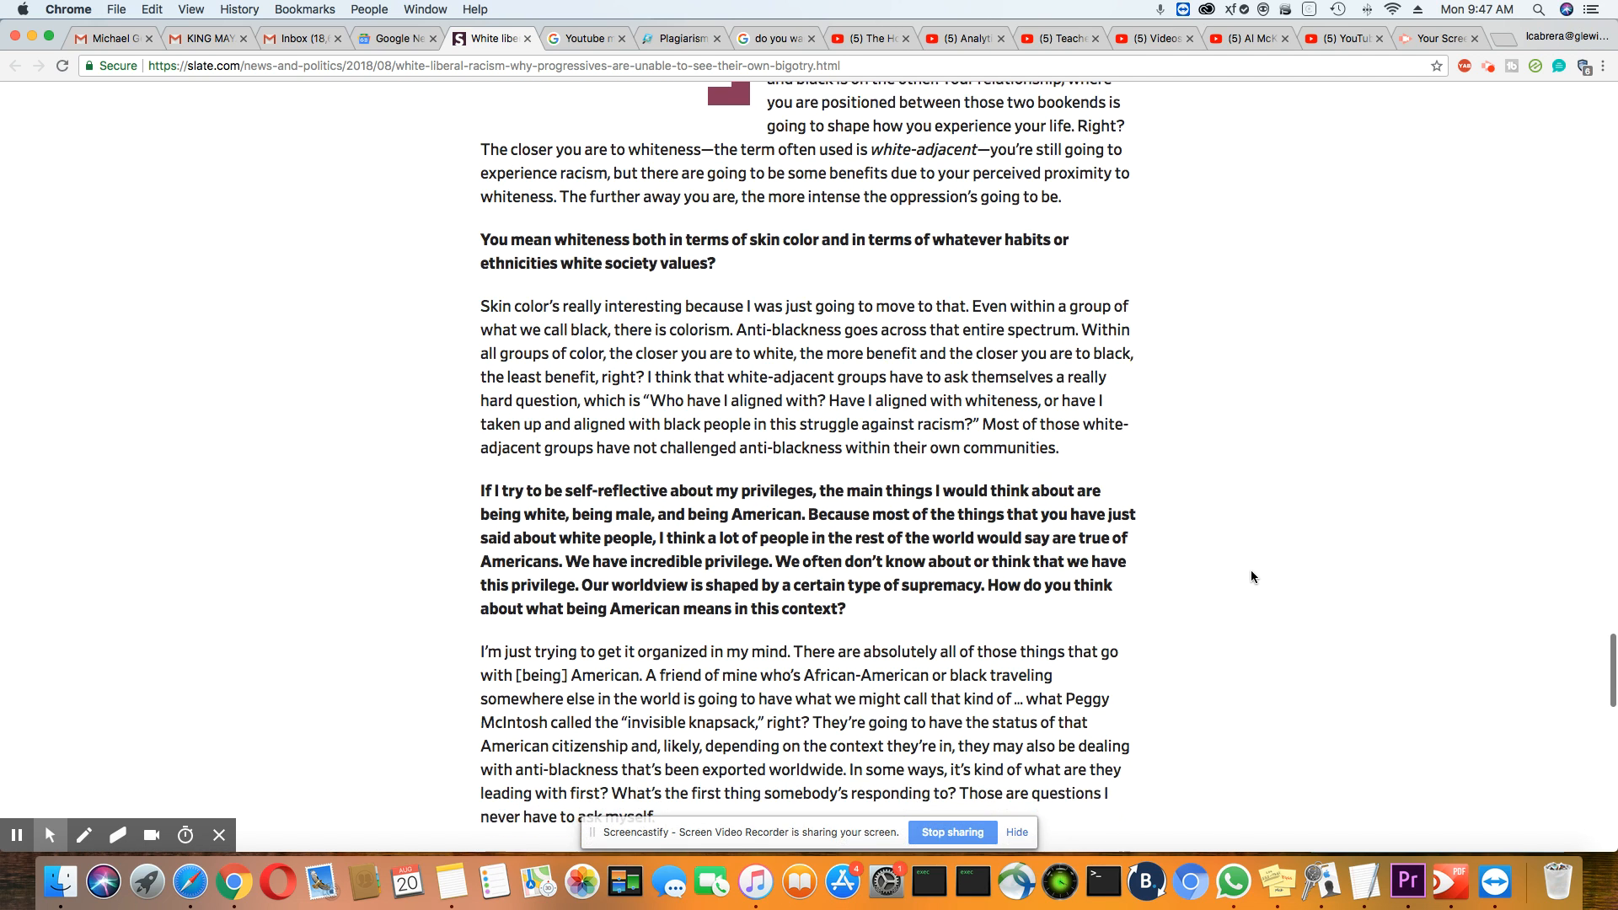
pyautogui.scroll(-3)
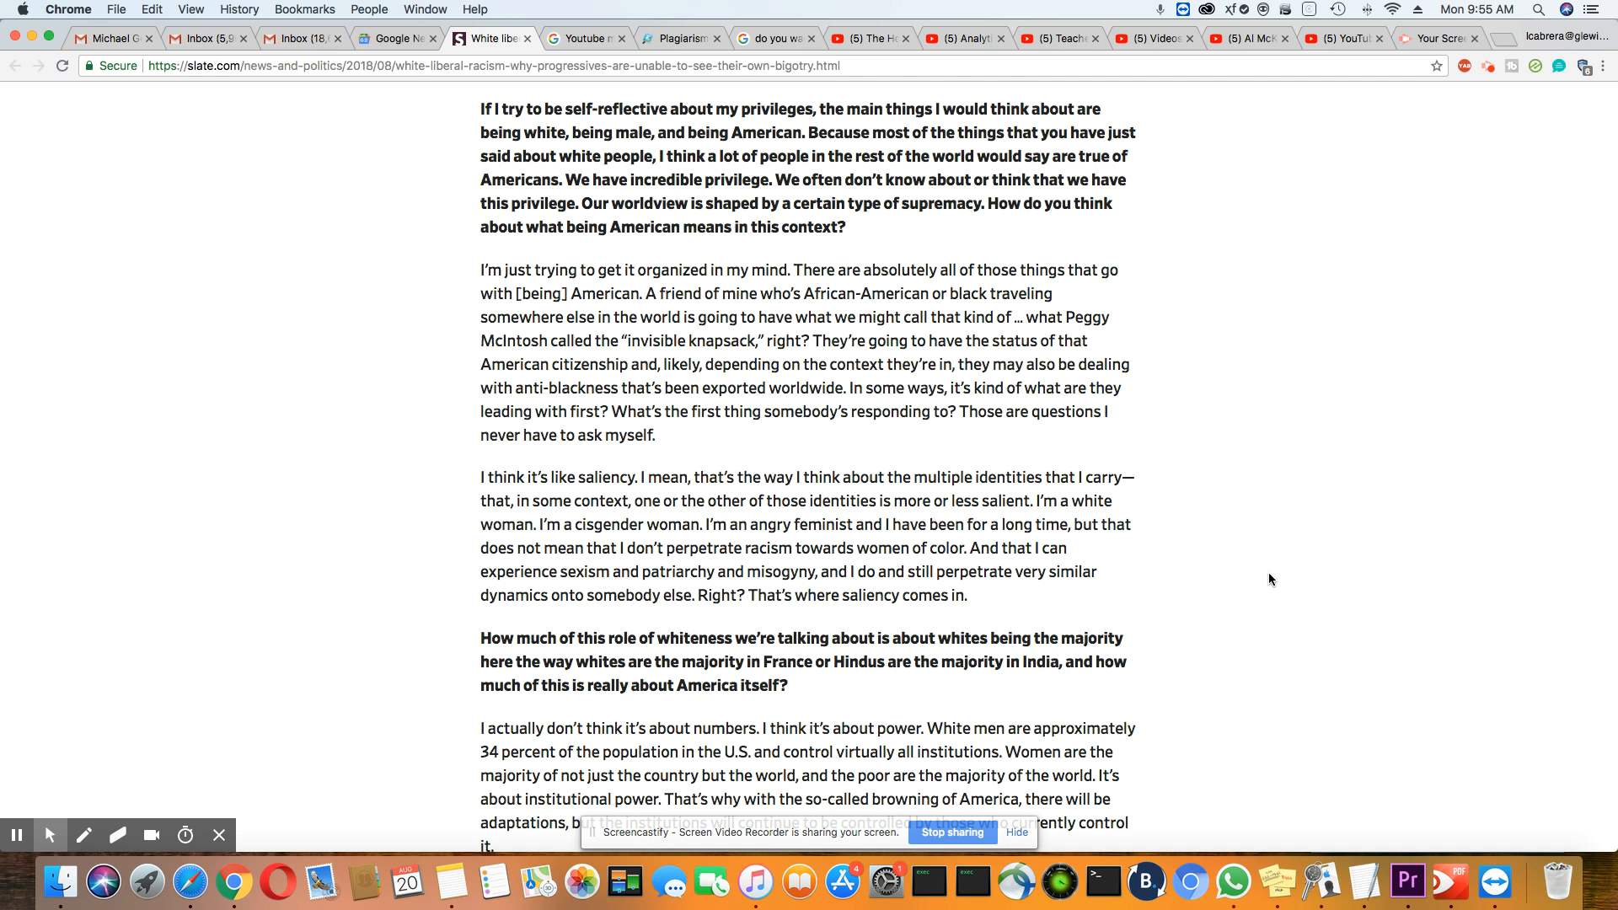
# Step: Scroll down to the three-years question, the election backlash answer and the post-Obama exchange
pyautogui.scroll(-3)
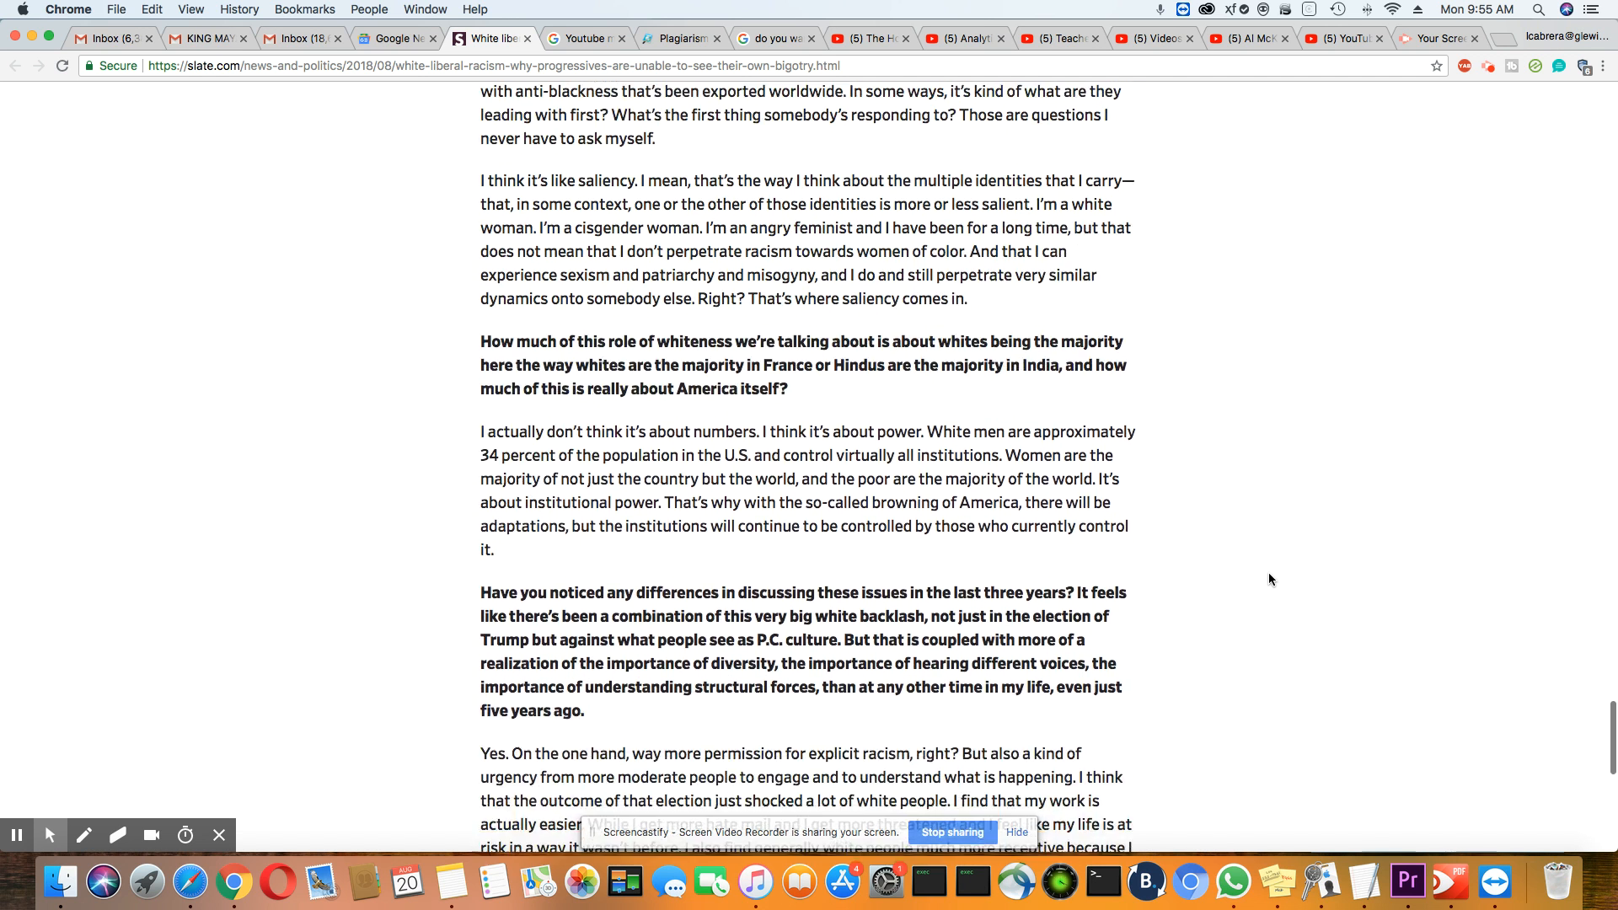
pyautogui.scroll(-3)
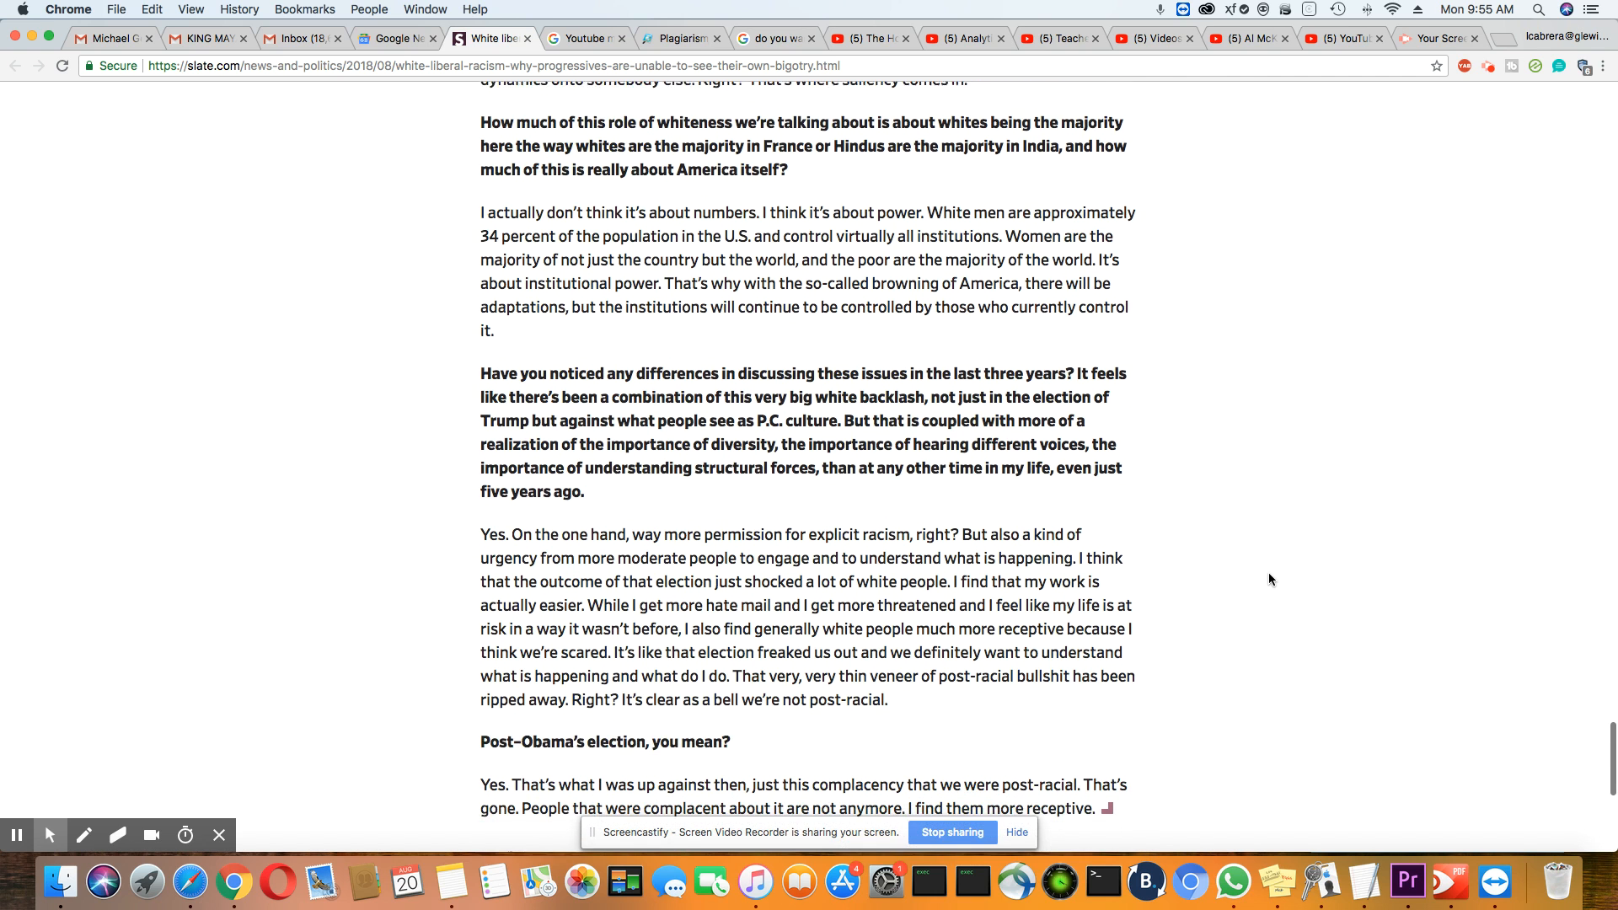
pyautogui.scroll(-3)
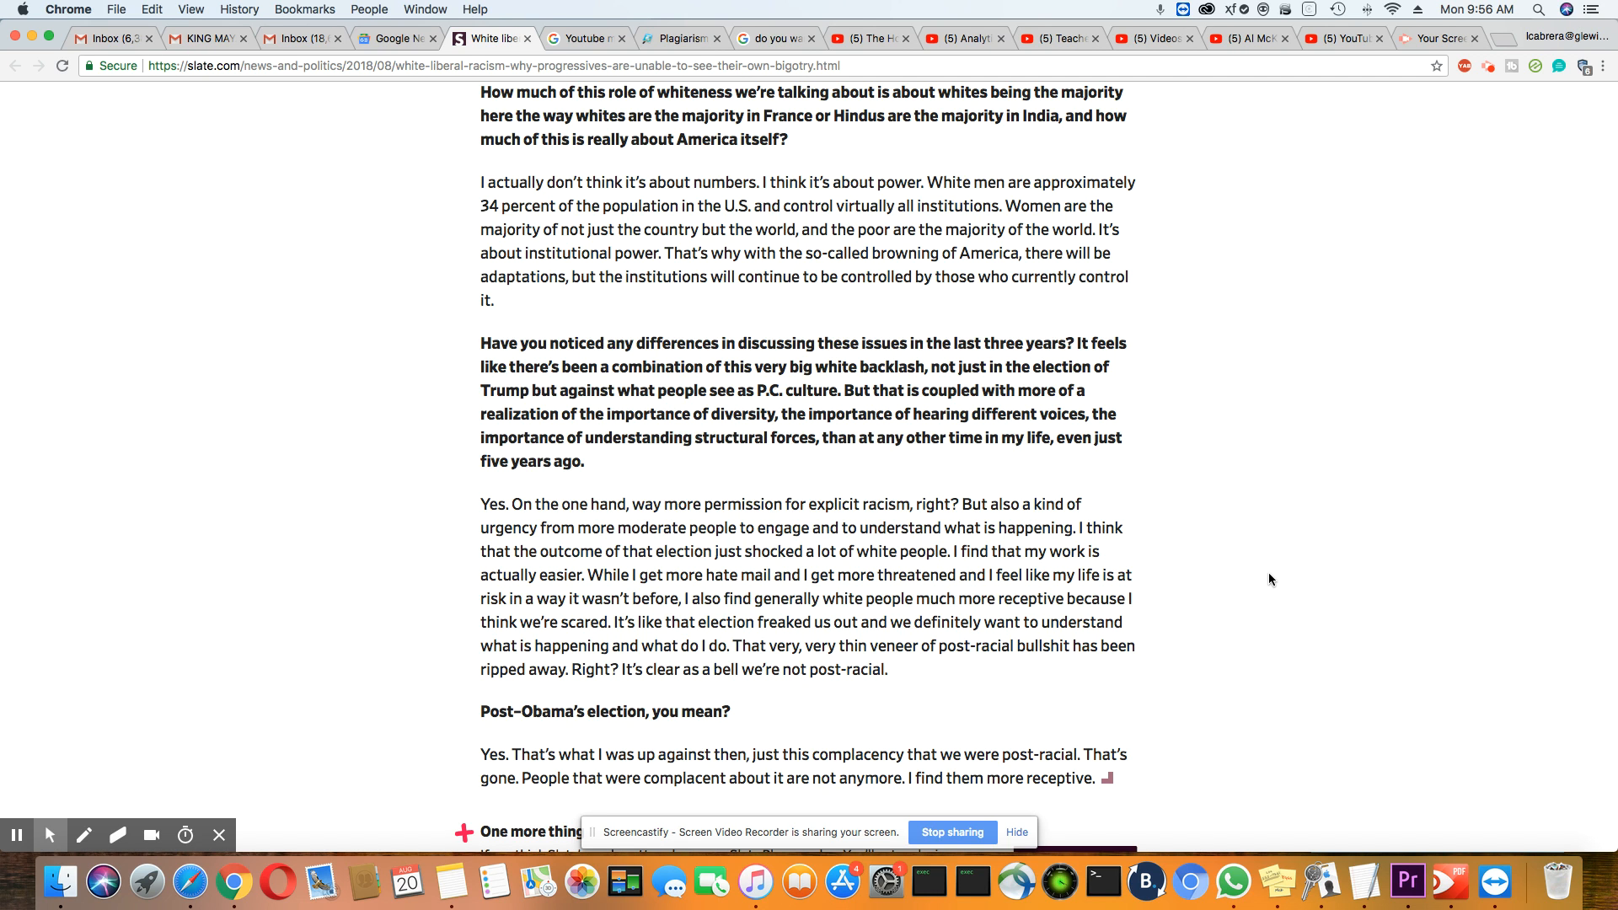
# Step: Scroll to the article's end showing the 'One more thing' box and the Books and Racism tags
pyautogui.scroll(-3)
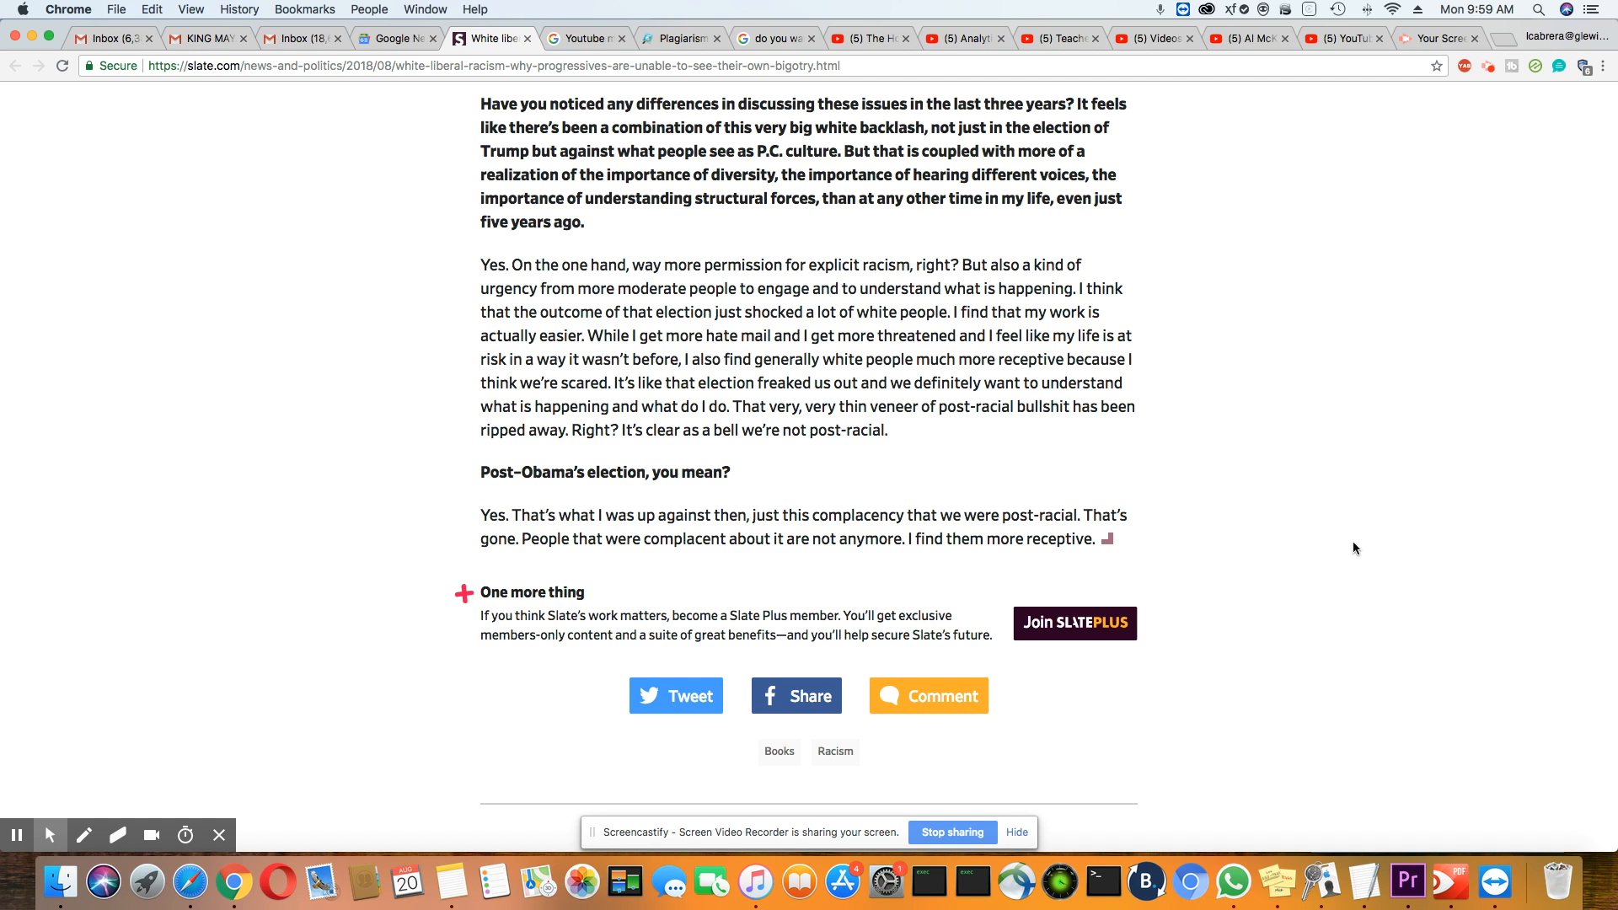
pyautogui.moveTo(1401, 521)
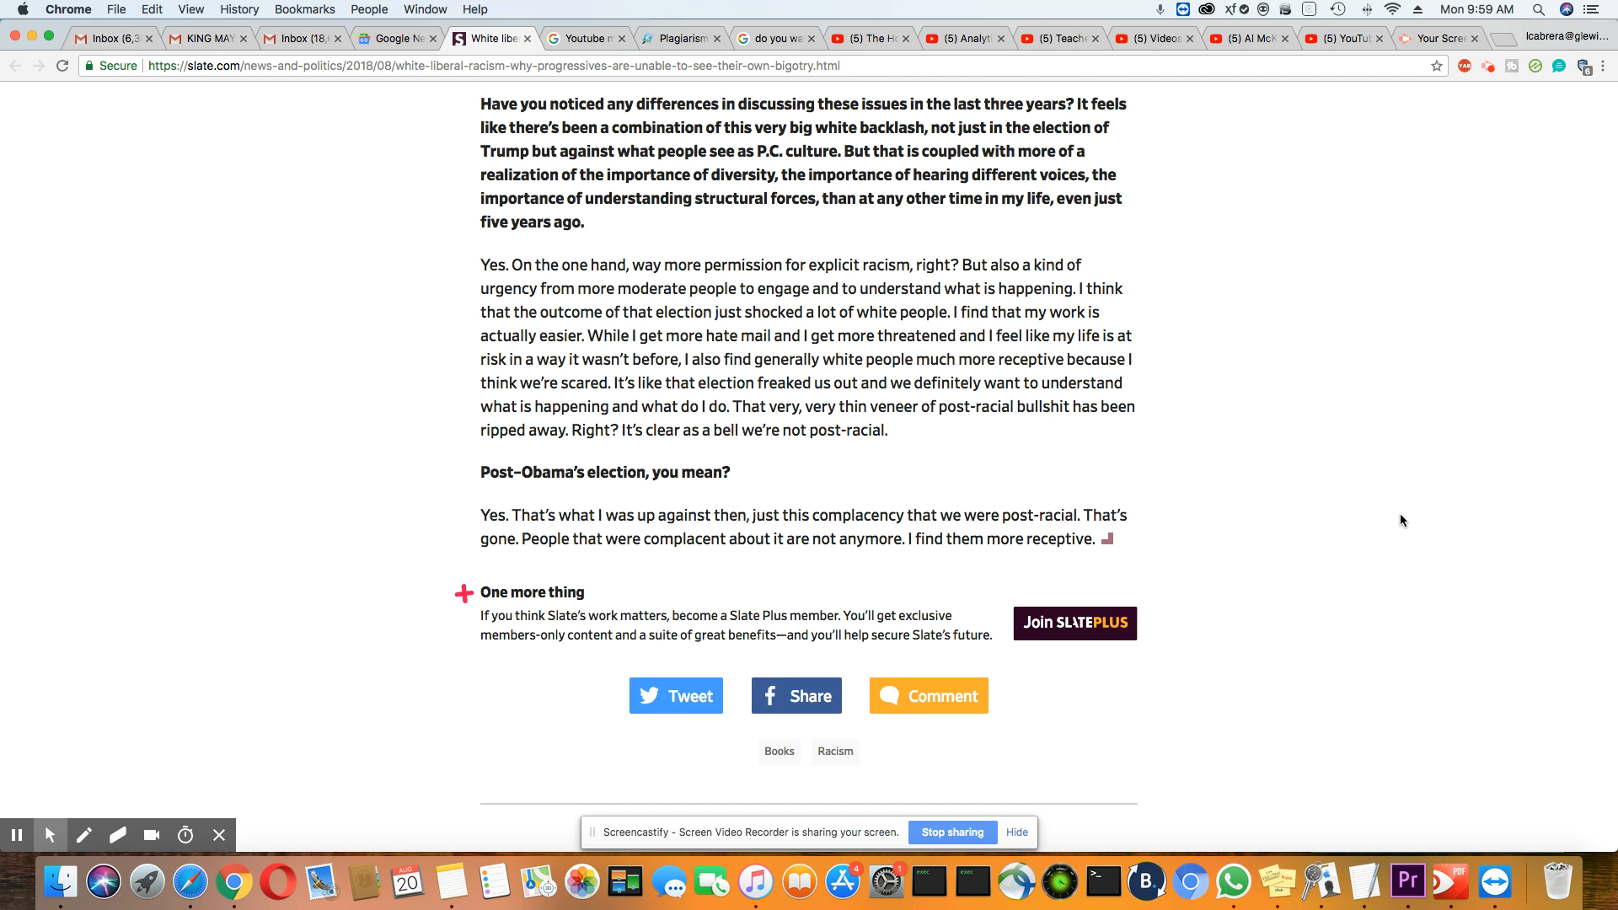
# Step: Scroll up the Slate interview to the pull quote "There's a kind of refusal to see" beside the anti-blackness answer
pyautogui.scroll(3)
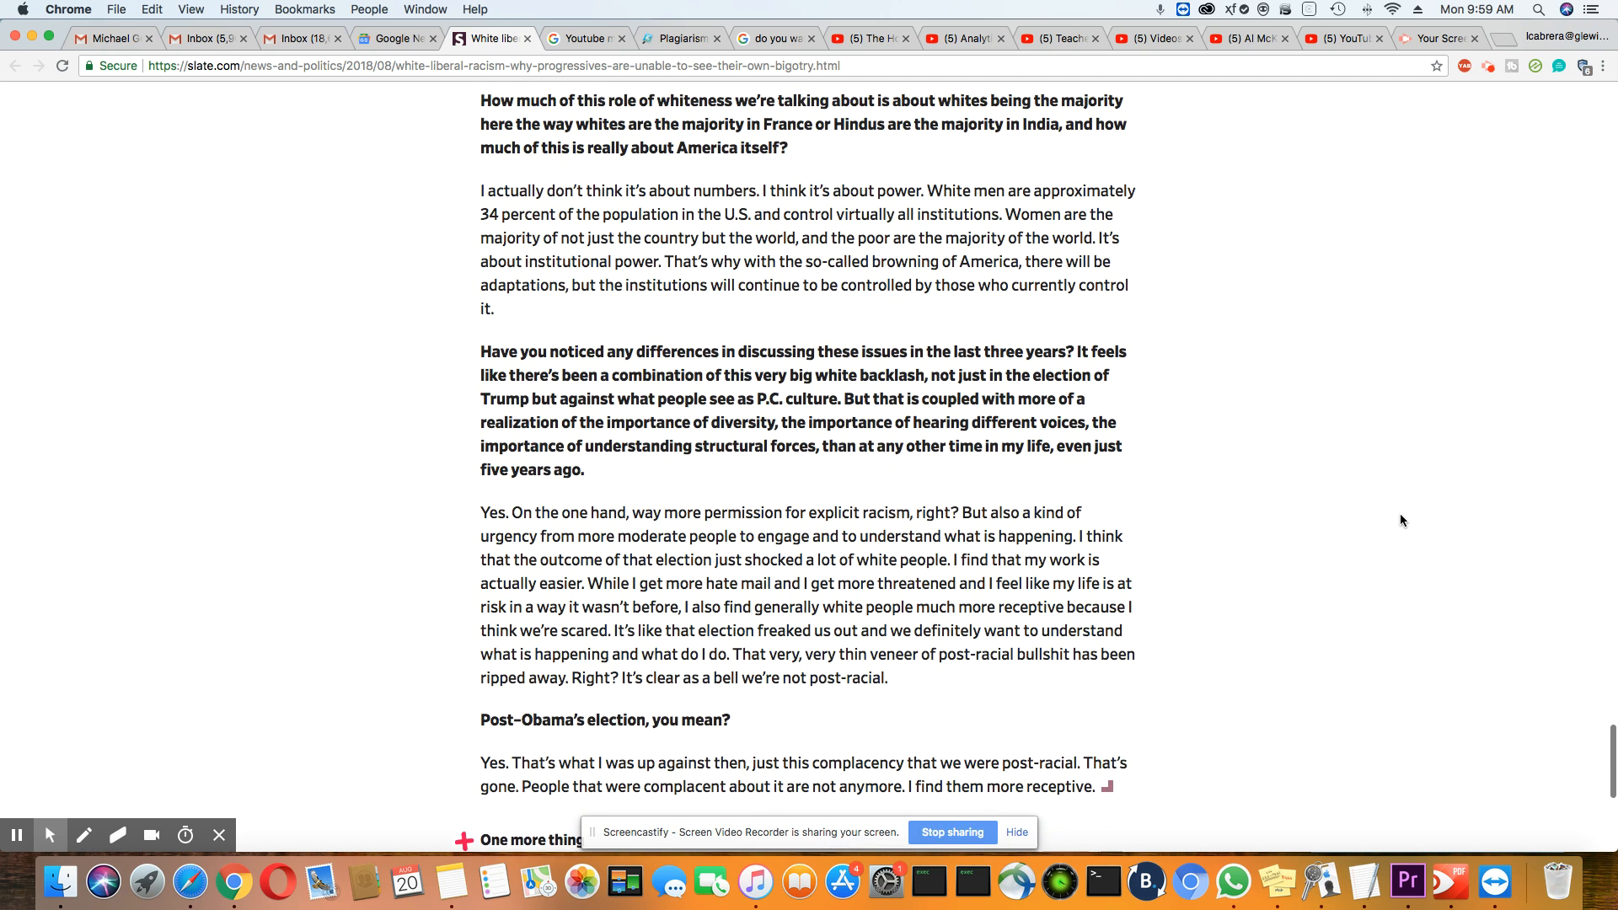
pyautogui.scroll(3)
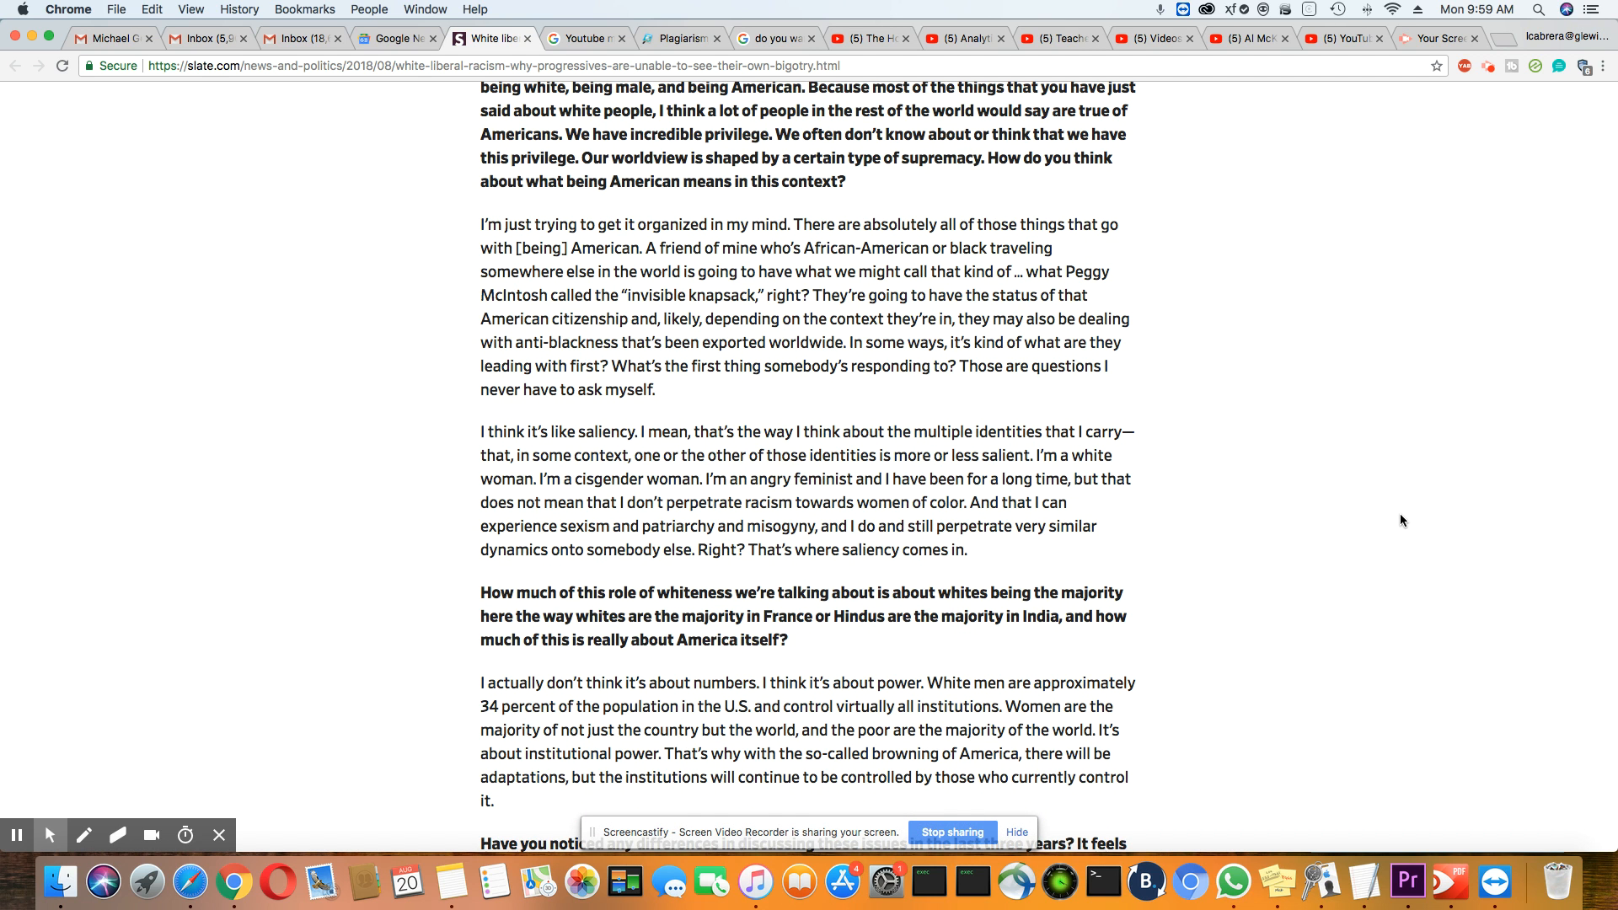
pyautogui.scroll(3)
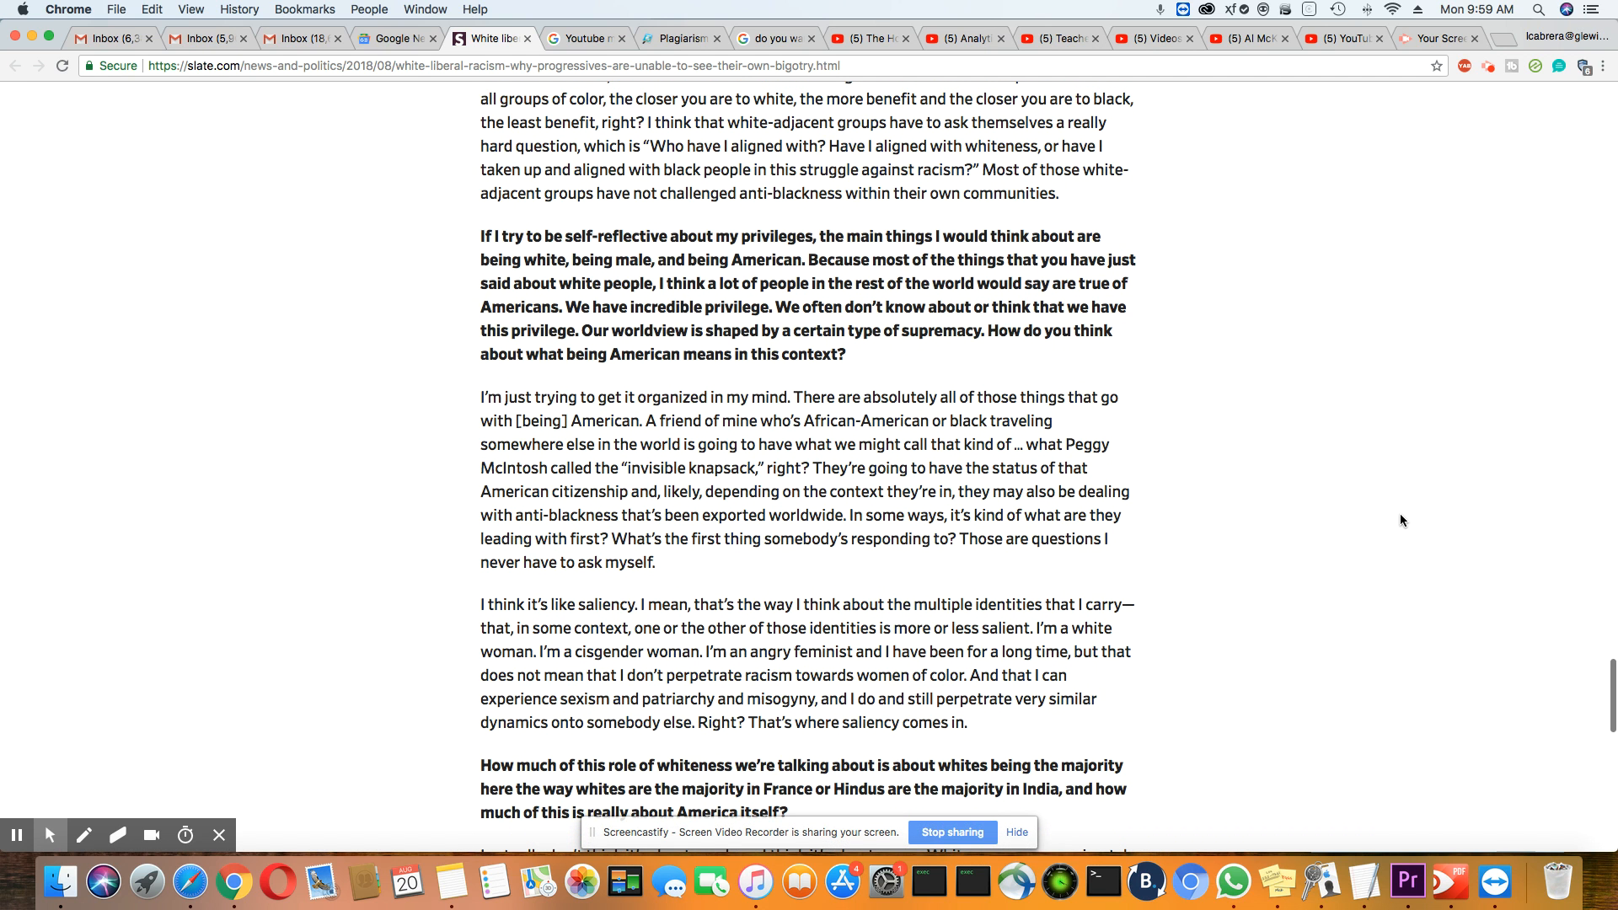
pyautogui.scroll(-3)
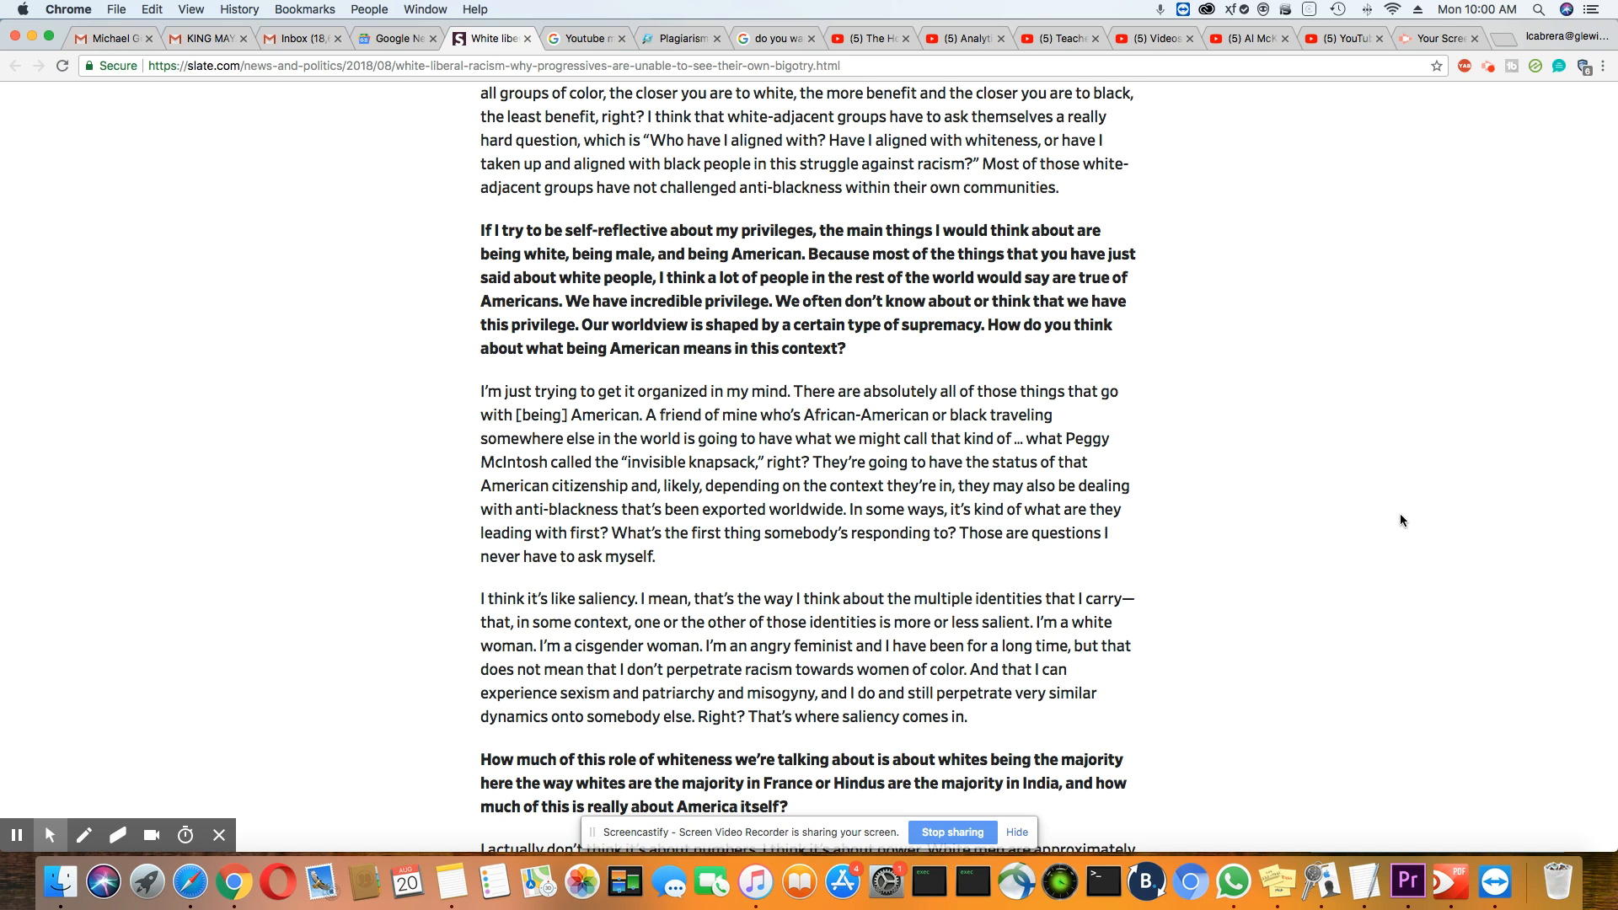
pyautogui.scroll(3)
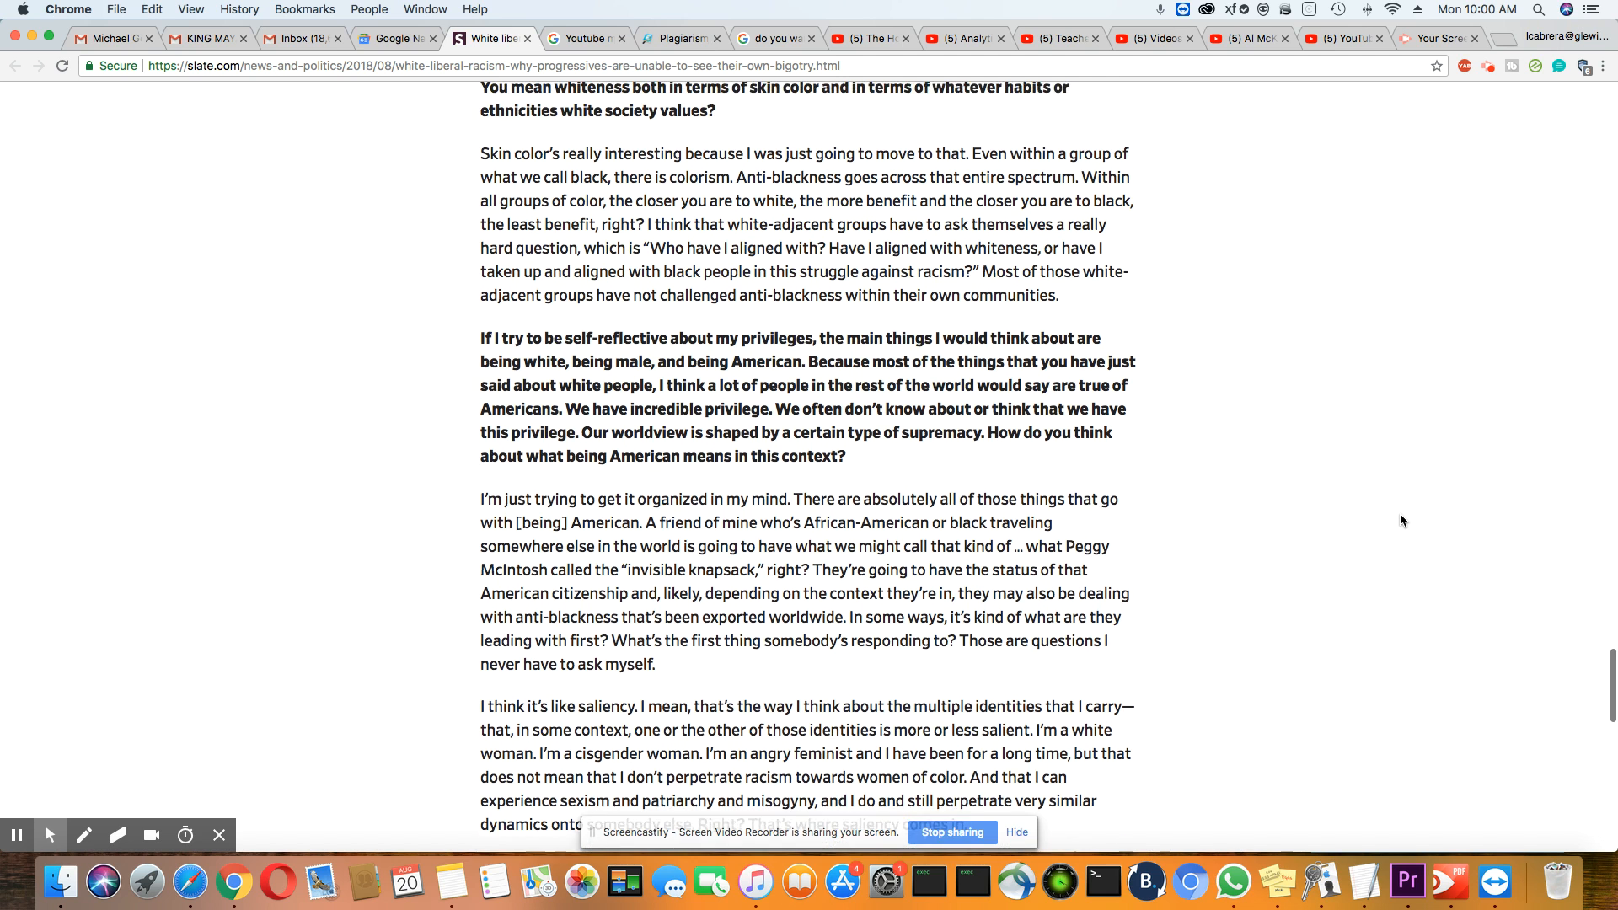
pyautogui.scroll(-3)
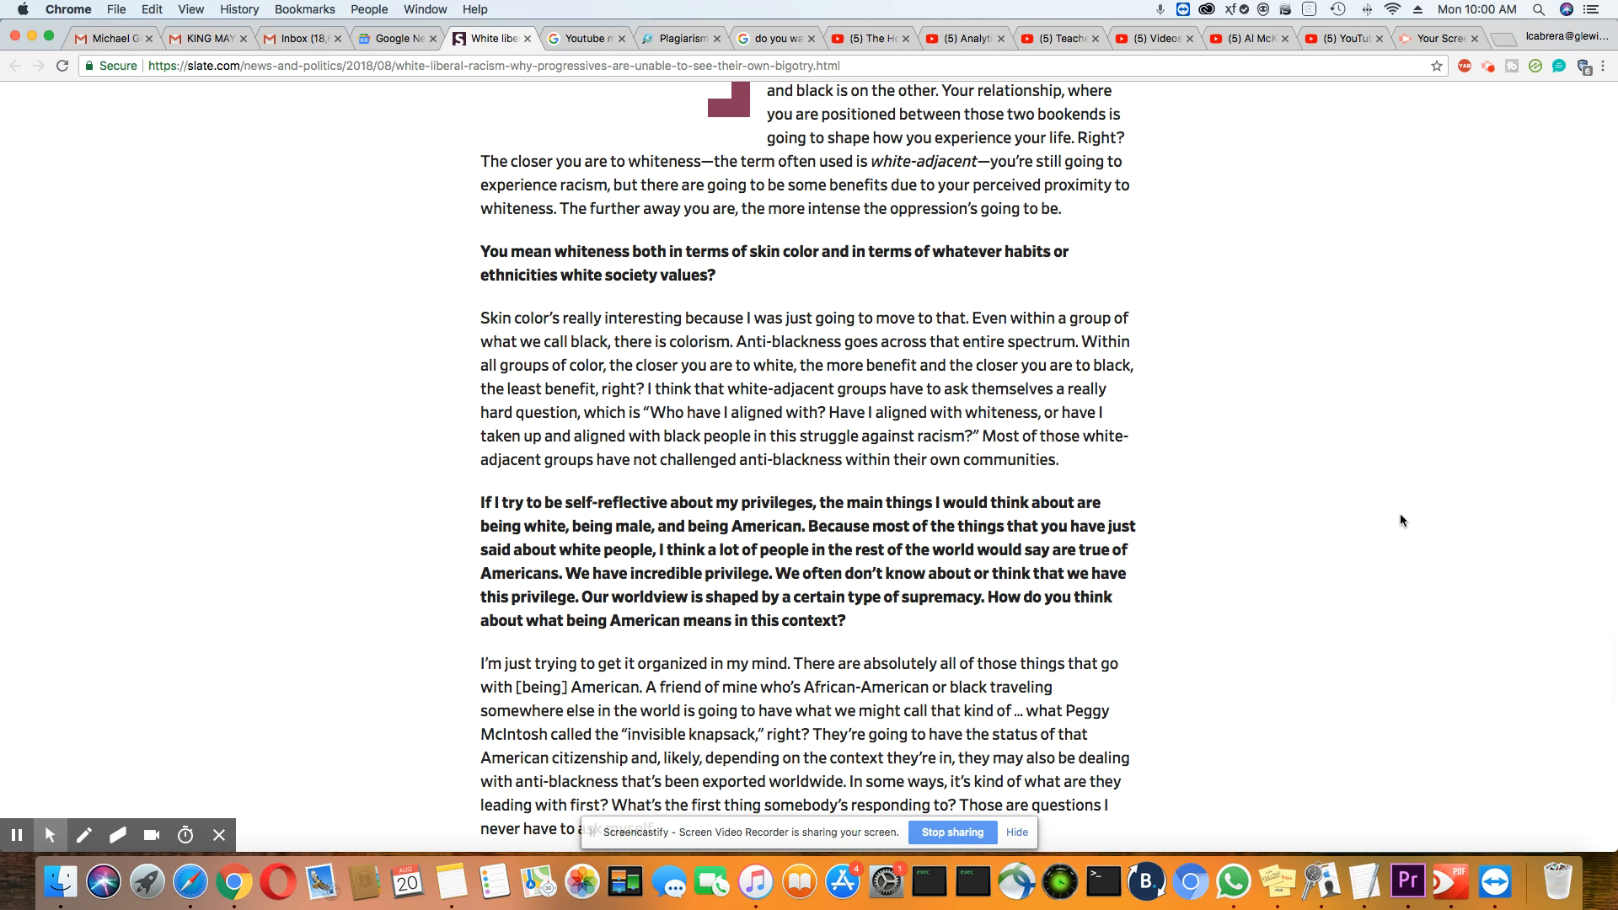
pyautogui.scroll(3)
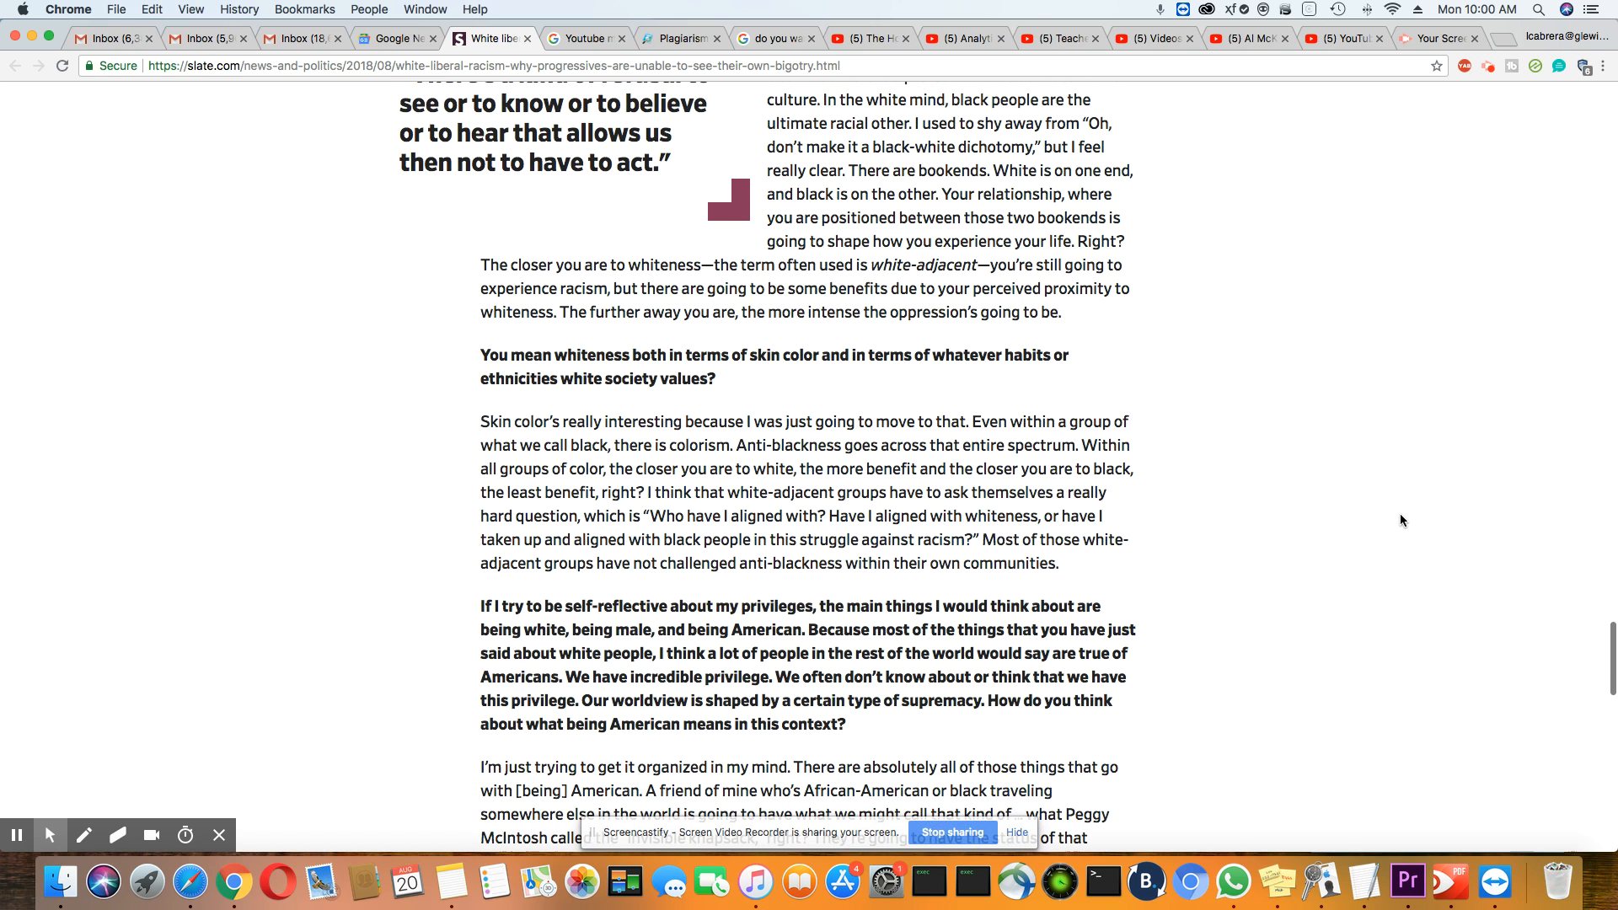
pyautogui.scroll(3)
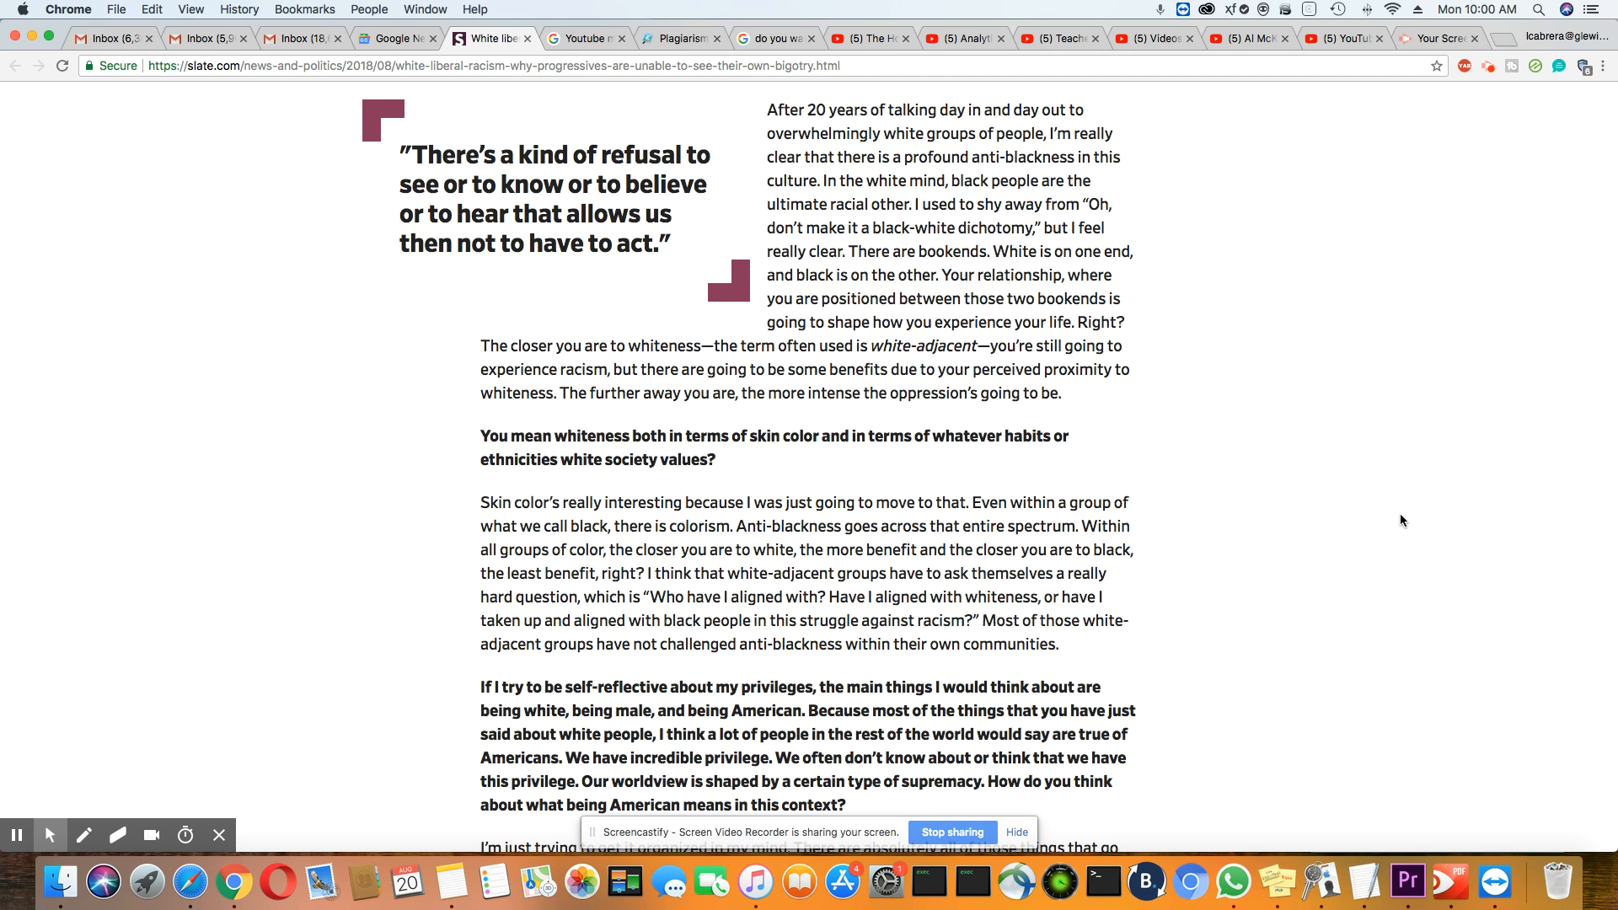
# Step: Scroll up so "So you consider yourself a racist right now?" shows above the pull quote
pyautogui.scroll(3)
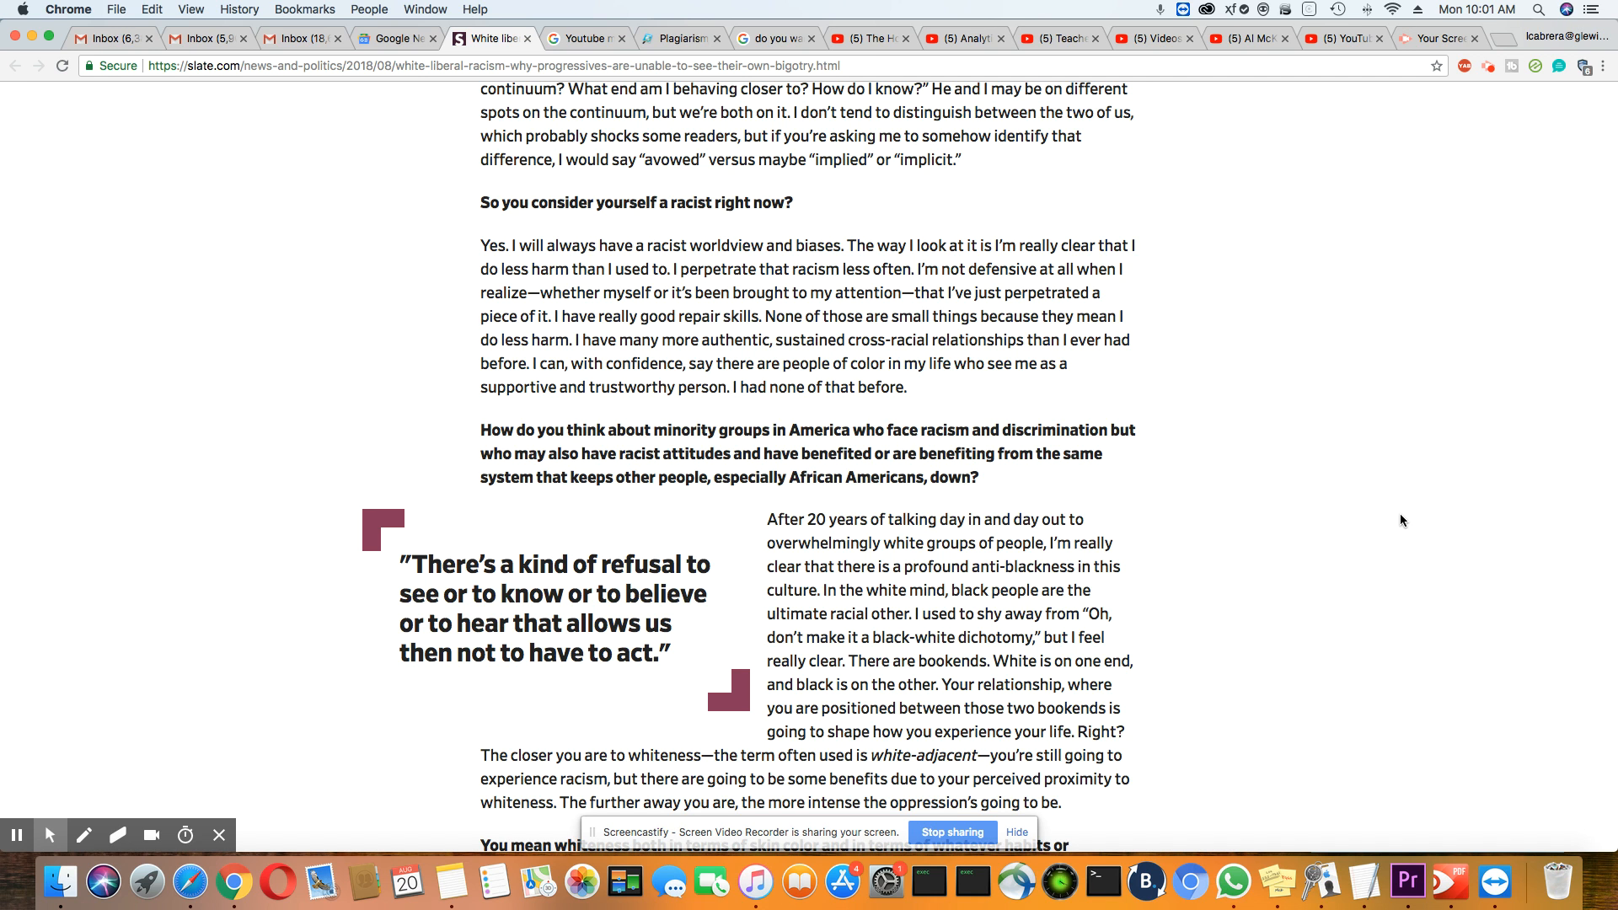
# Step: Scroll up to the "move beyond intentions to impact" answer and the workshop-strategies question
pyautogui.scroll(-3)
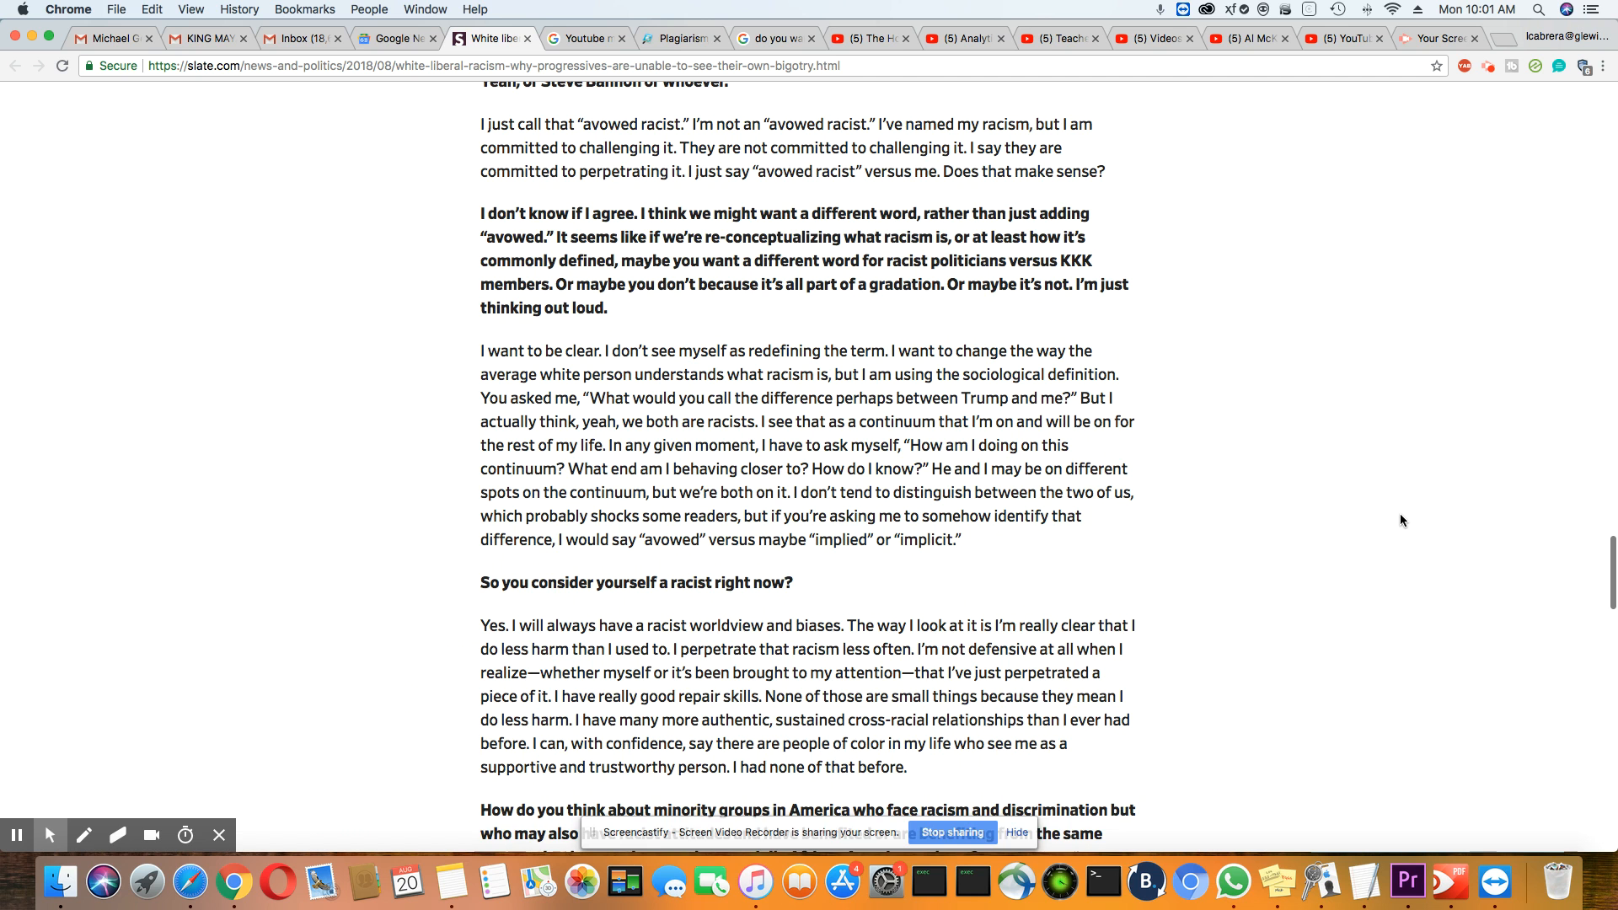
pyautogui.scroll(3)
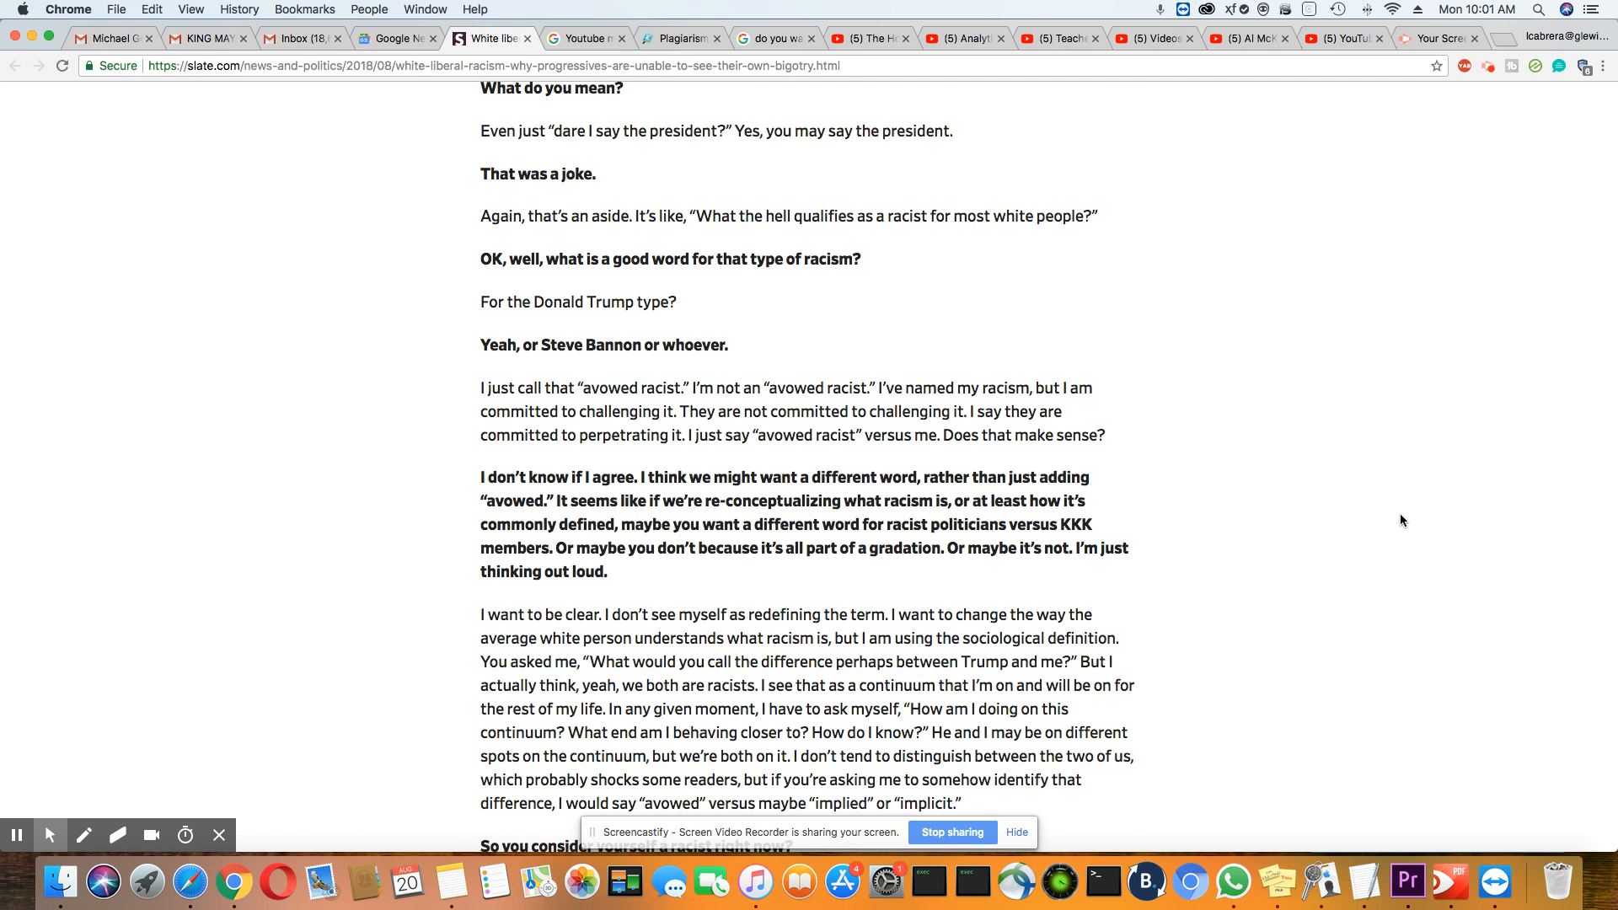
pyautogui.scroll(3)
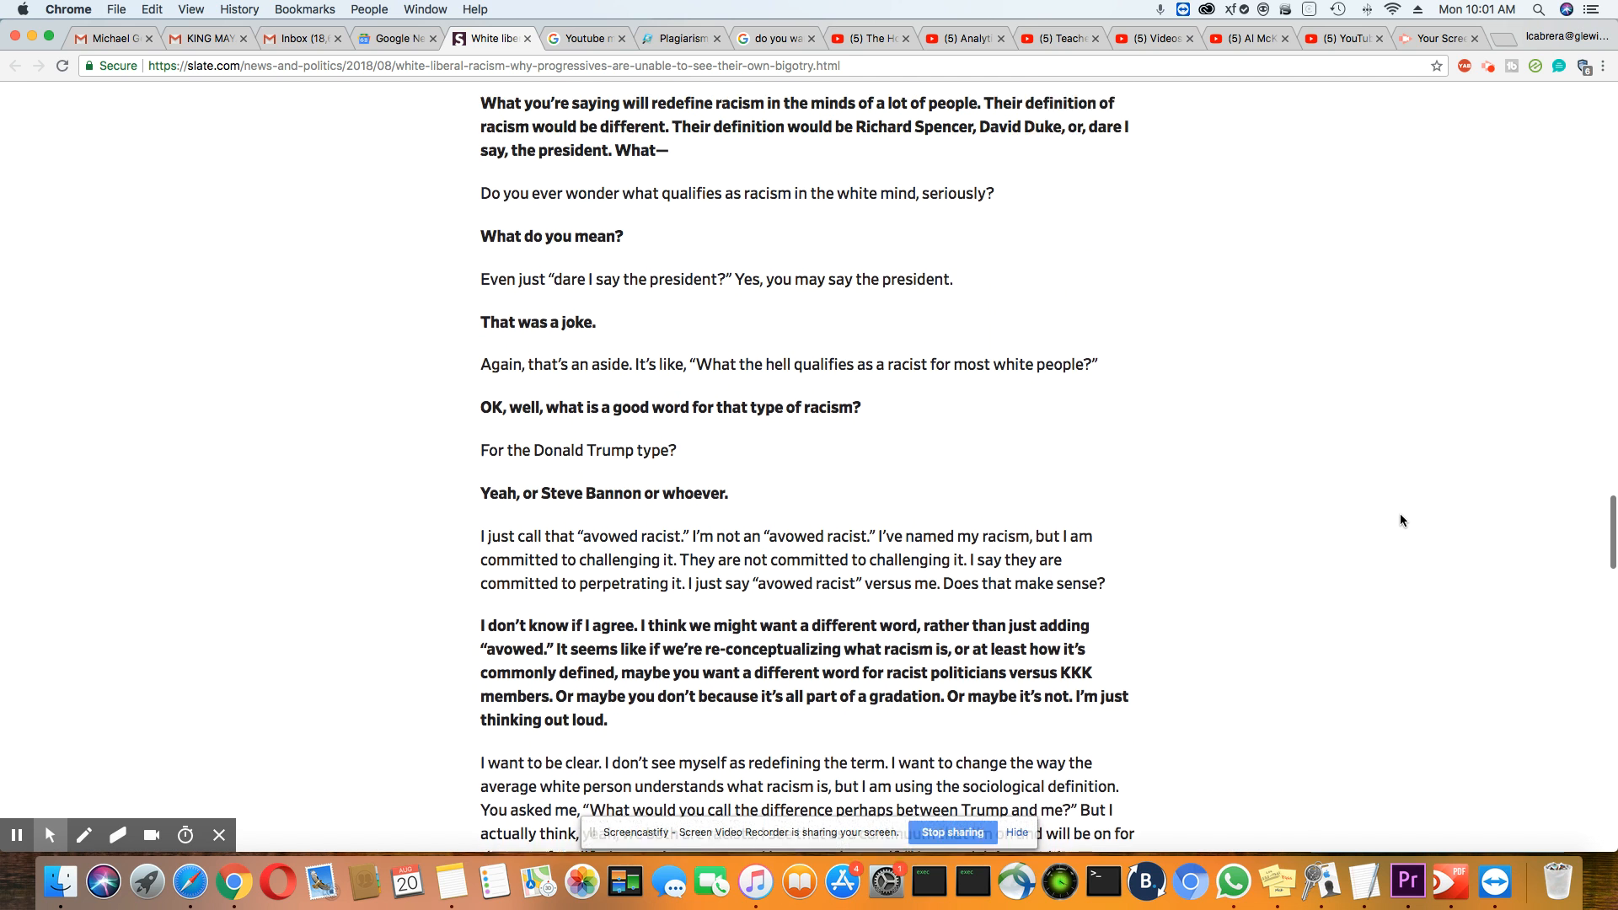
pyautogui.scroll(3)
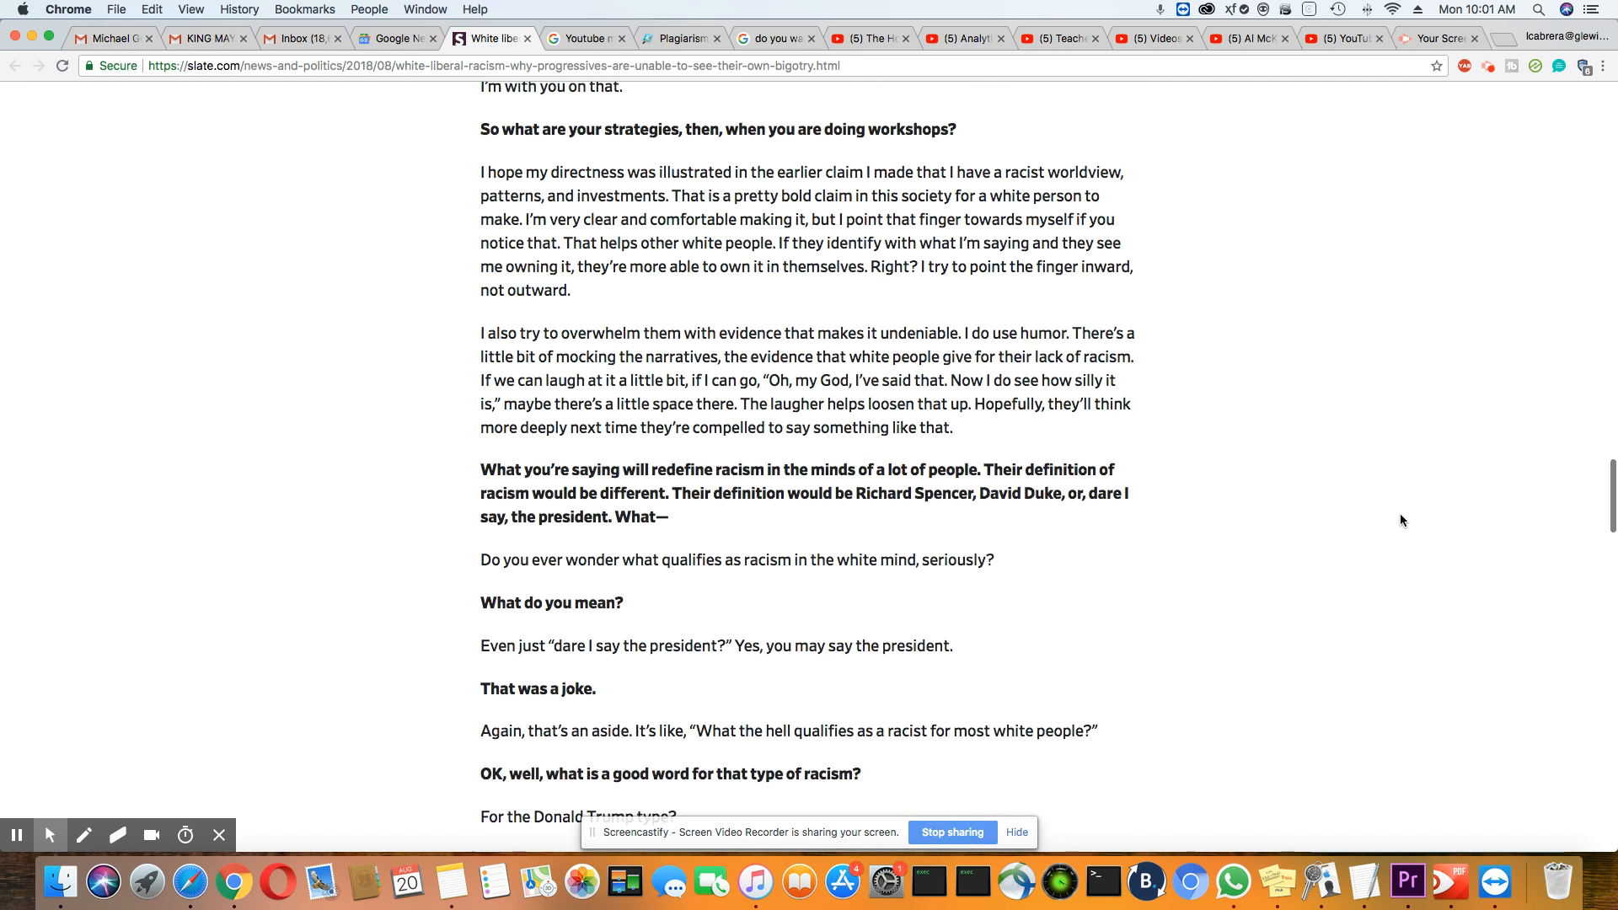
pyautogui.scroll(3)
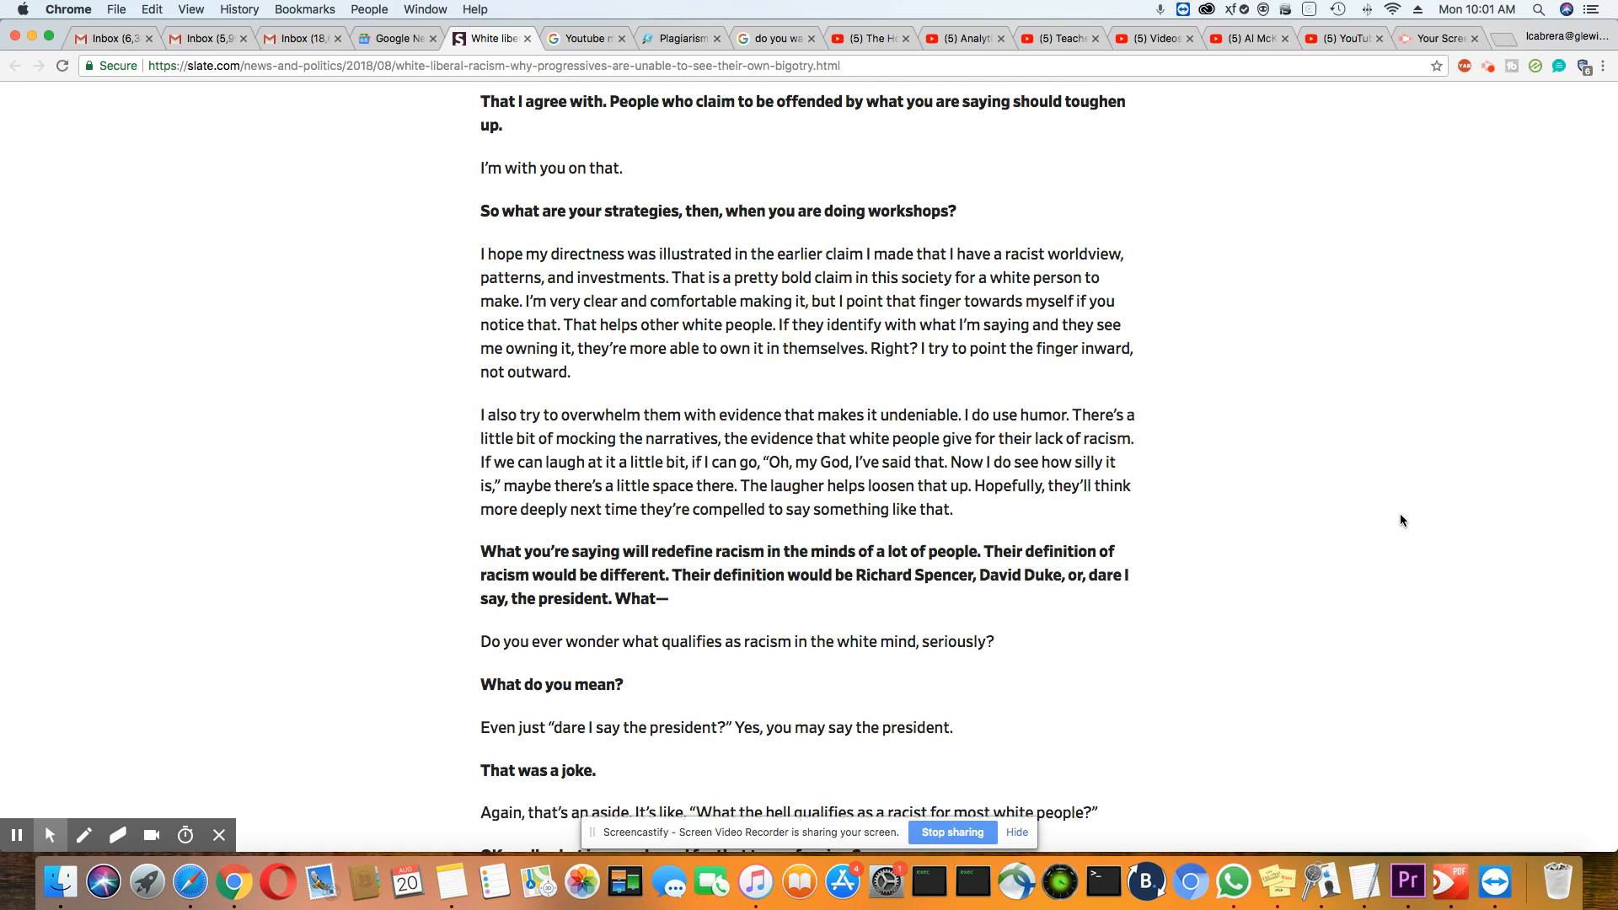
pyautogui.scroll(-3)
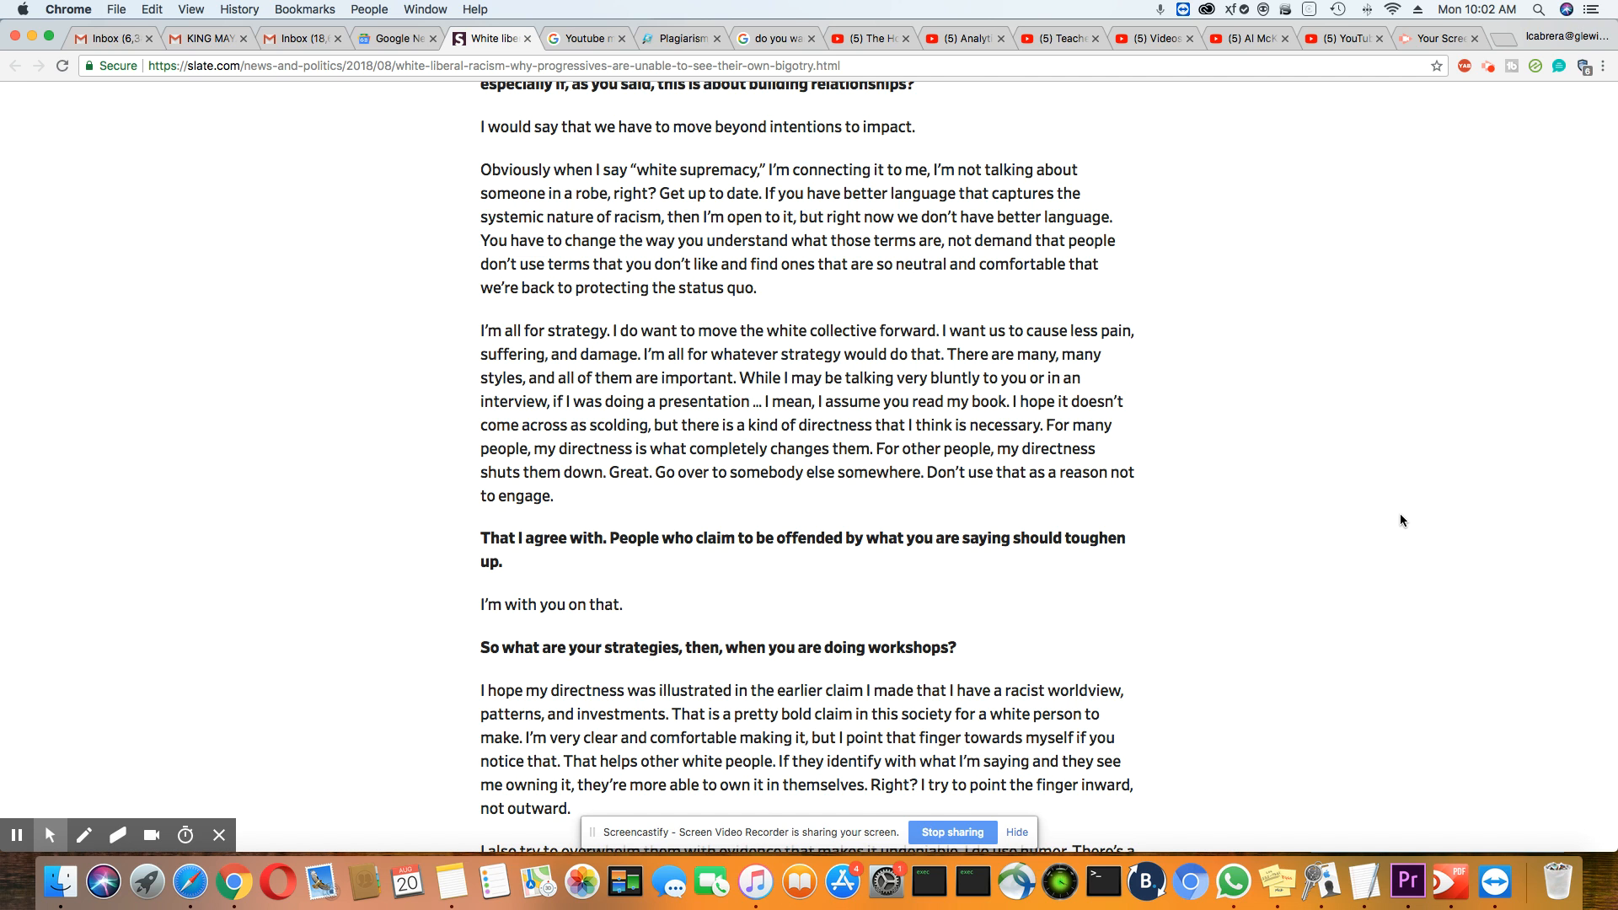
# Step: Scroll up to the "How have you managed not to know?" answer and the actions-beyond-awareness question
pyautogui.scroll(3)
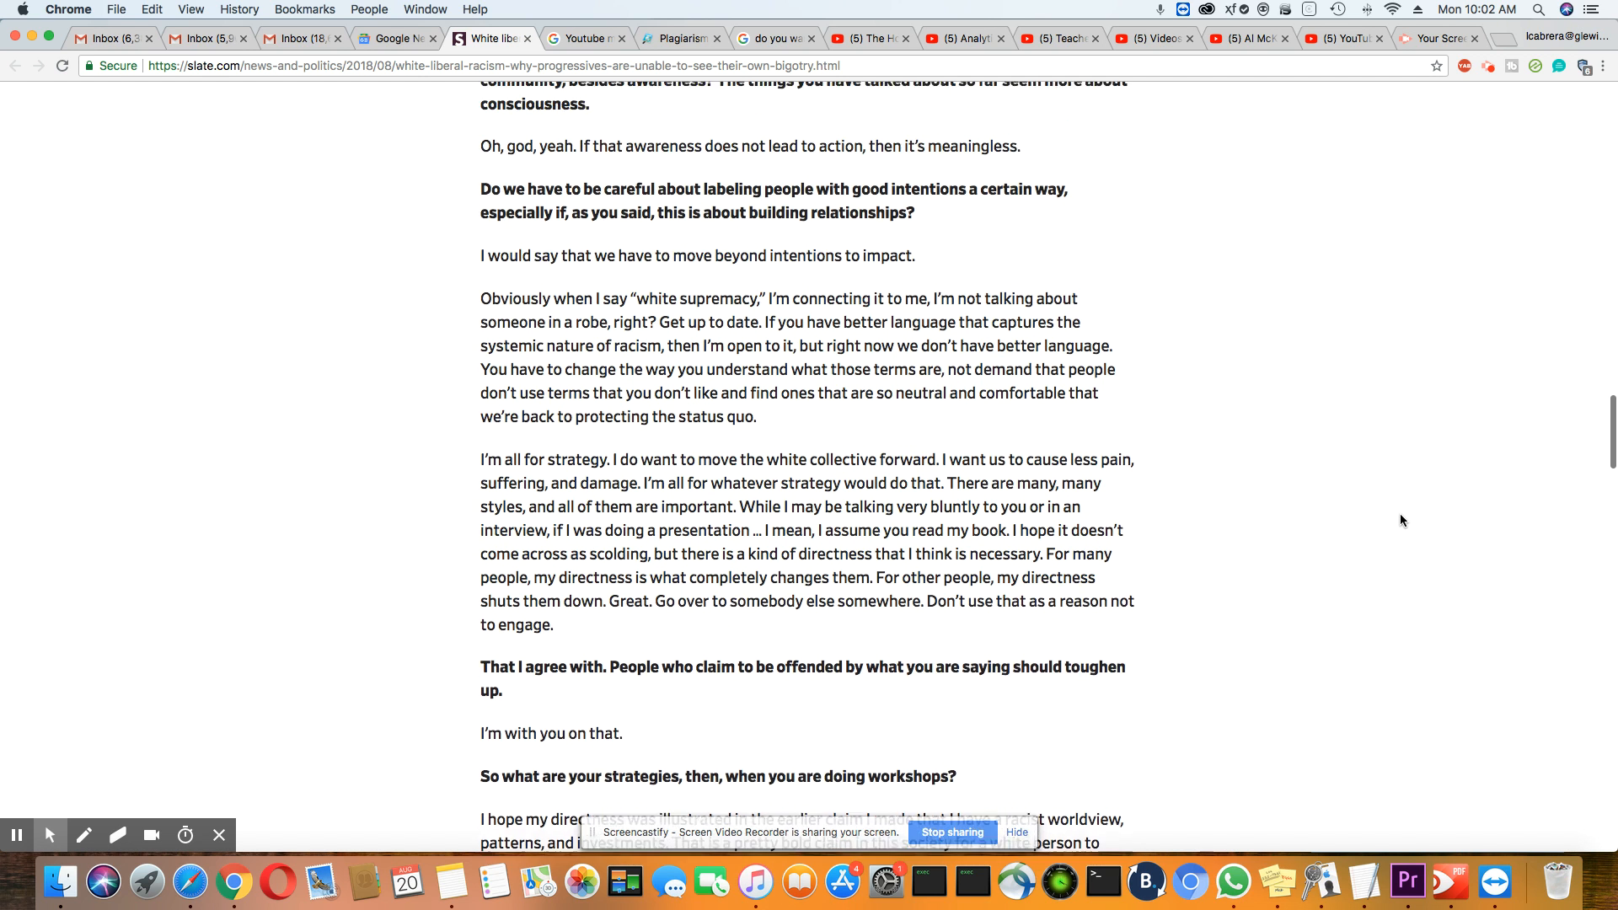
pyautogui.scroll(3)
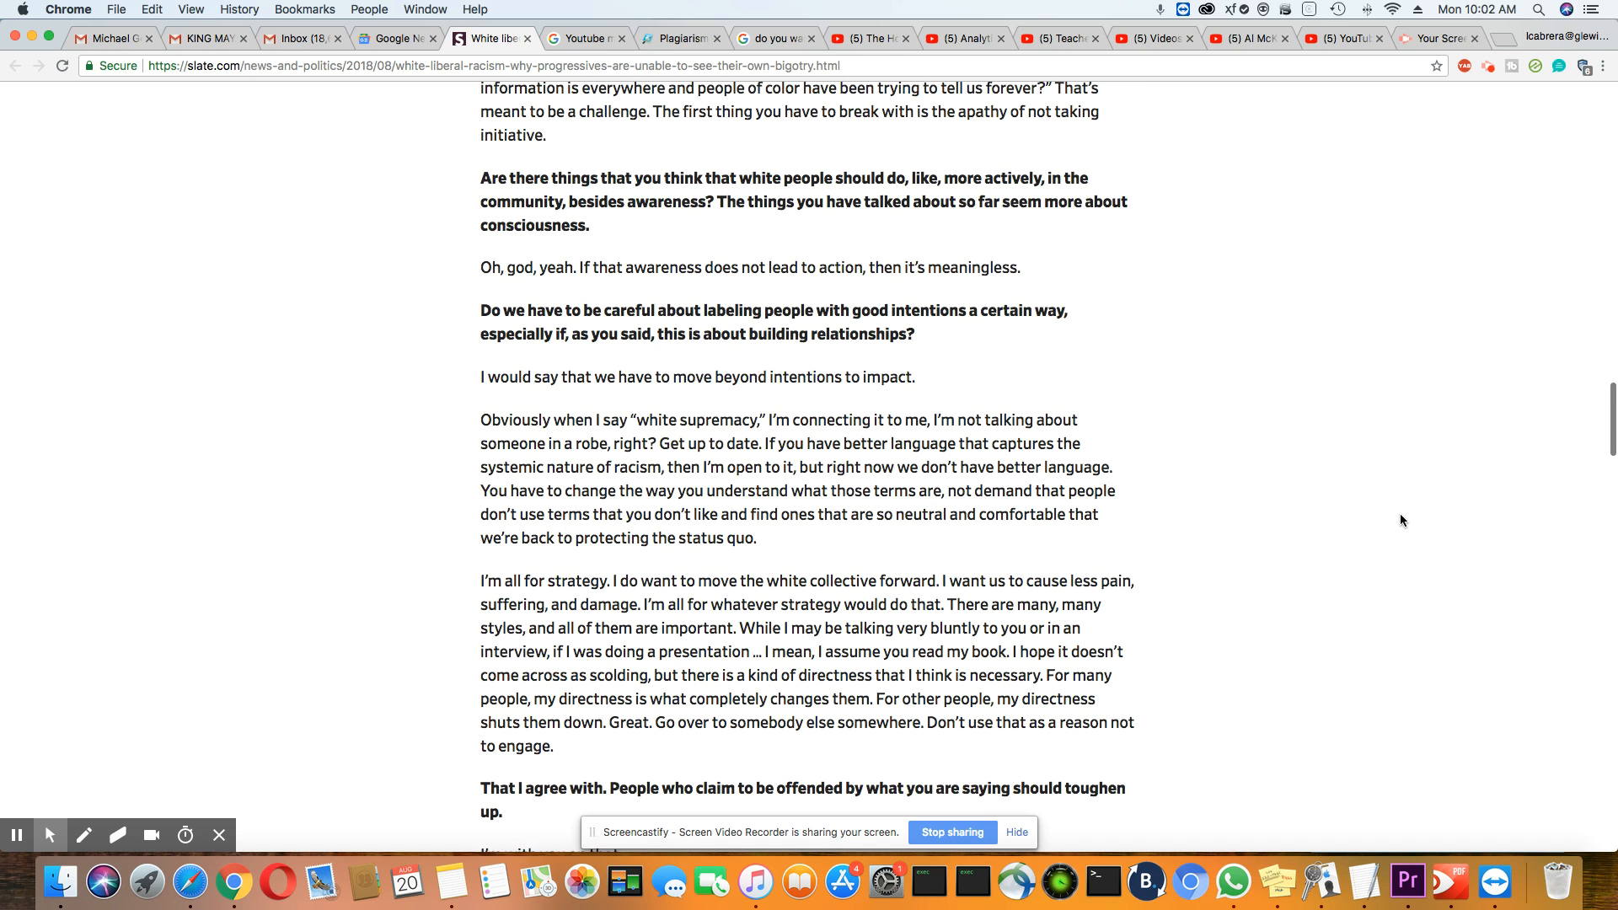
pyautogui.scroll(3)
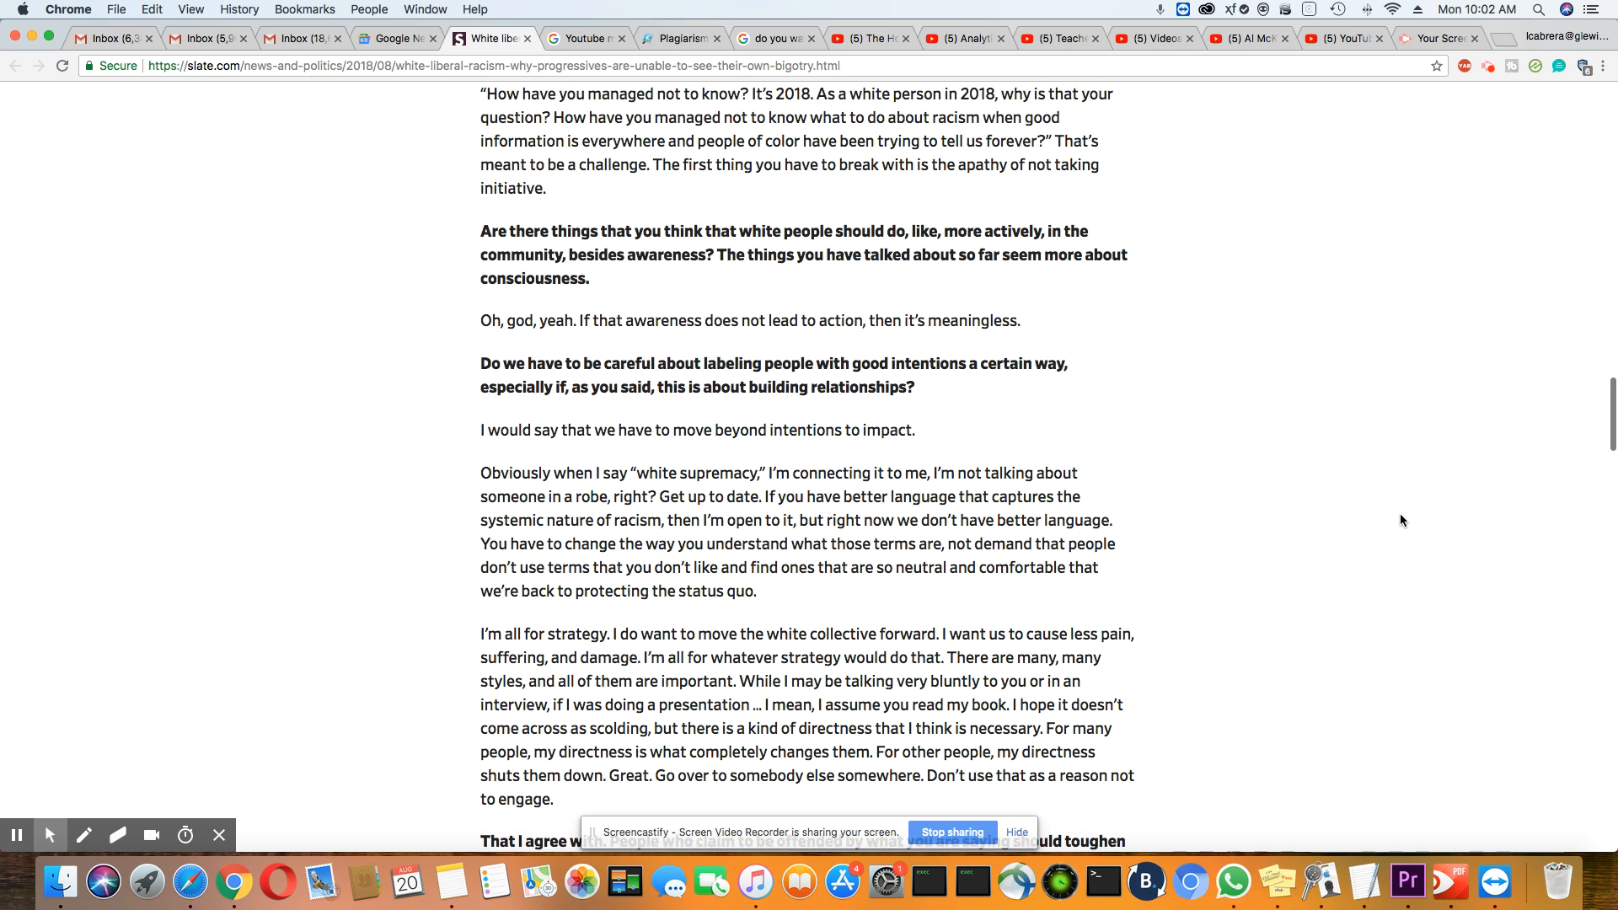
pyautogui.scroll(3)
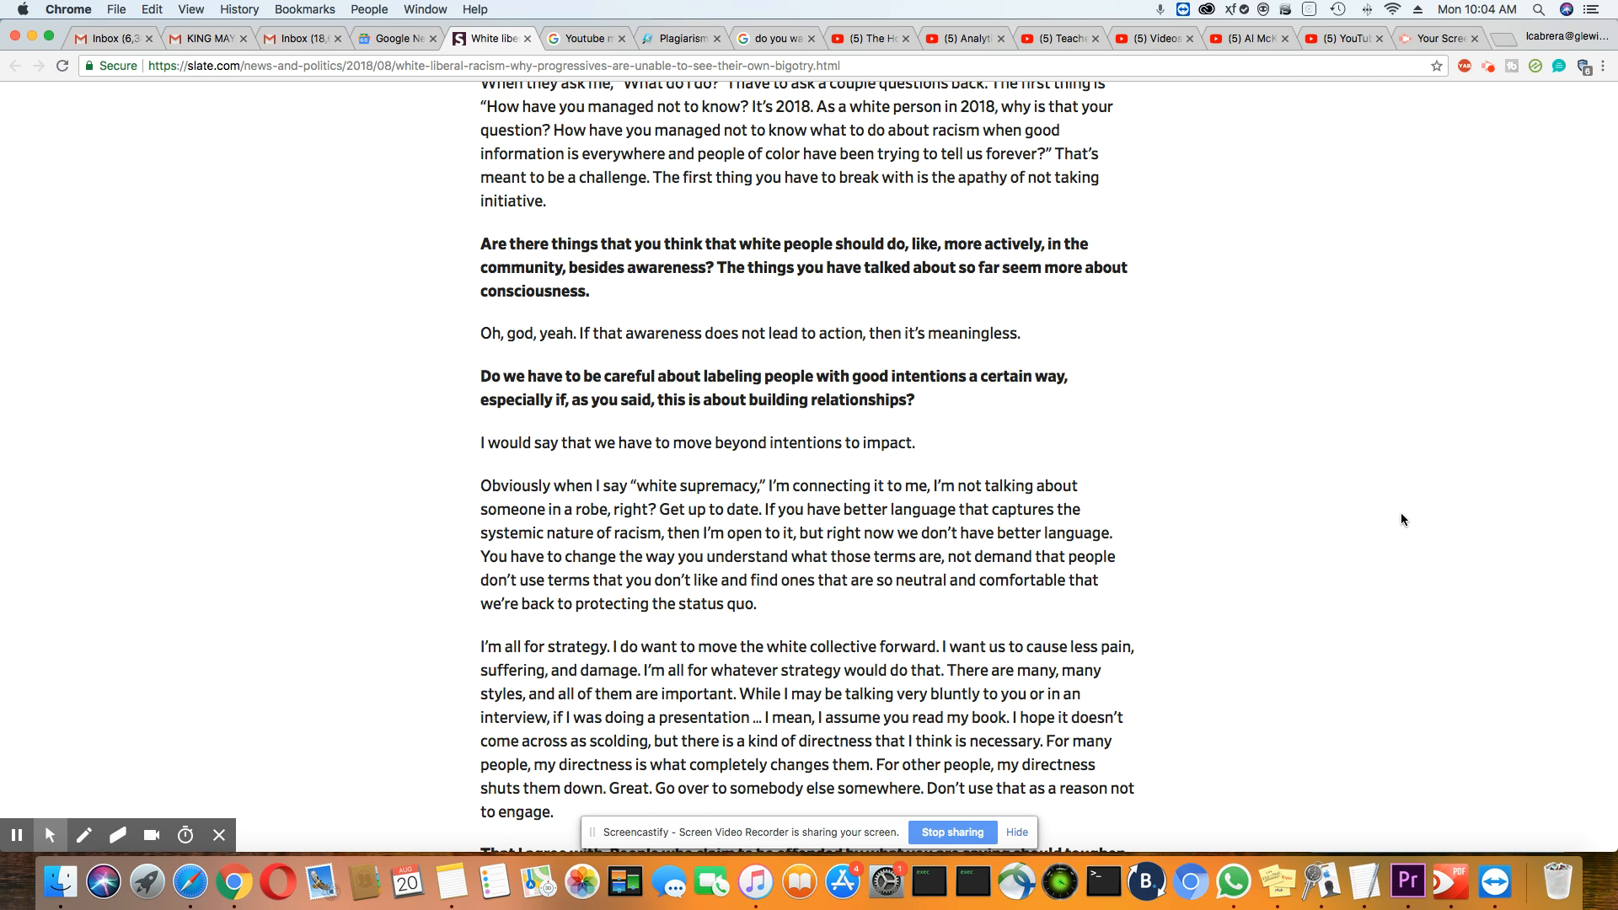
# Step: Scroll up past the pull quote to "What's a specific example?" and the what-it-means-to-be-white question
pyautogui.scroll(3)
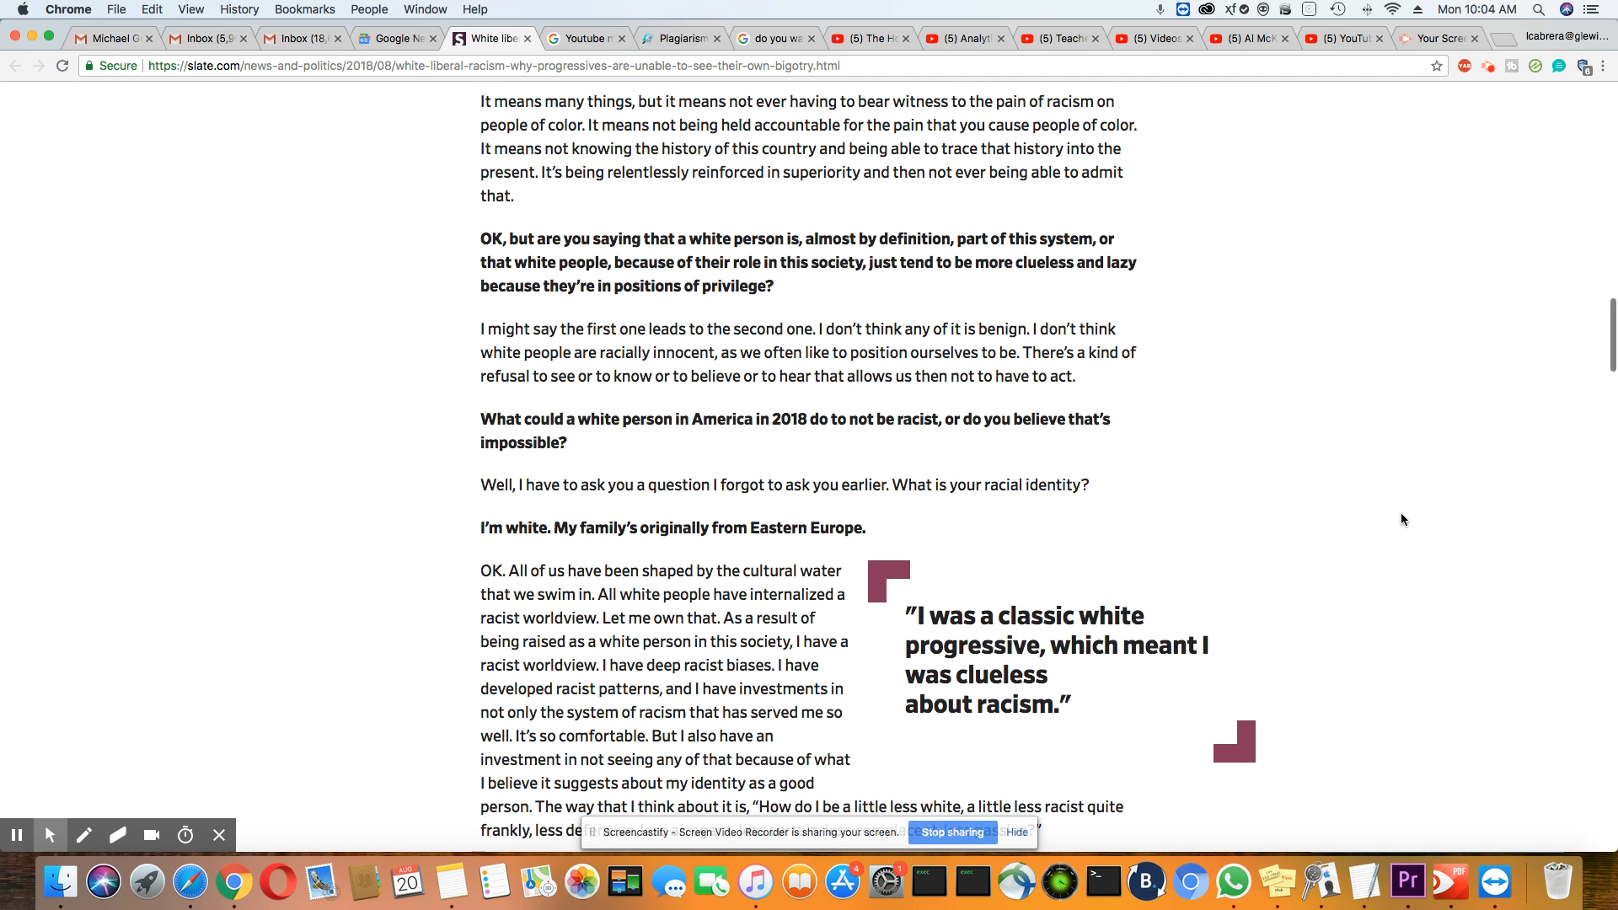
pyautogui.scroll(3)
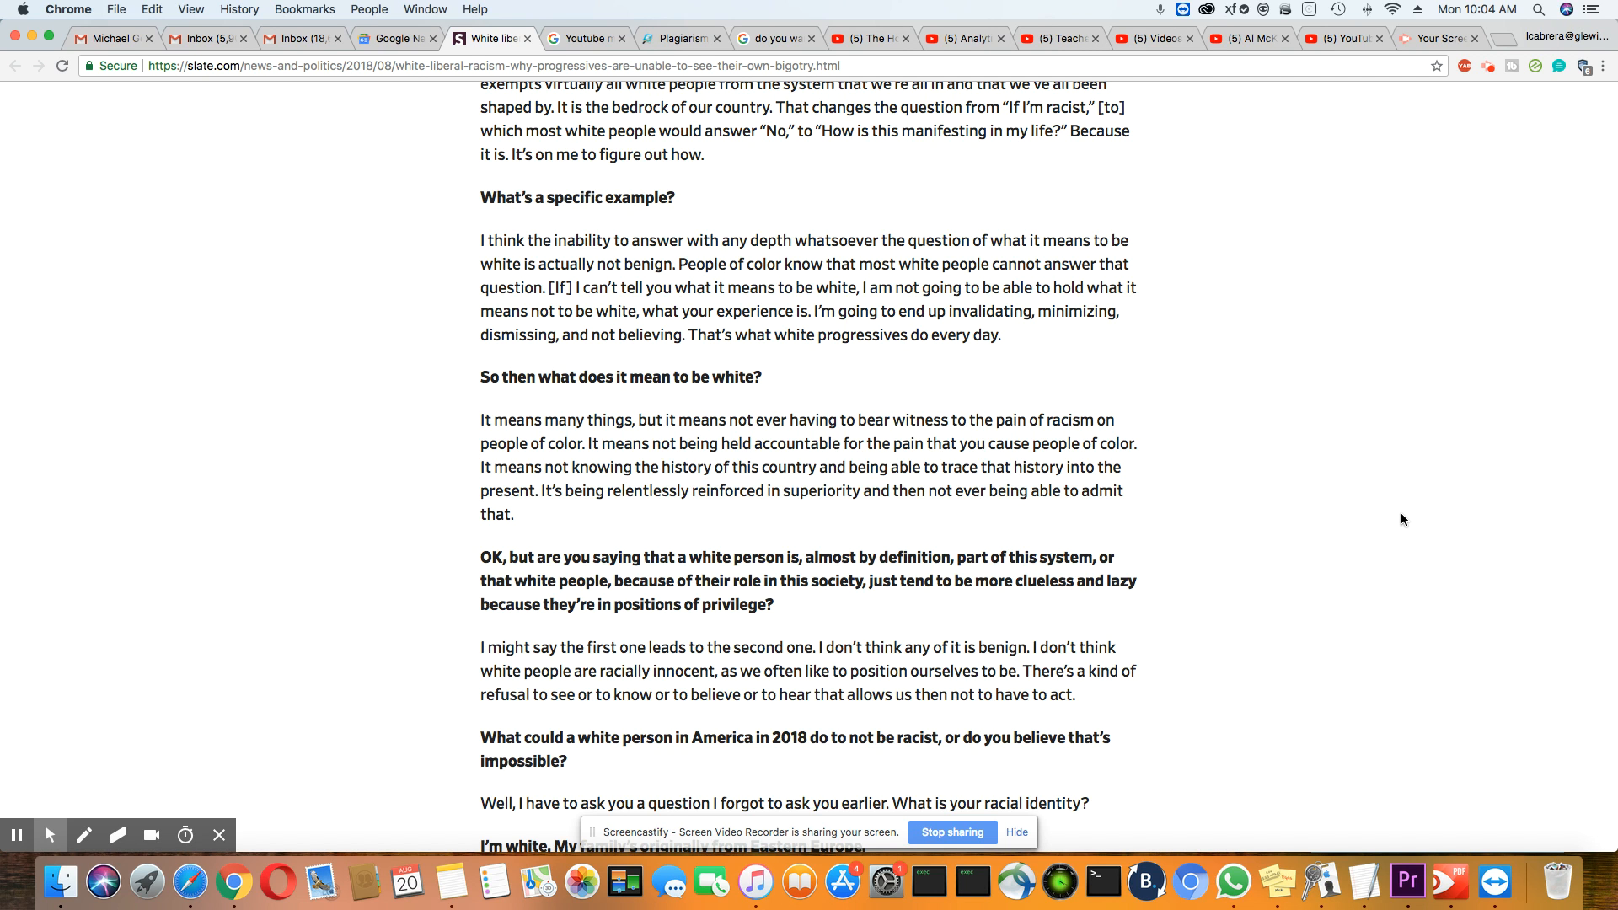
# Step: Scroll near the article's top so the opening paragraphs and first "white fragility" question show
pyautogui.scroll(3)
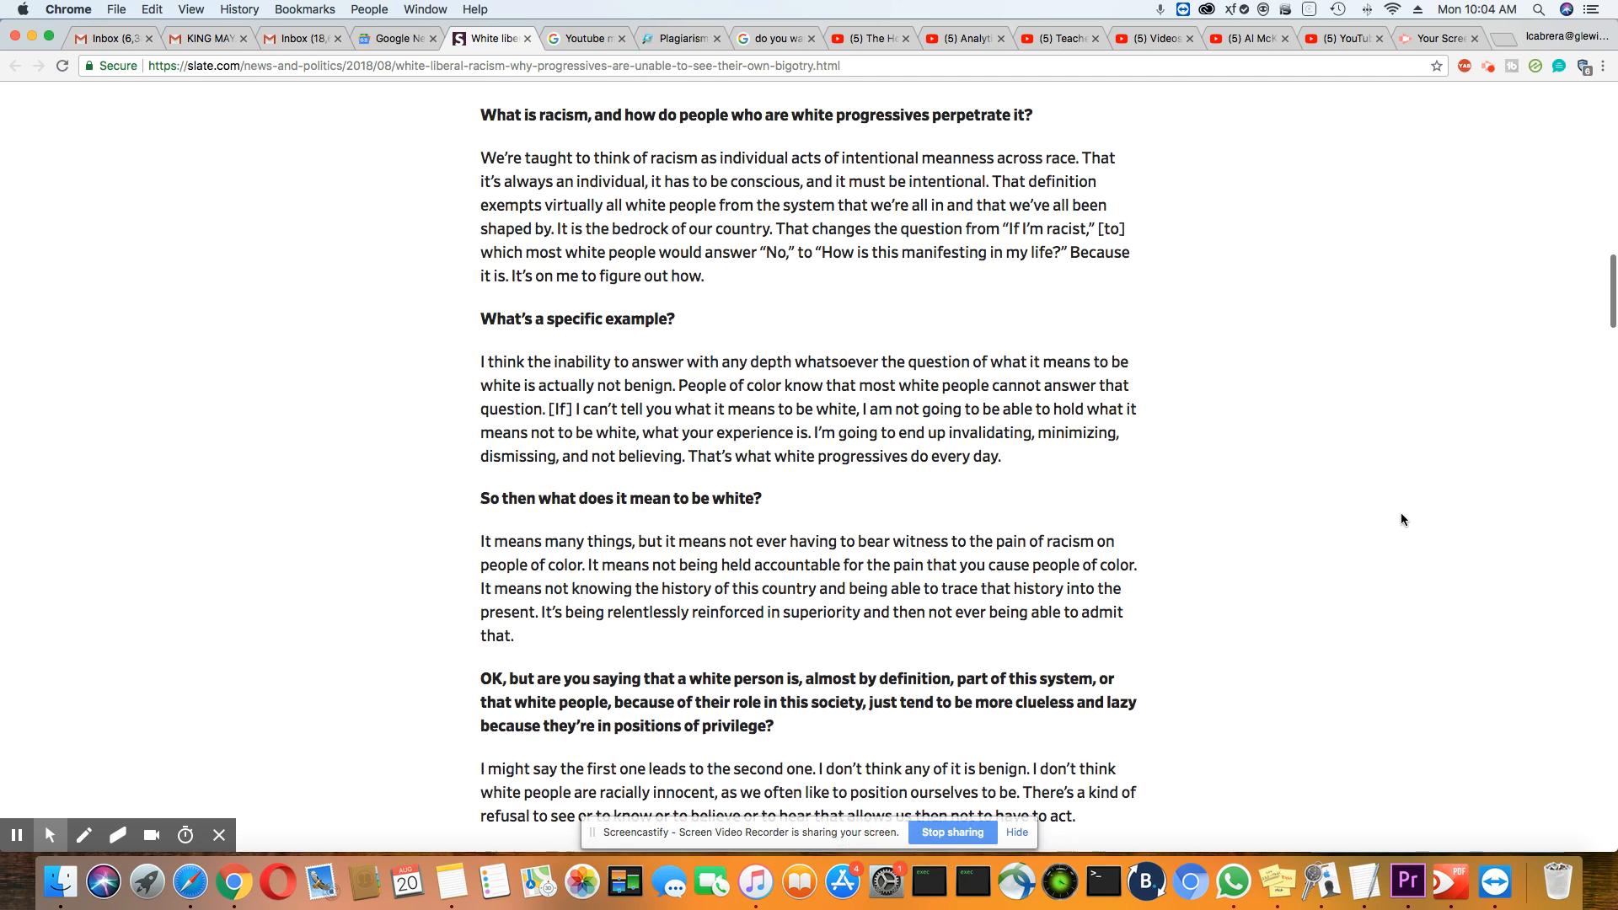
pyautogui.scroll(-3)
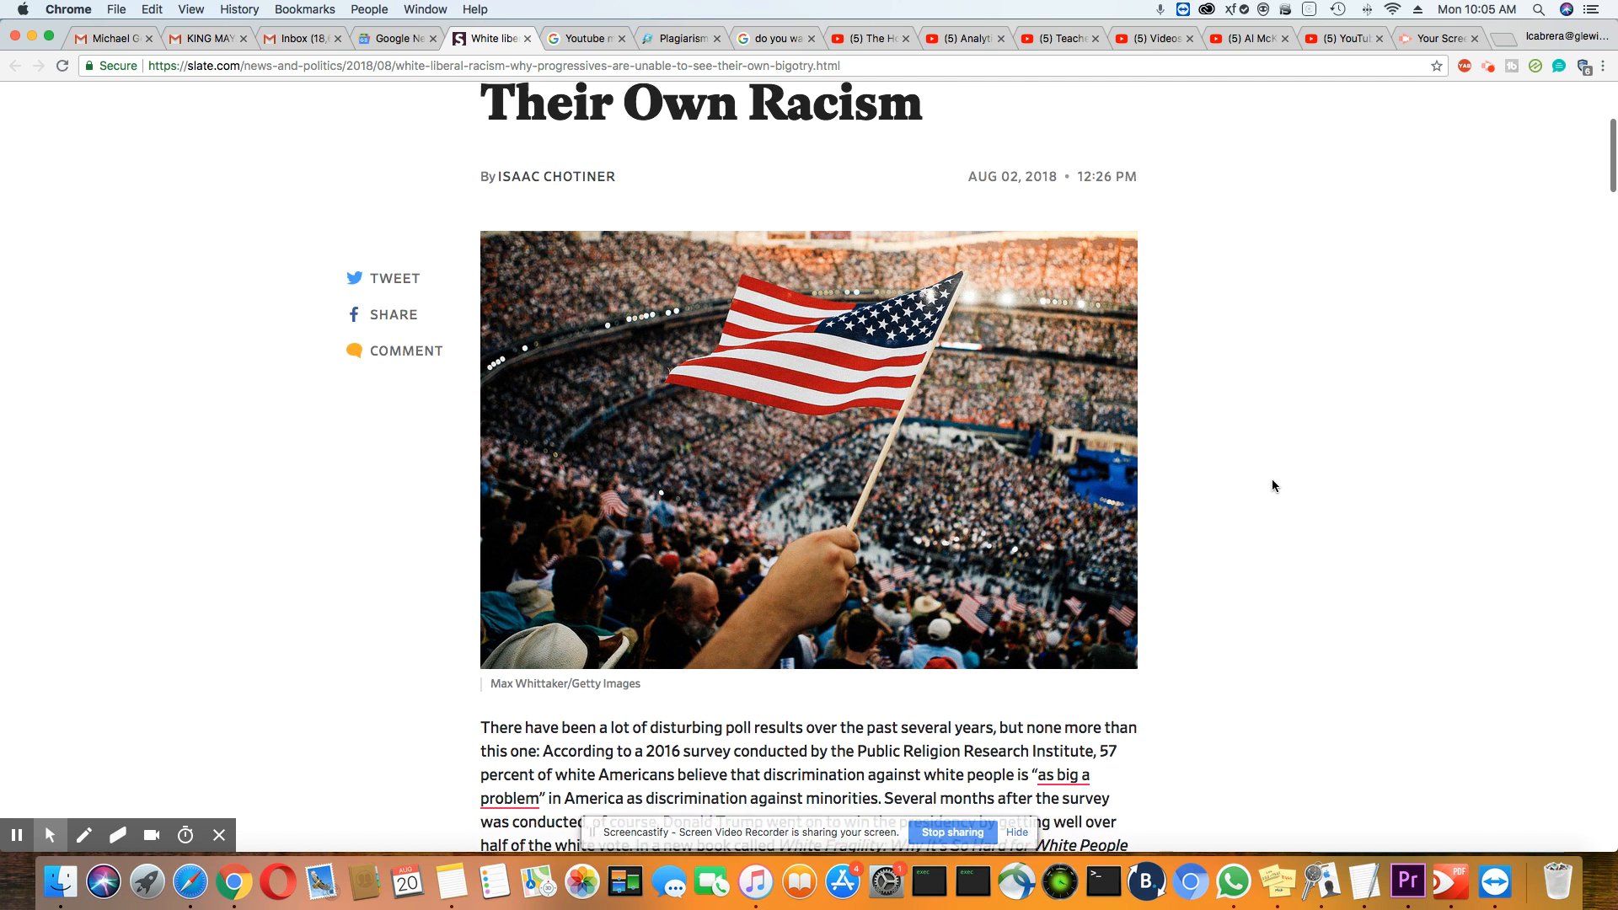
pyautogui.scroll(-3)
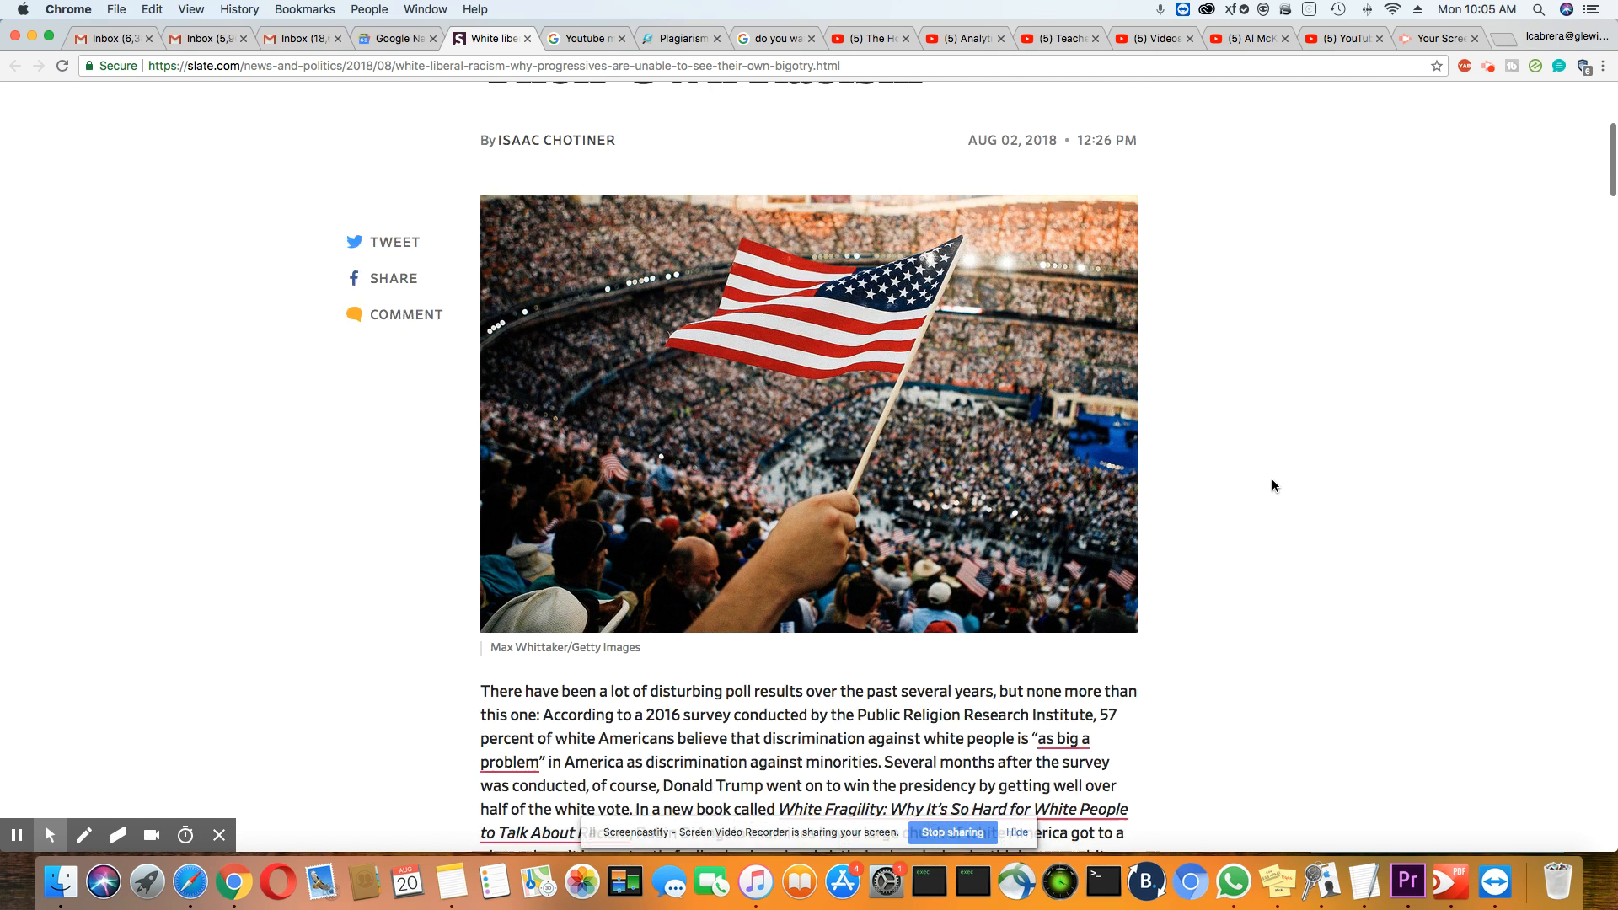
pyautogui.scroll(-3)
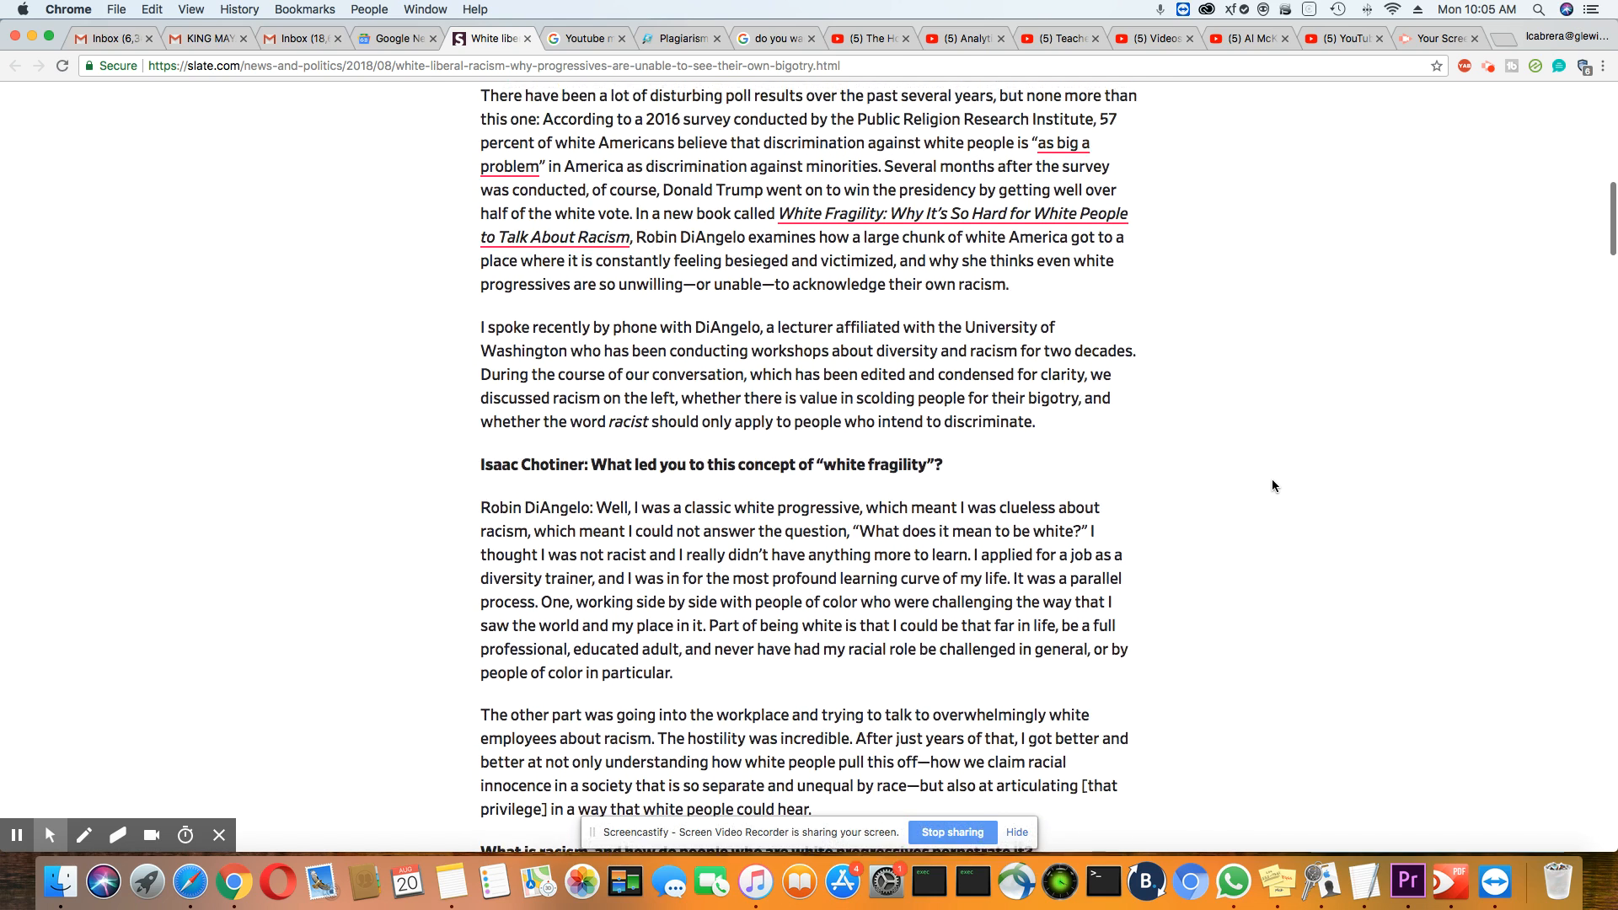
# Step: Scroll up to the flag-crowd photo, share links and opening survey paragraphs
pyautogui.scroll(3)
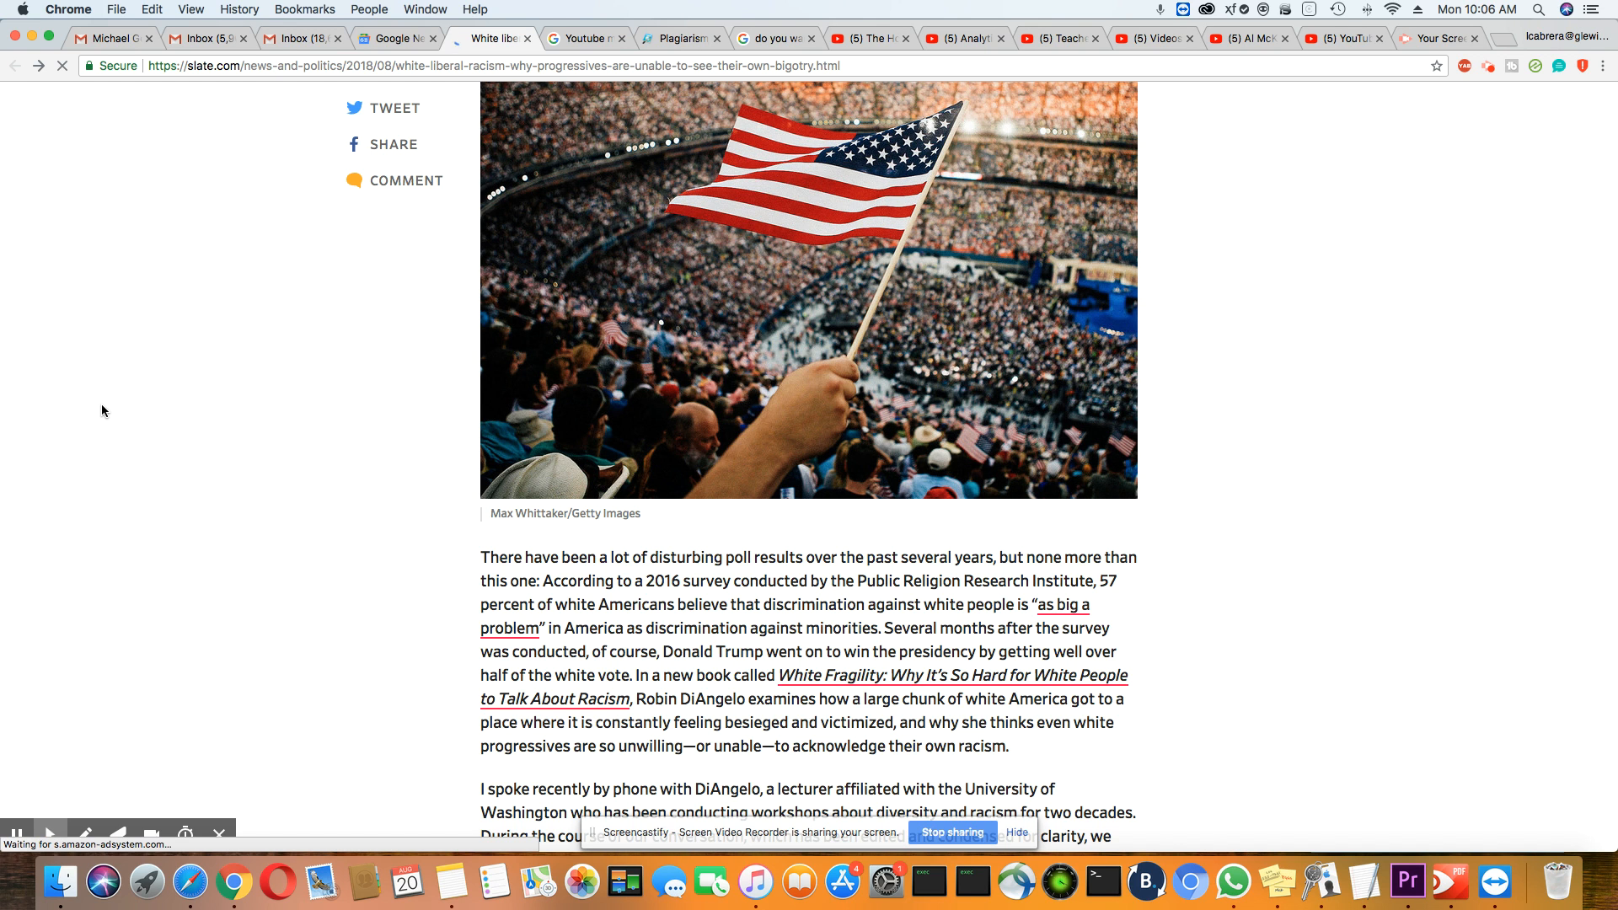
# Step: Settle the reloaded article at its top with headline, byline and flag-crowd photo visible
pyautogui.scroll(3)
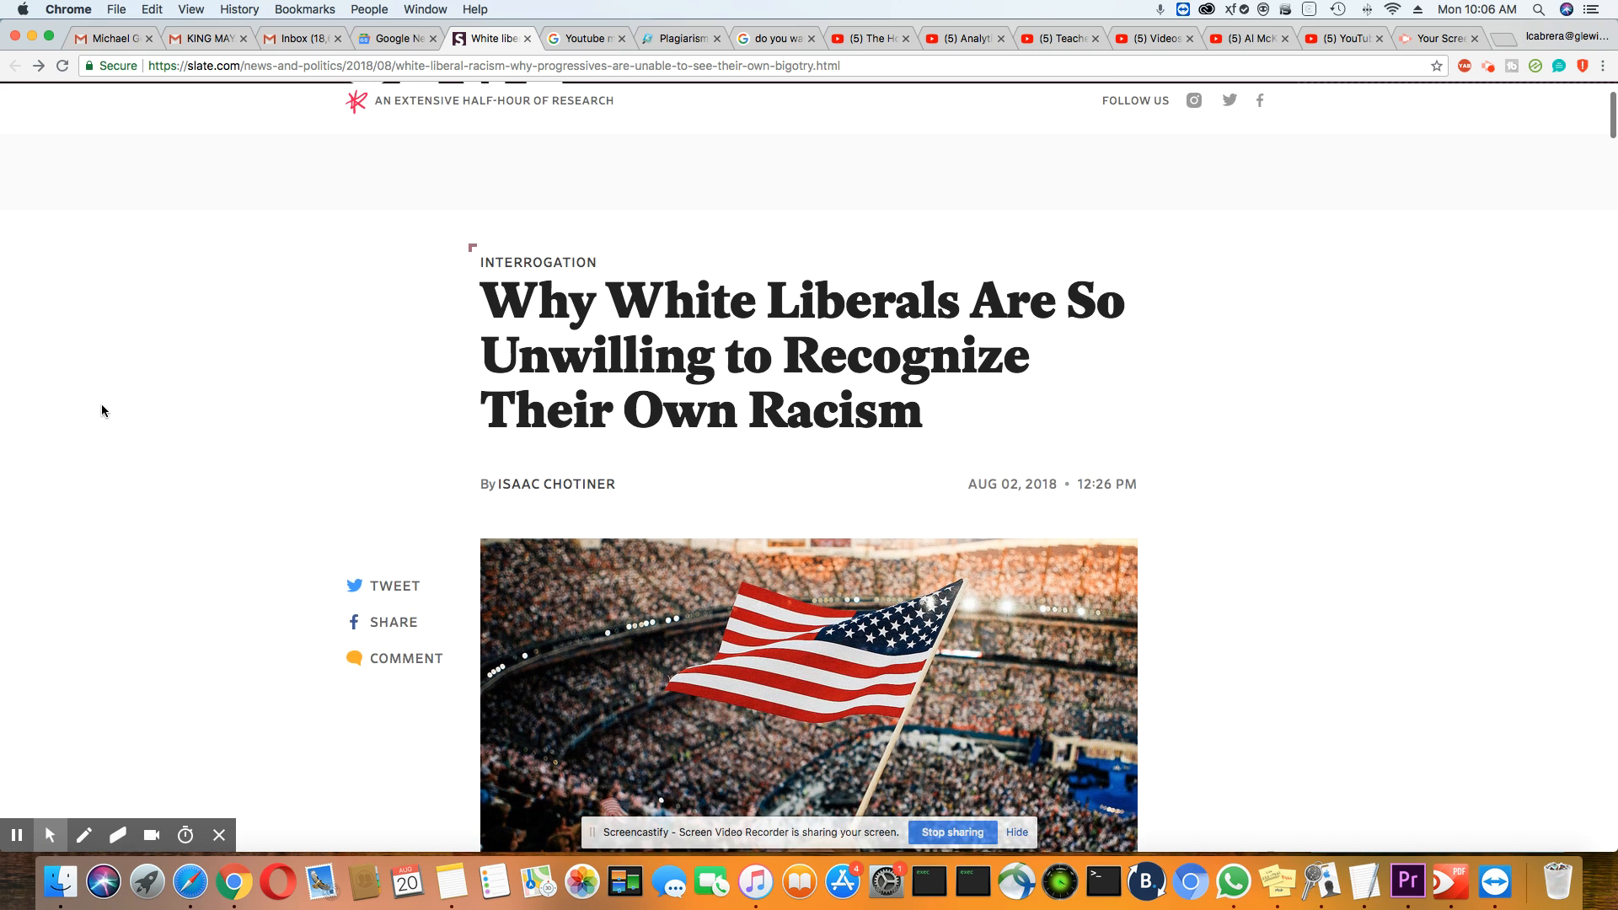
pyautogui.scroll(-3)
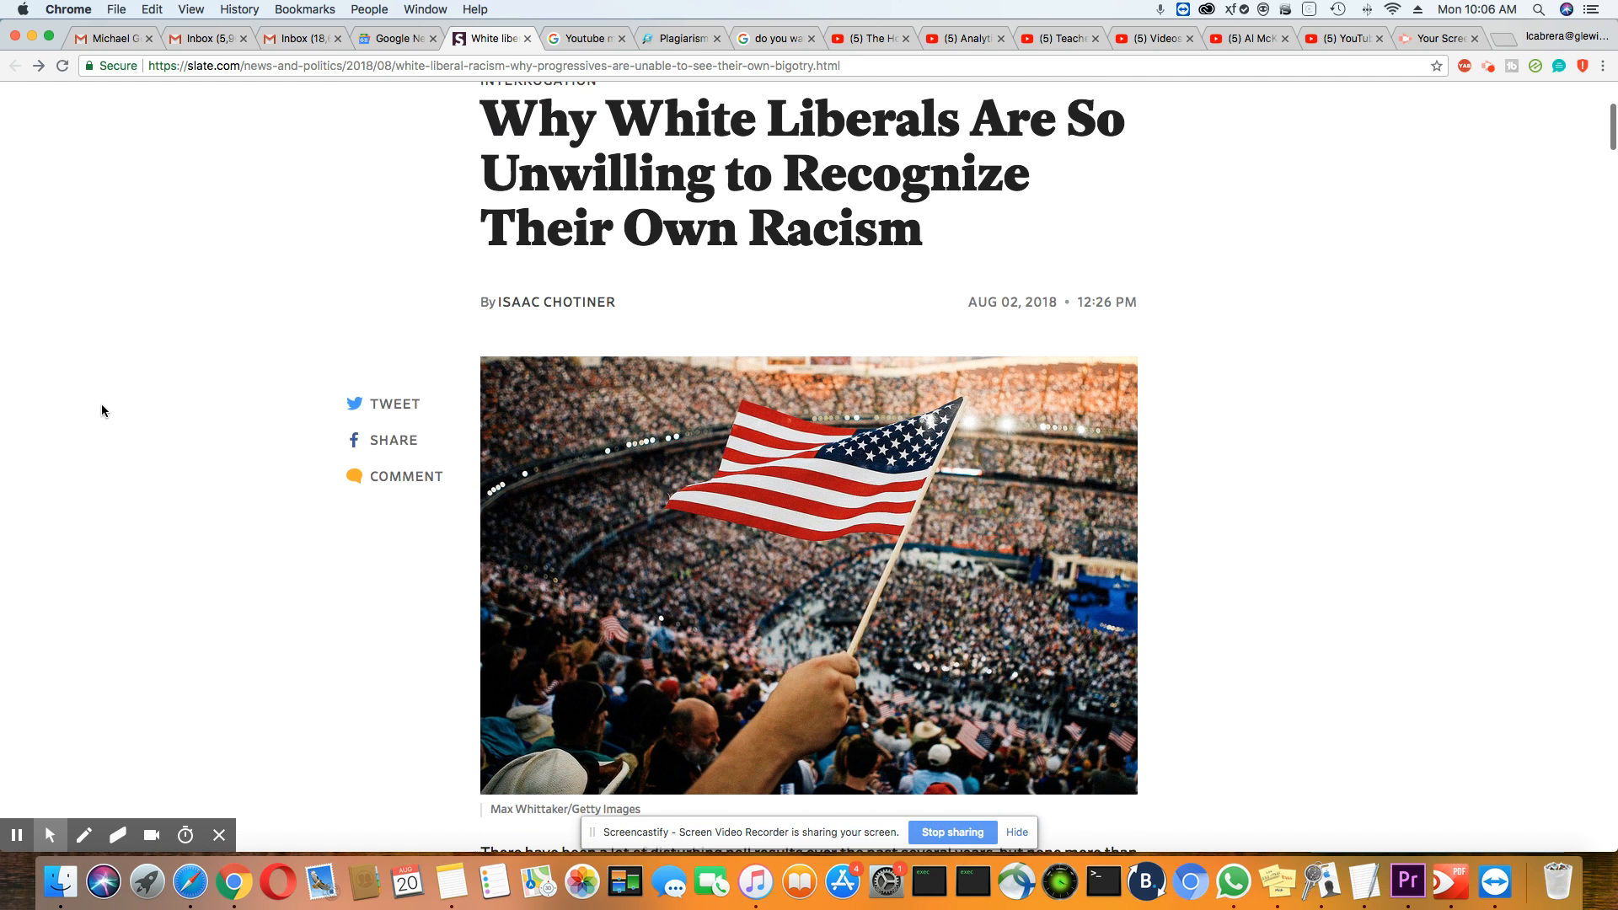
pyautogui.scroll(-3)
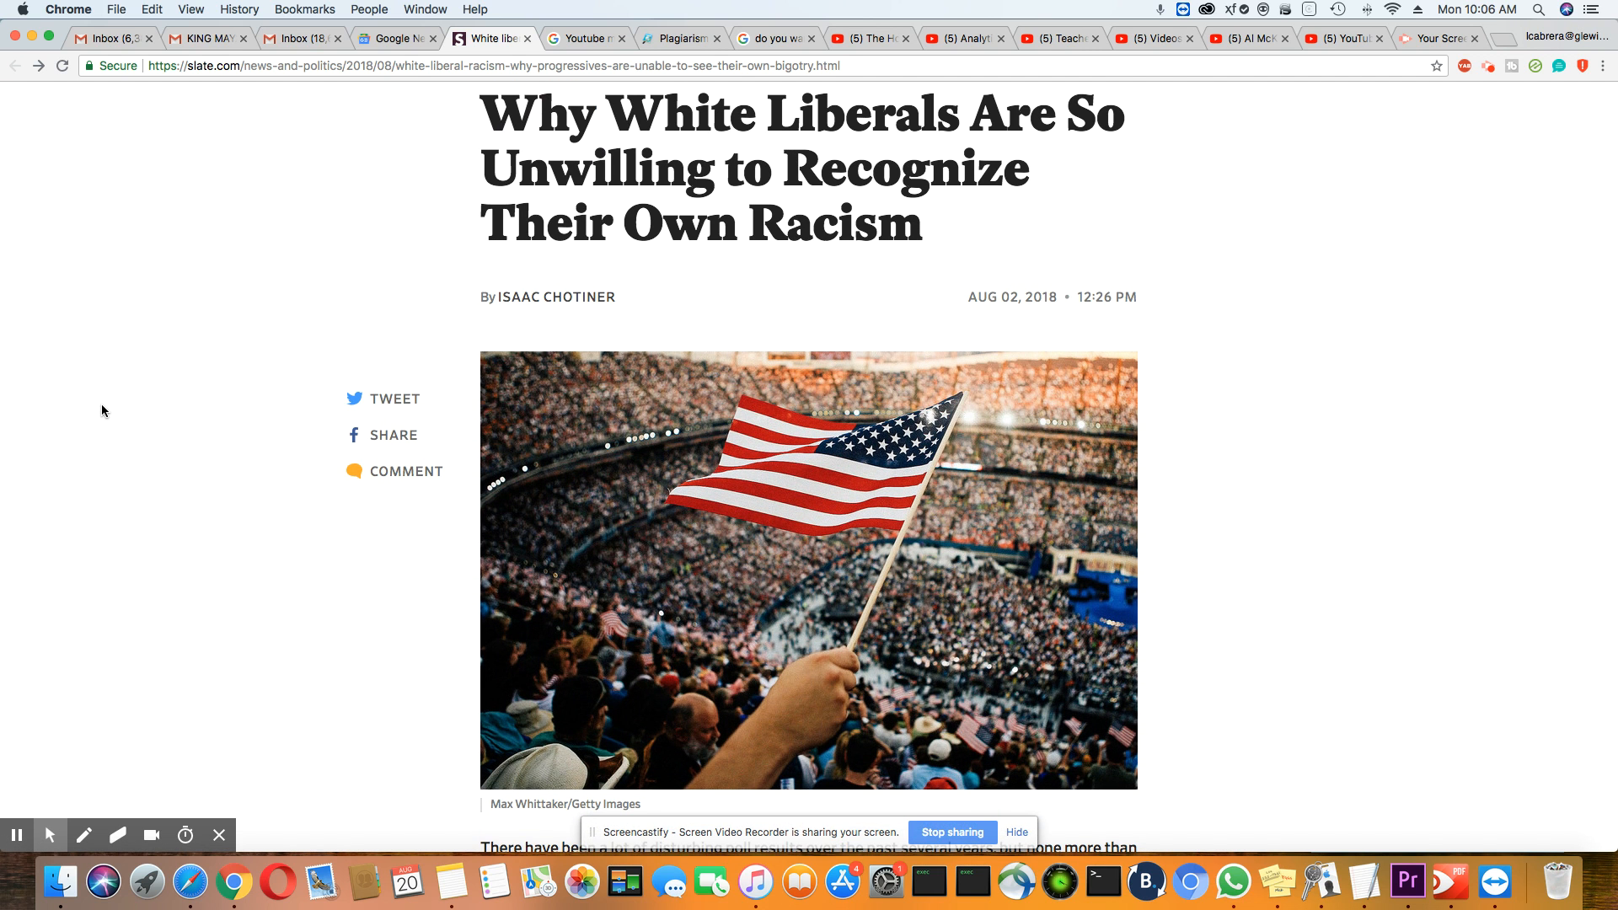